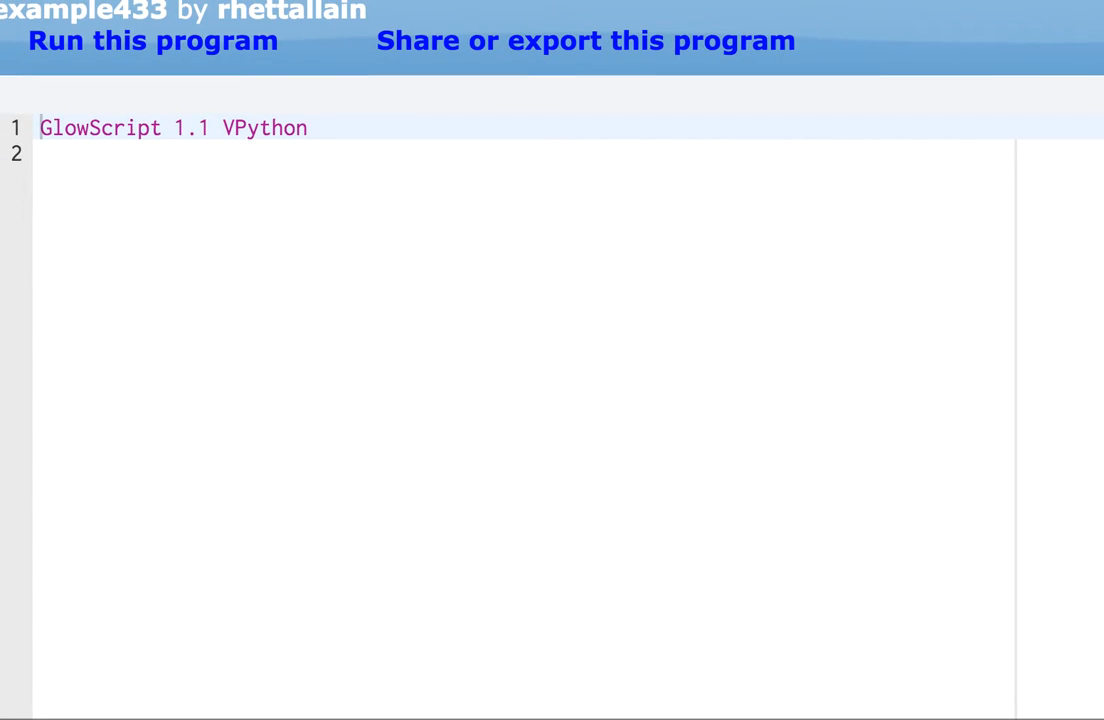
mouse_move(374, 50)
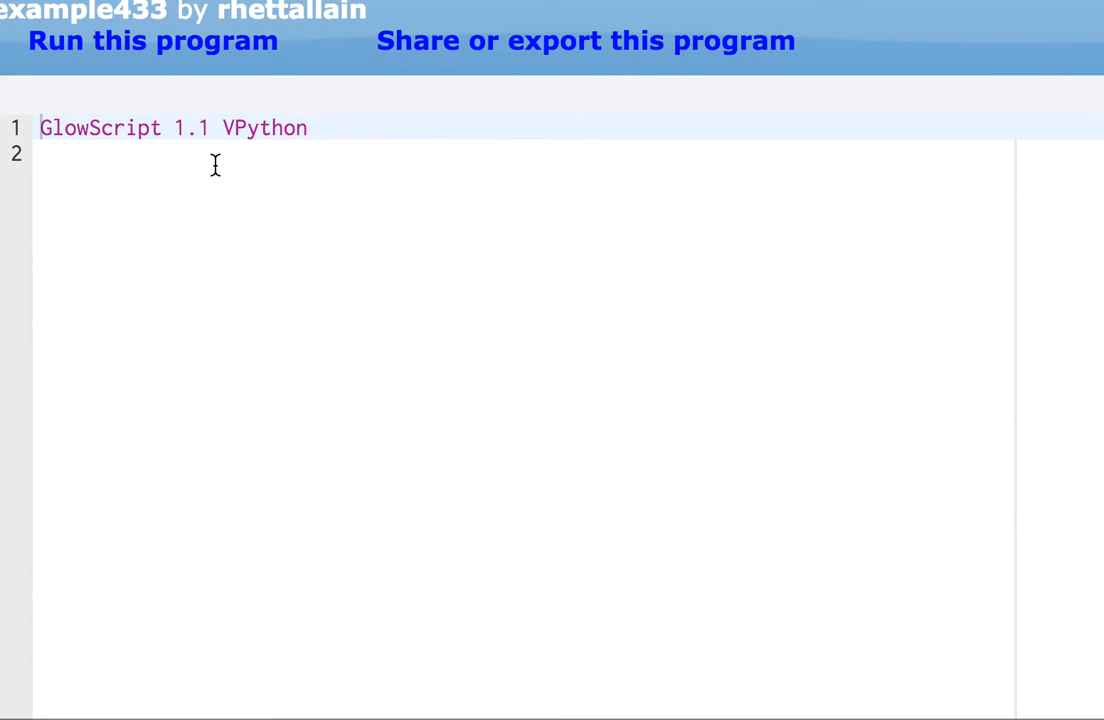
- Place the cursor on a fresh line 3 below the GlowScript 1.1 VPython header
click(216, 164)
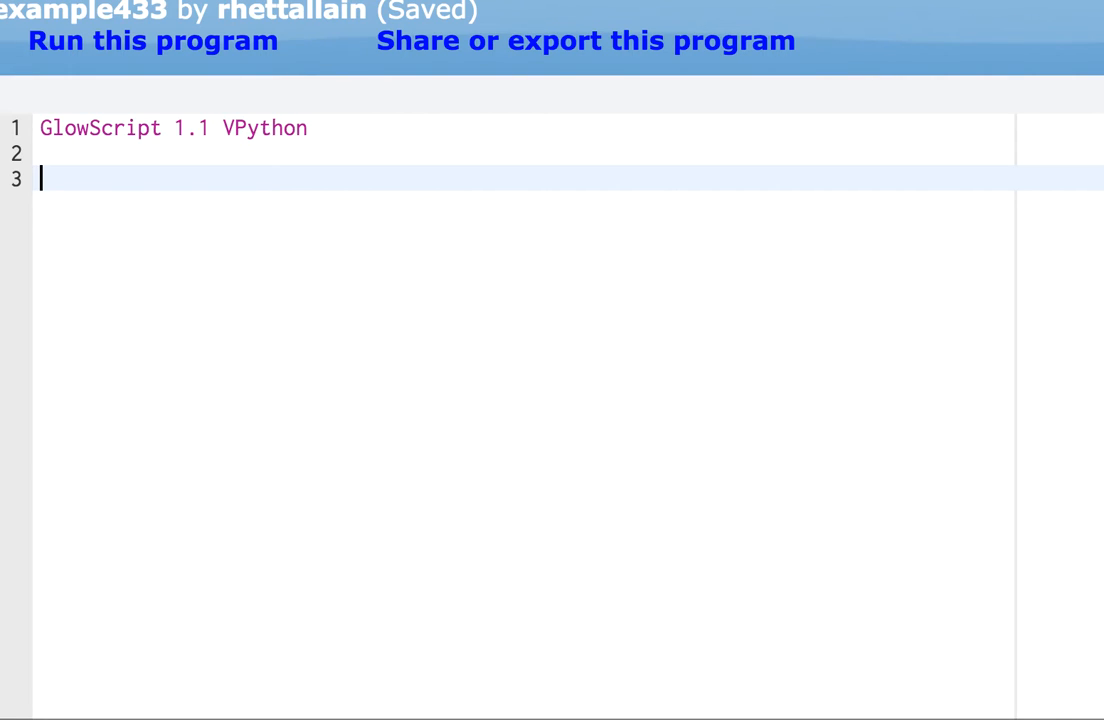
- Begin line 3 with ball=sphere(pos=vector(0,0,0), saving as you go
text(ba)
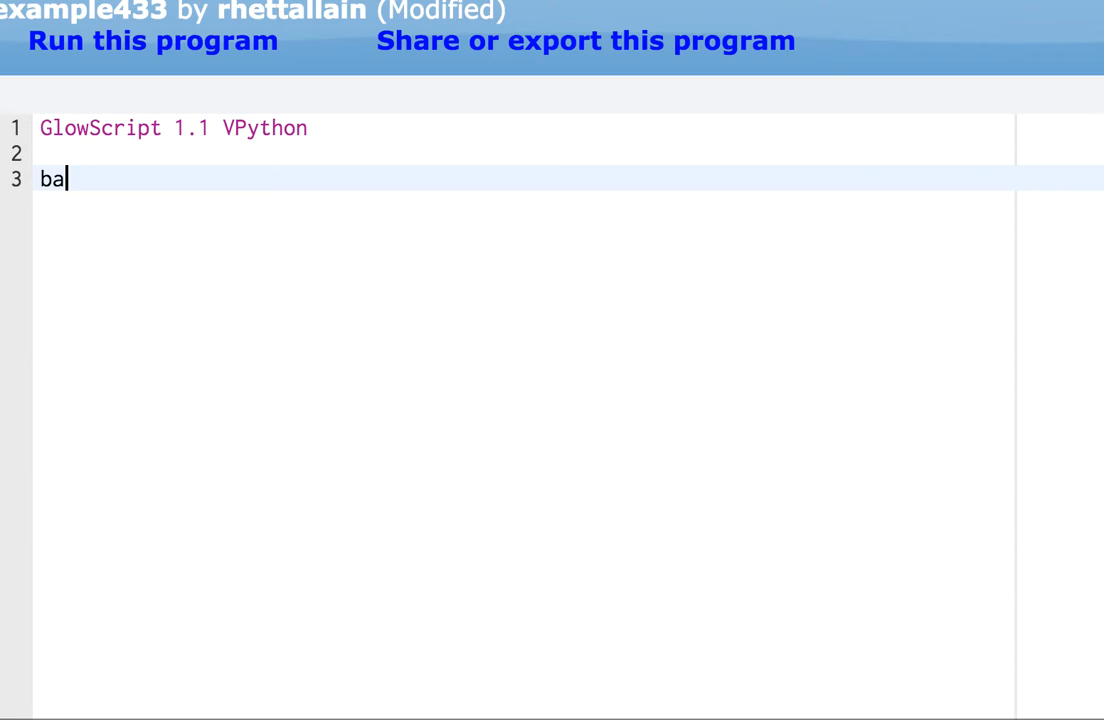
text(ll=sphere()
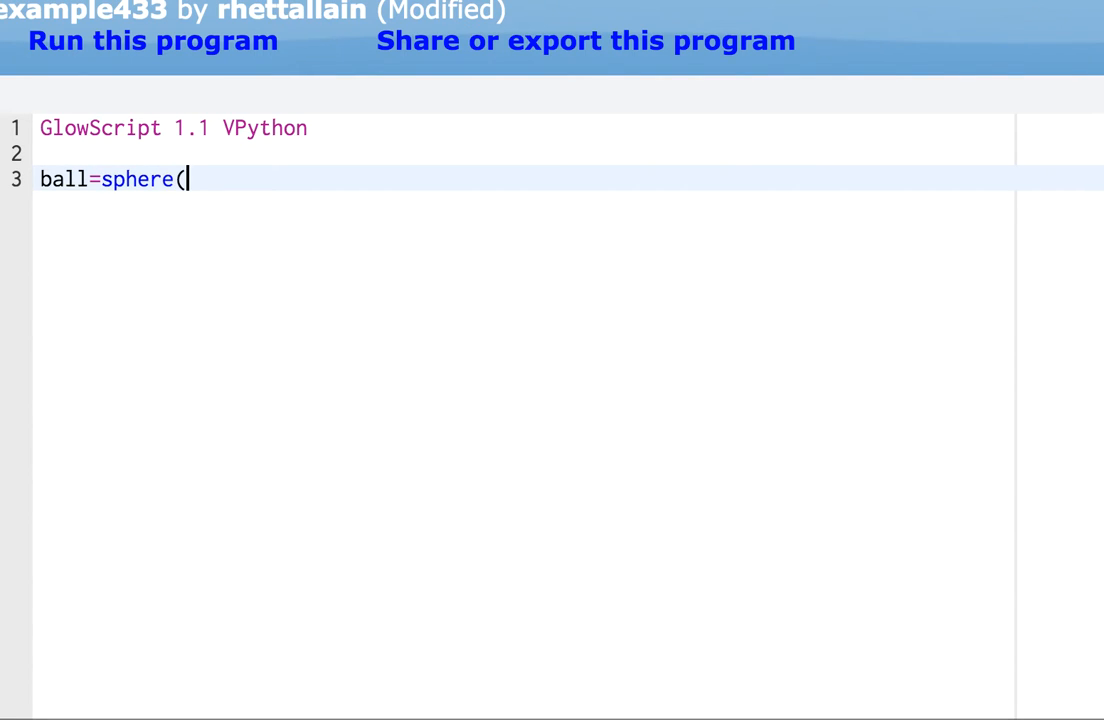
key(Ctrl+s)
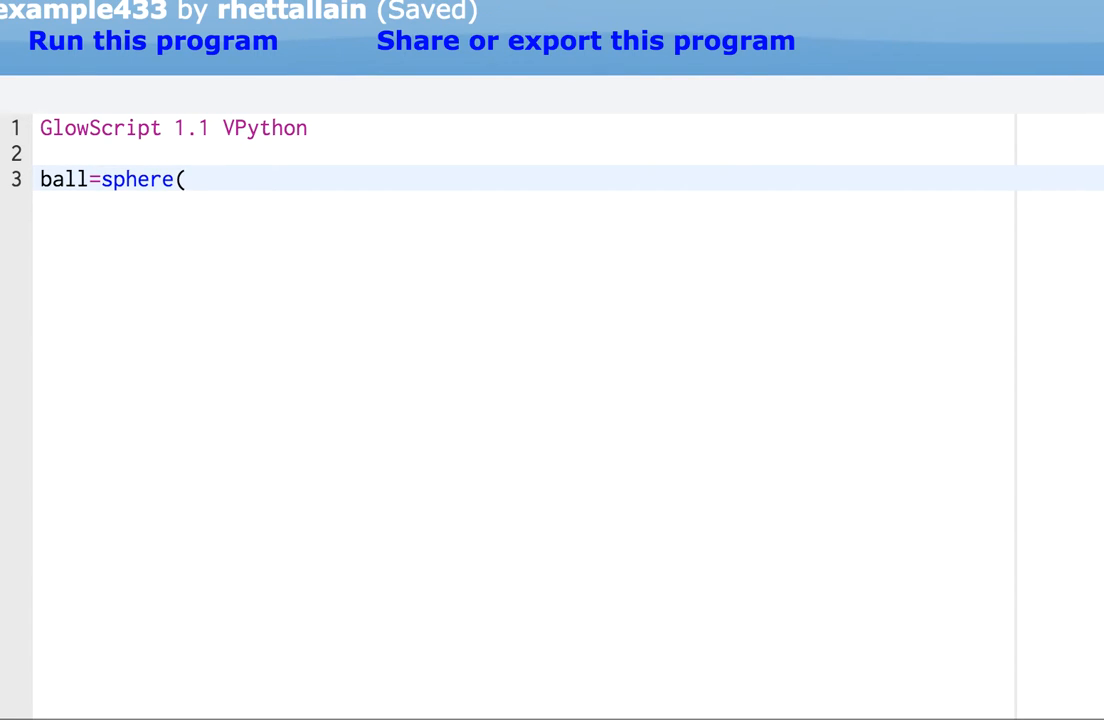
text(pos)
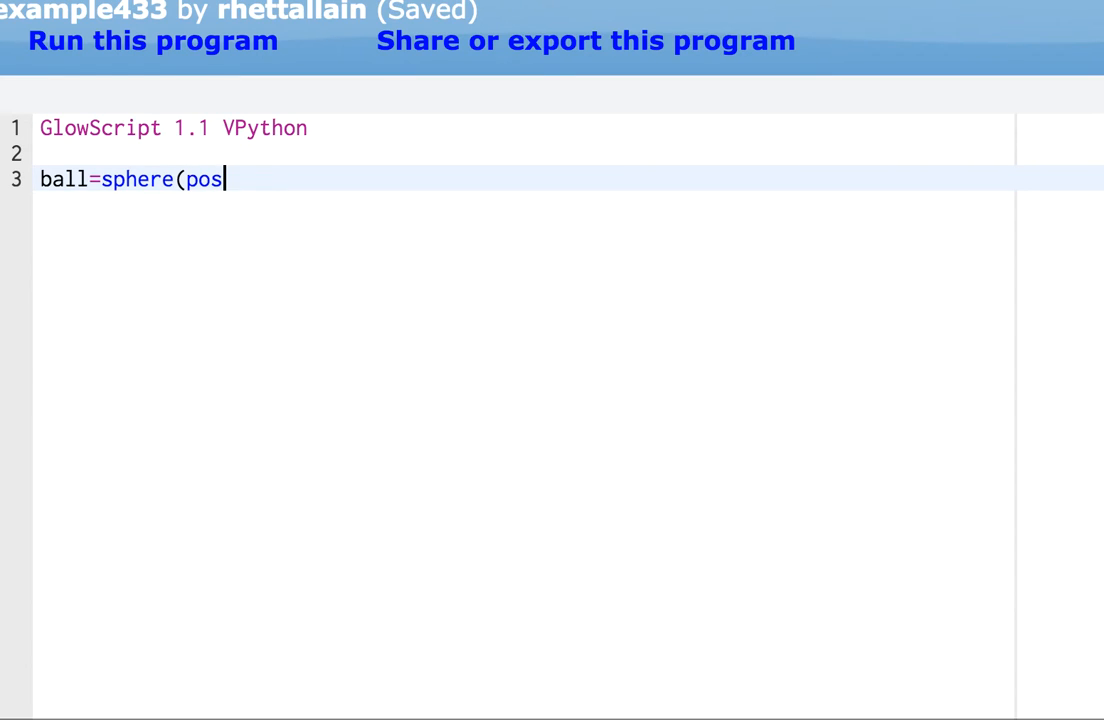
text(=vector)
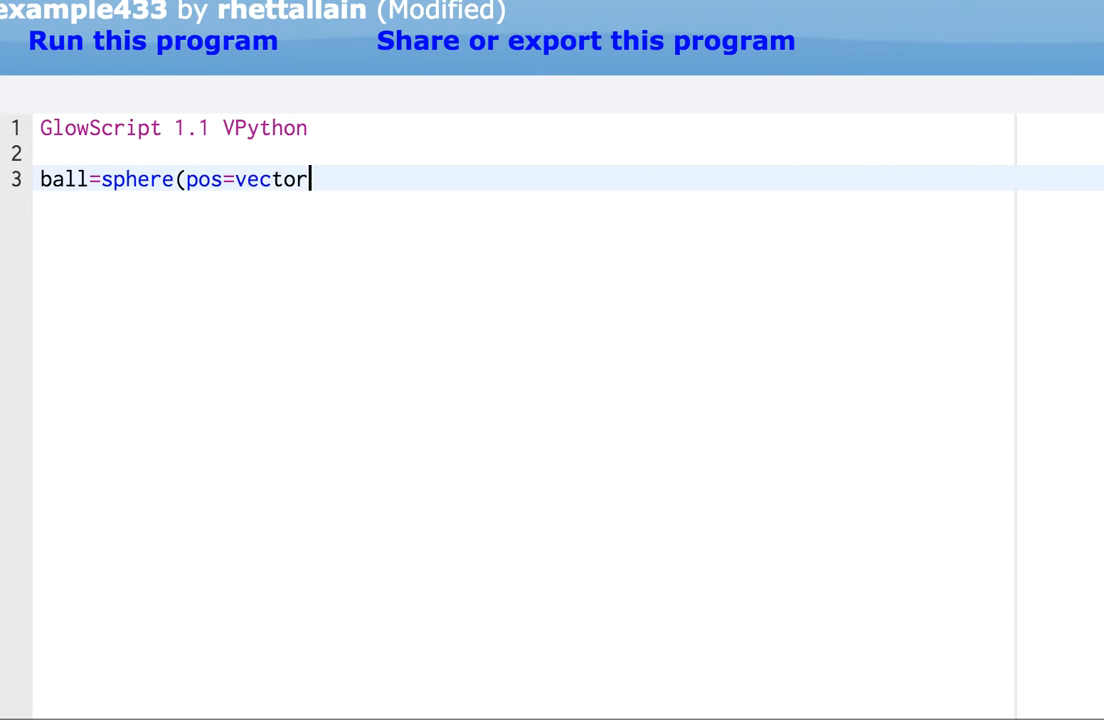
text((0,0,0),)
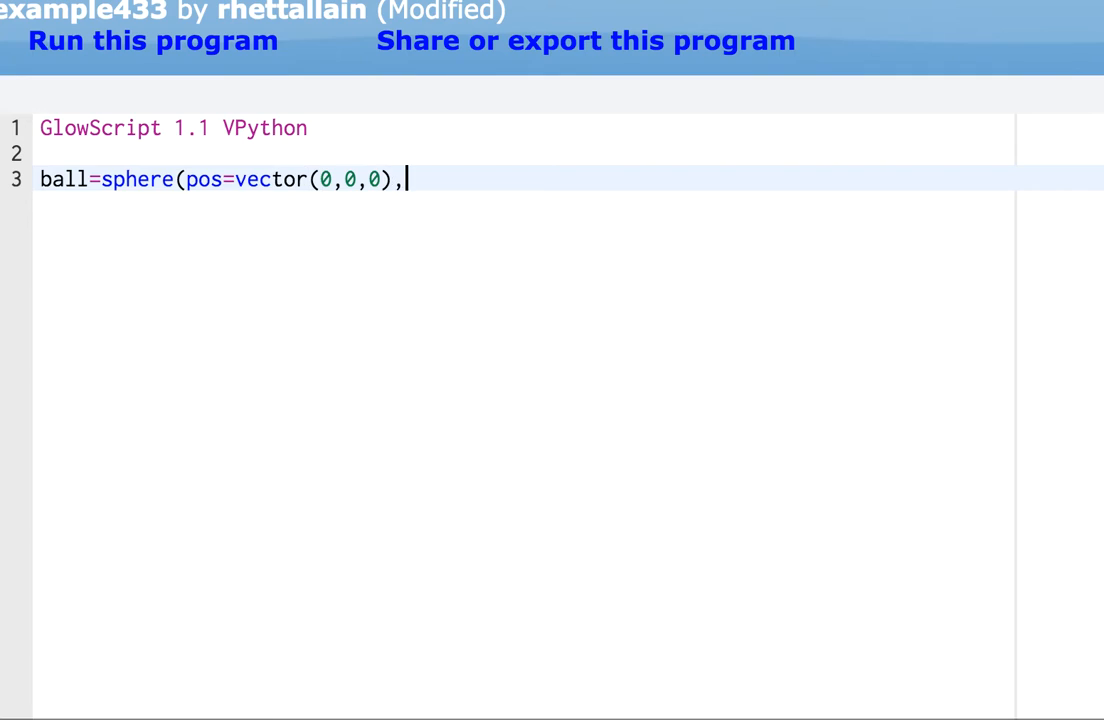
- Finish the sphere with radius=0.05 and color=color.red, and save
text(radius=)
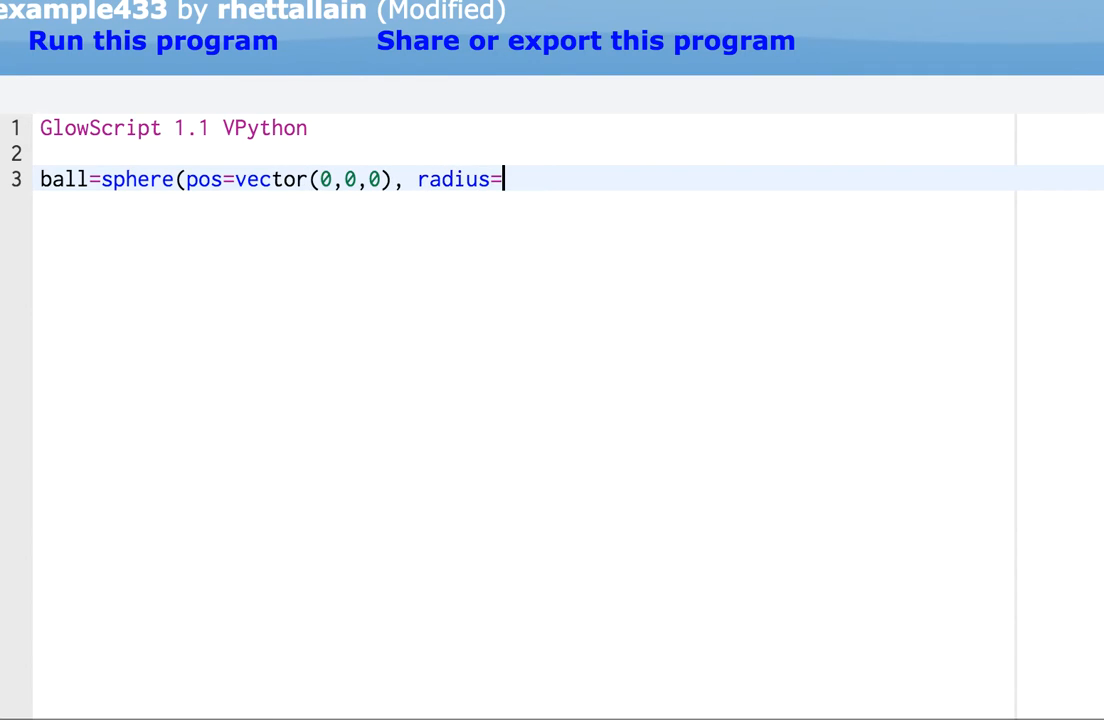
key(Ctrl+s)
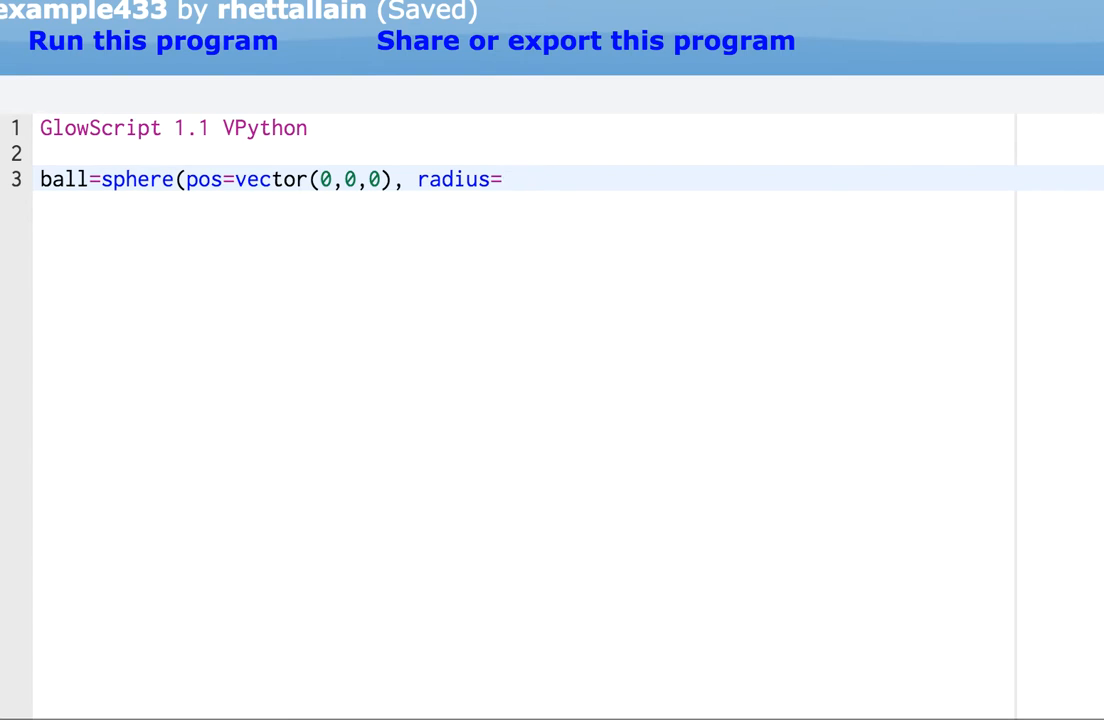
text(0.05,)
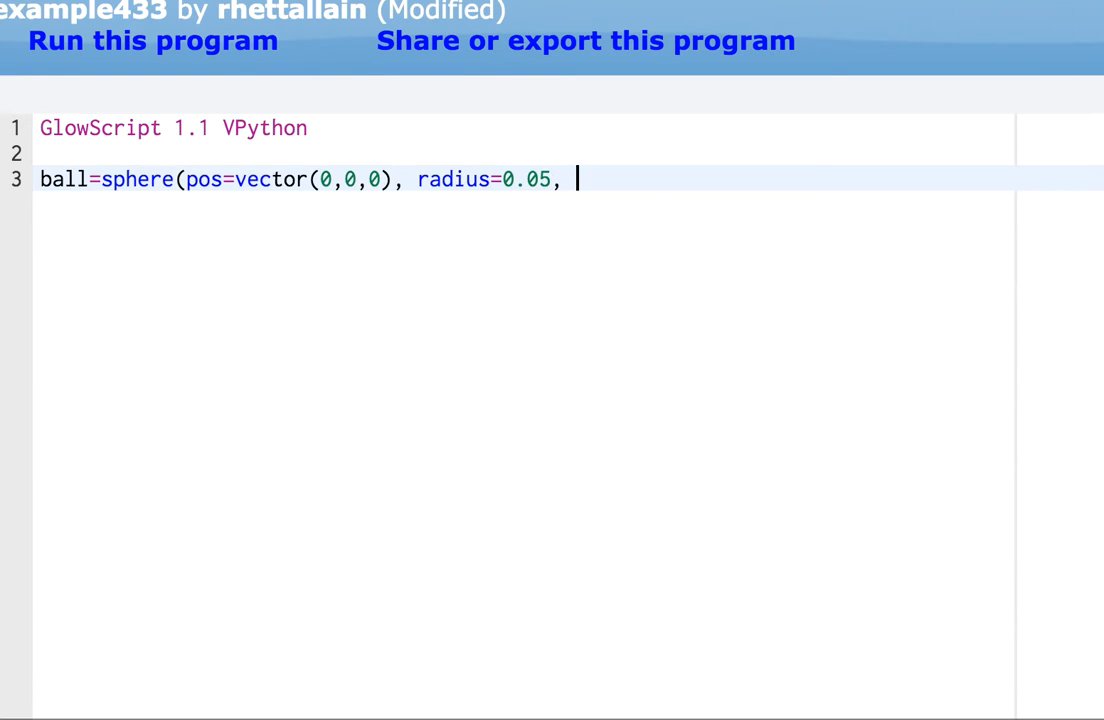
text(color=col)
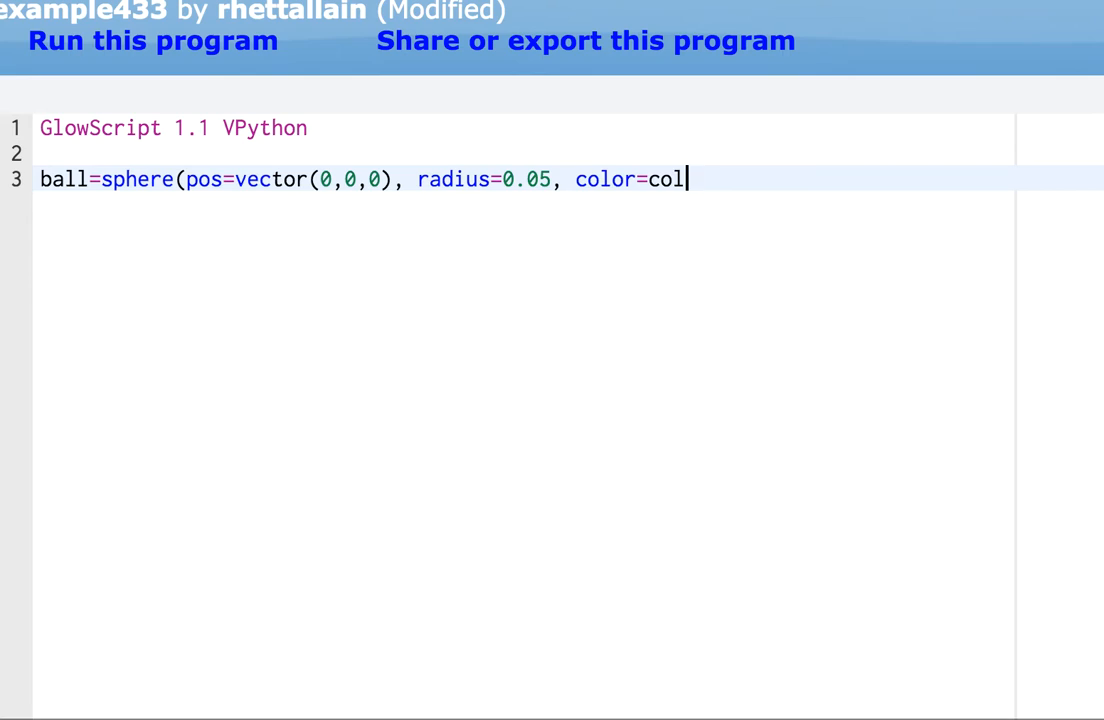
text(or.red))
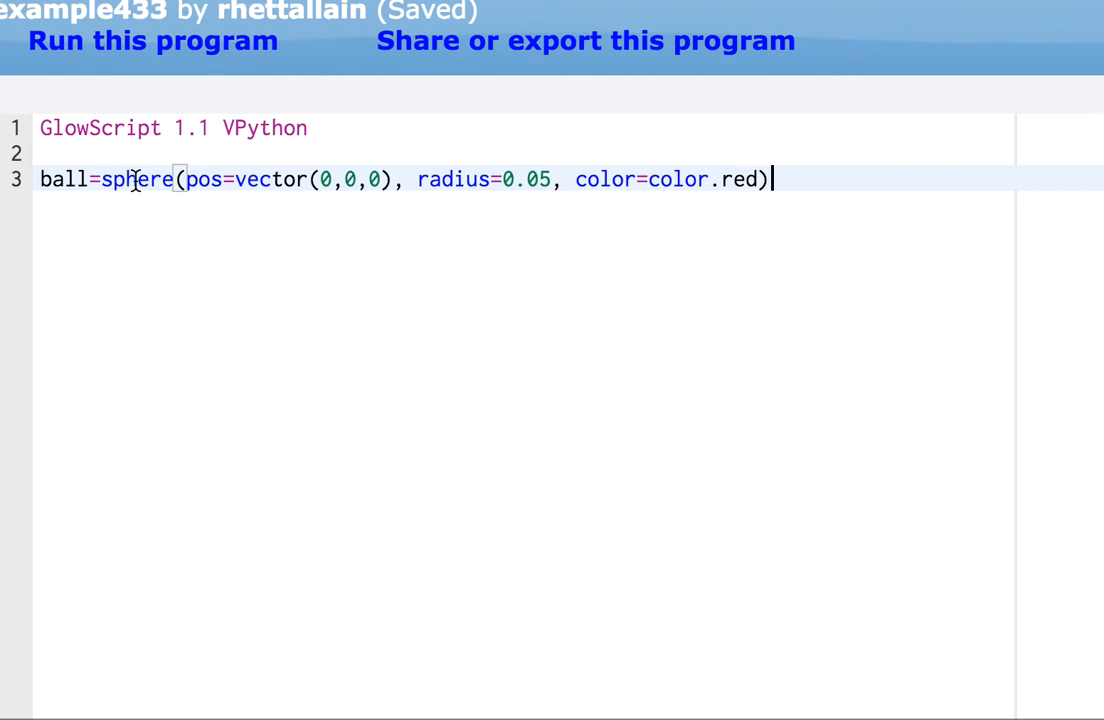
mouse_move(258, 192)
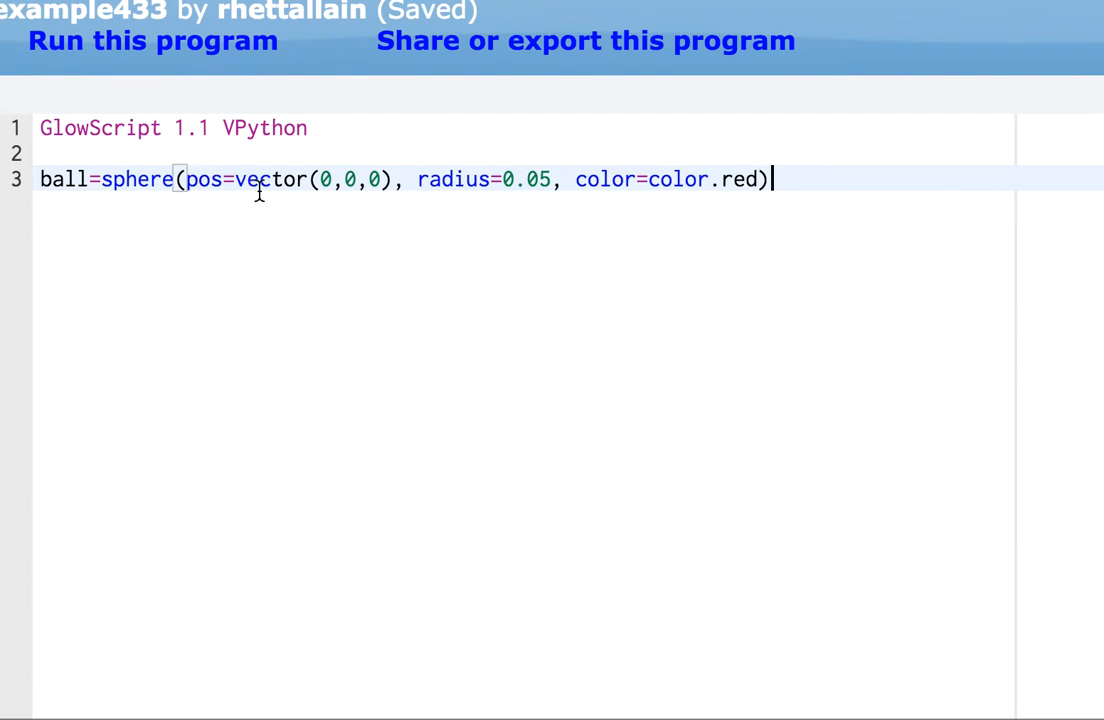
mouse_move(328, 180)
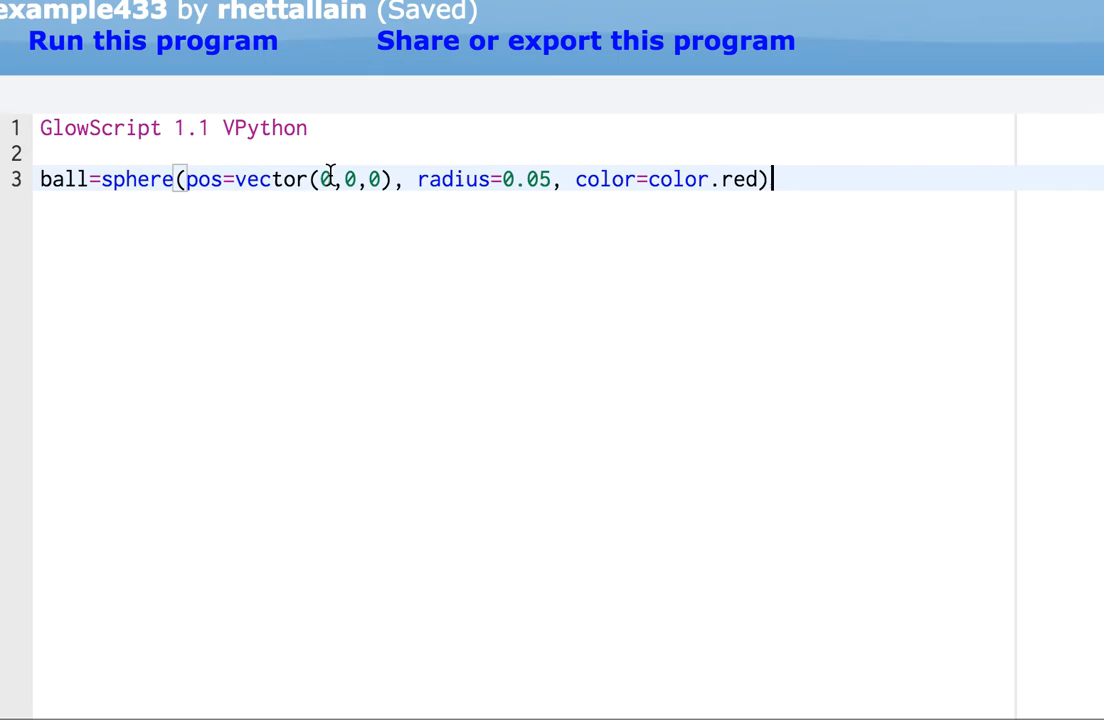
mouse_move(732, 180)
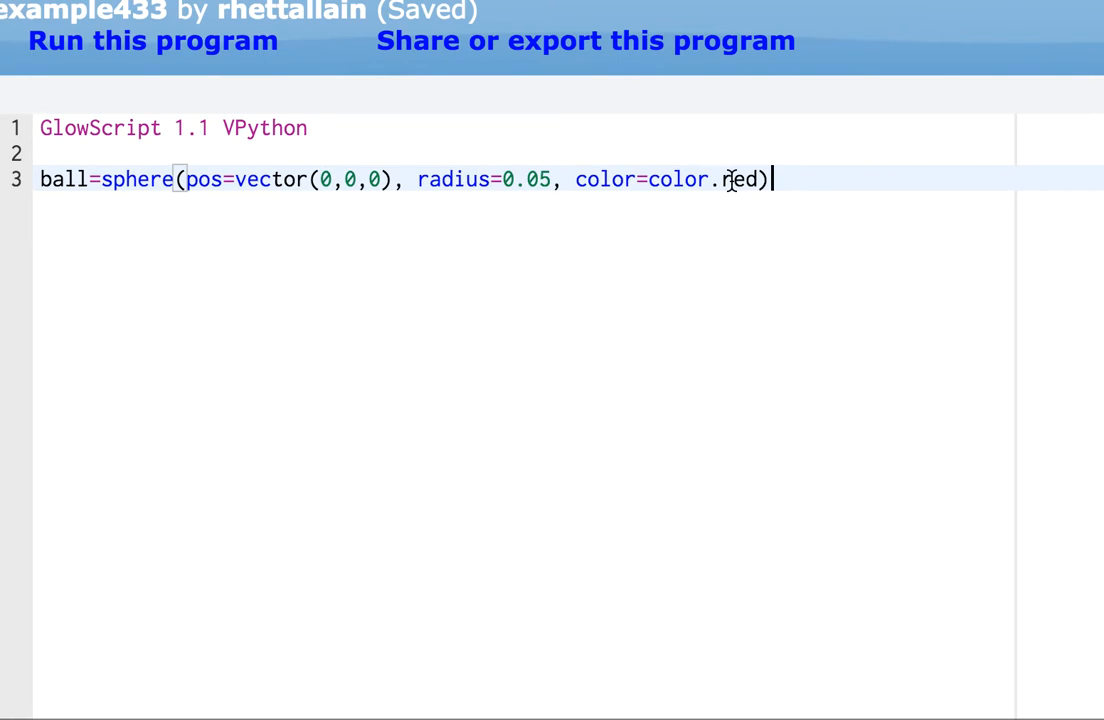
mouse_move(160, 50)
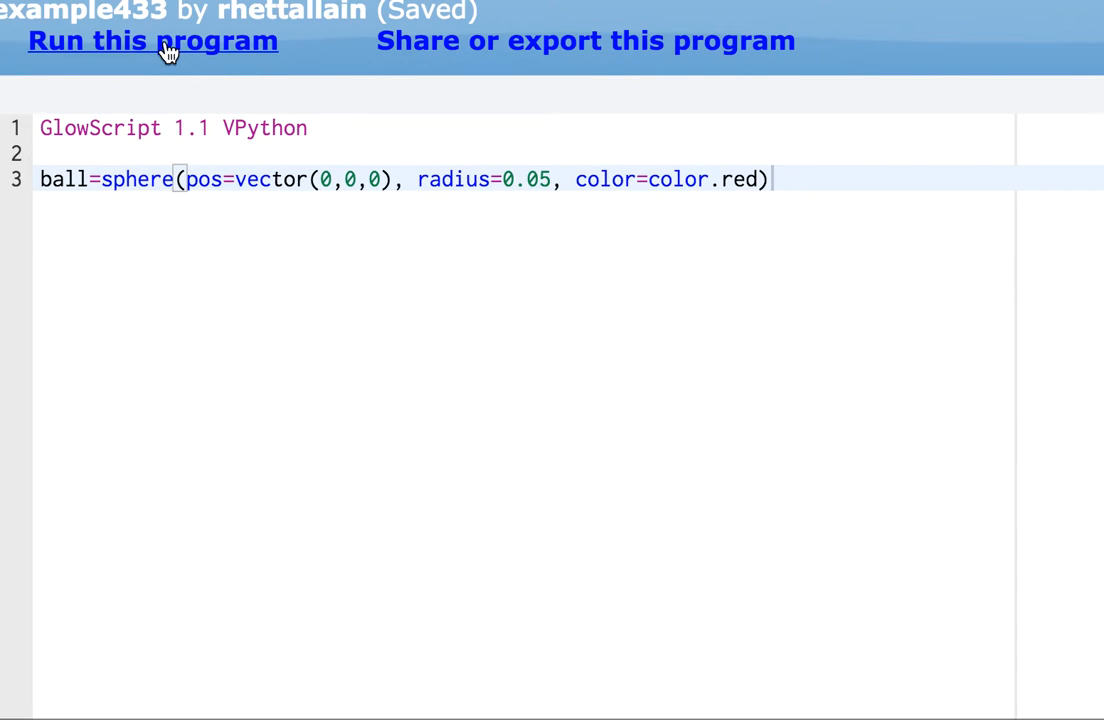
- Run example433 to see the red sphere, then return to the code editor
click(152, 40)
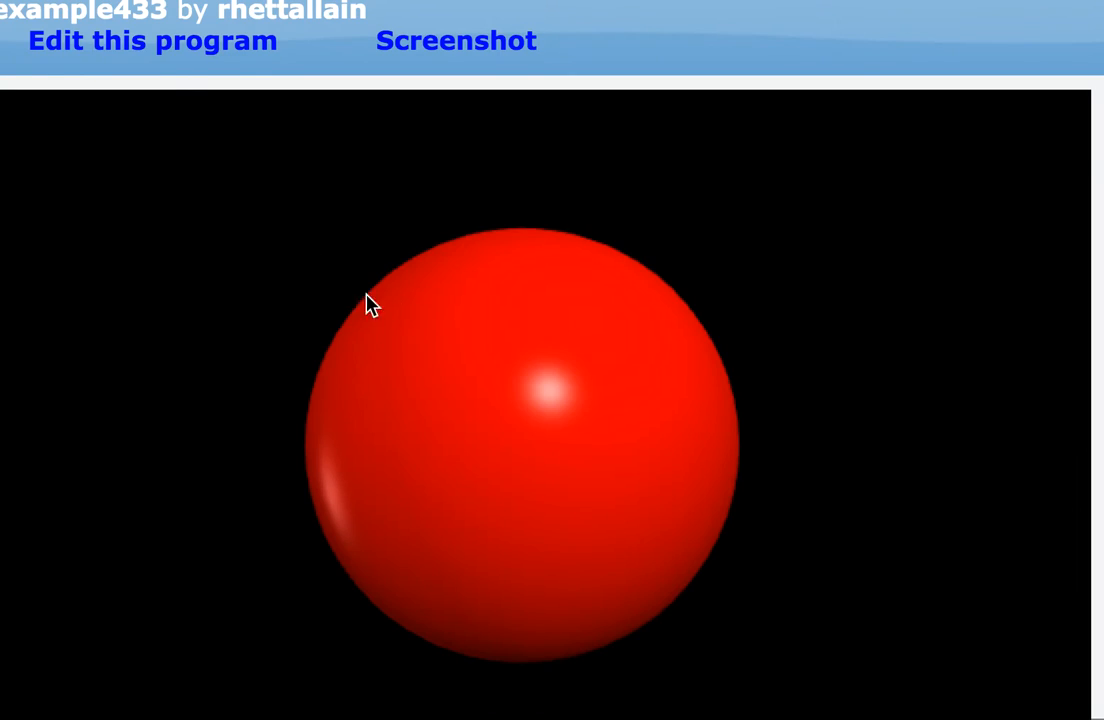
click(376, 424)
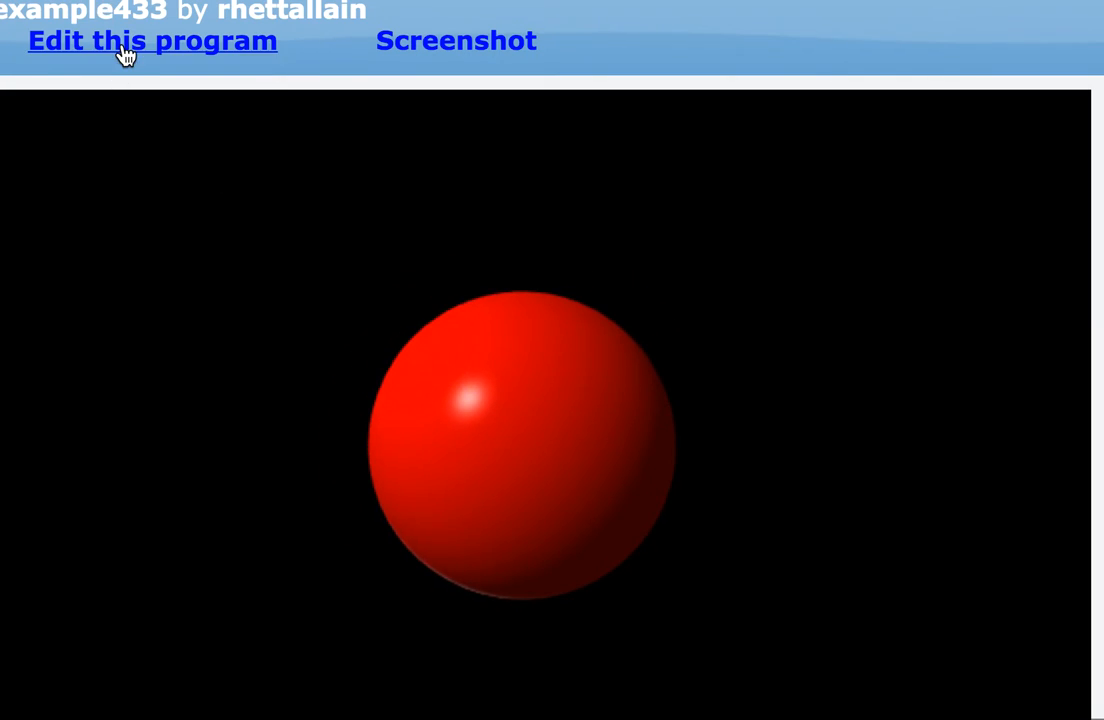
click(152, 40)
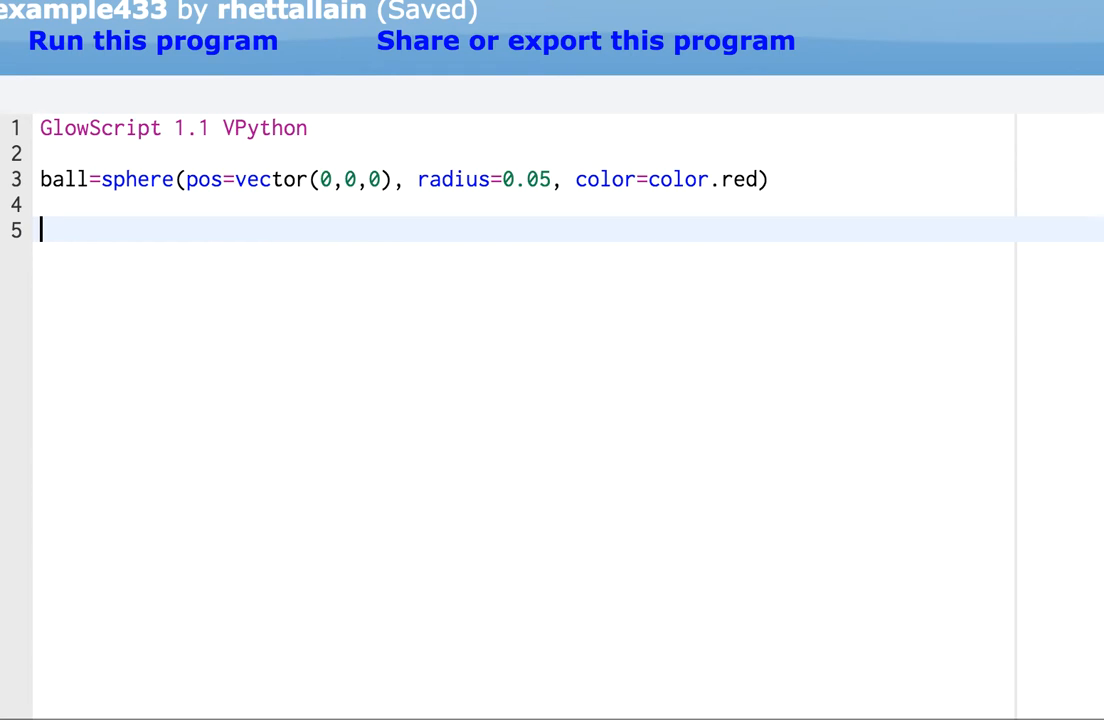
- Write ball.v=vector(0.3,0,0) on line 5 to give the ball its starting velocity
text(ball.)
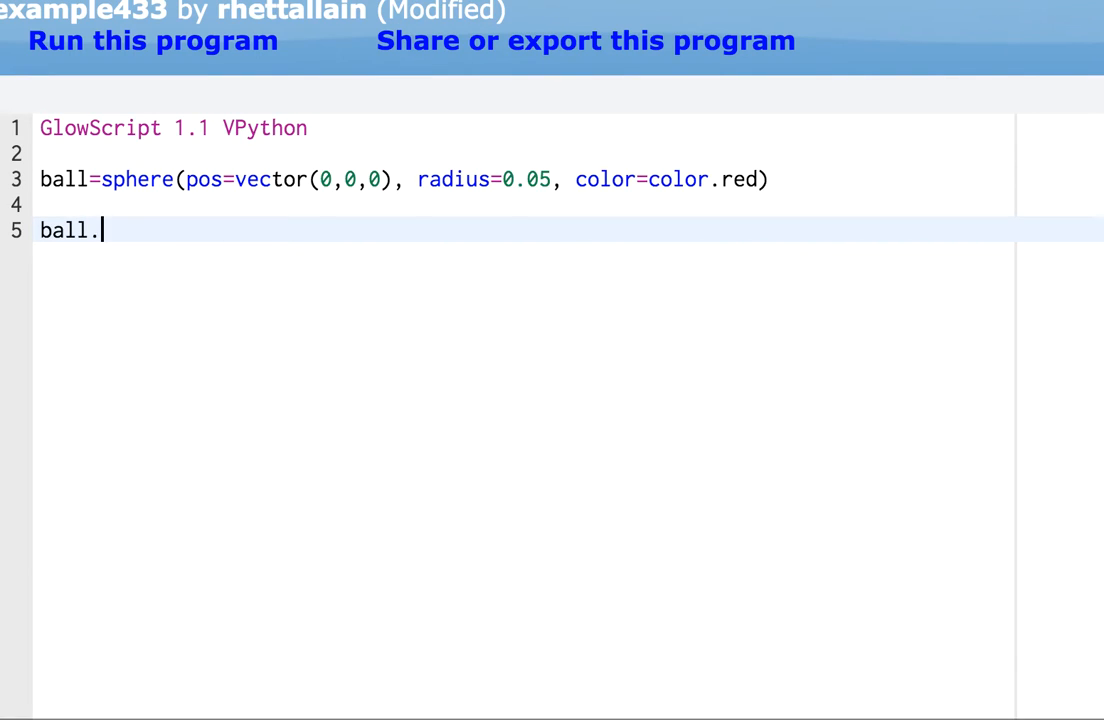
text(v)
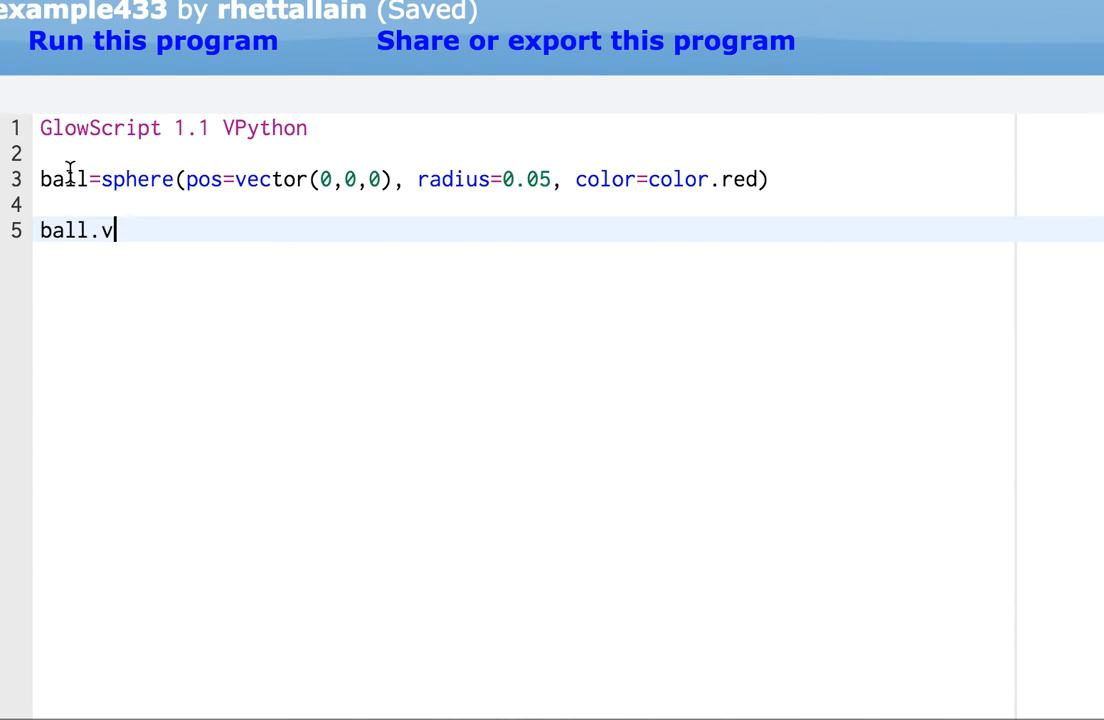
mouse_move(84, 196)
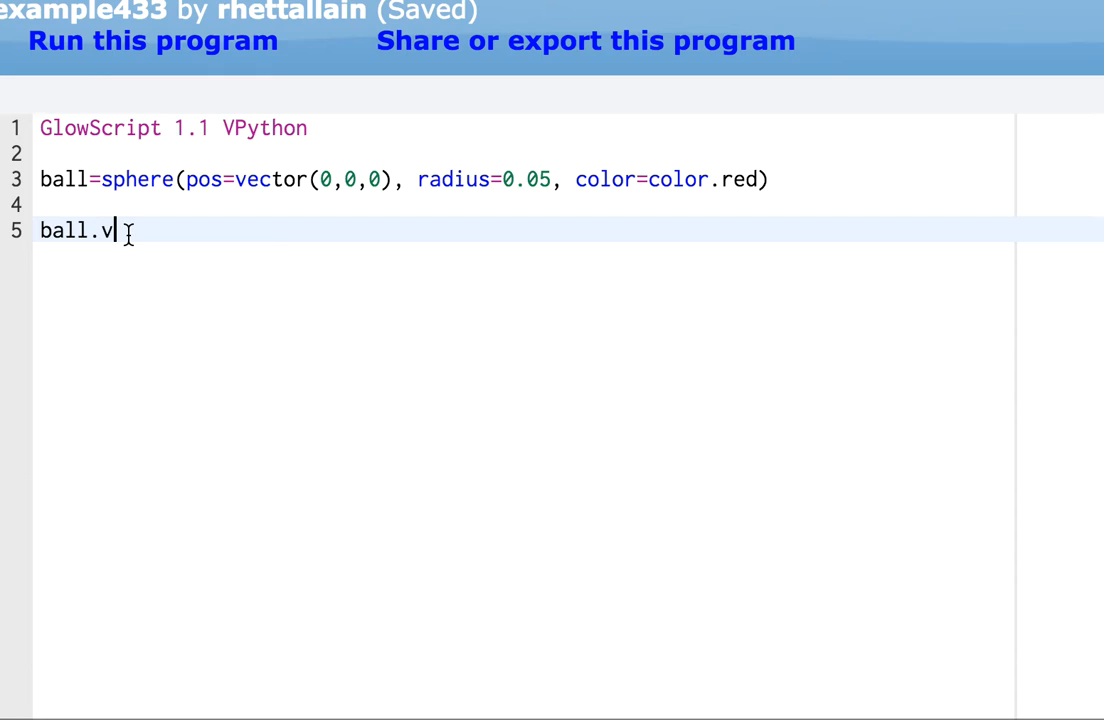
text(=)
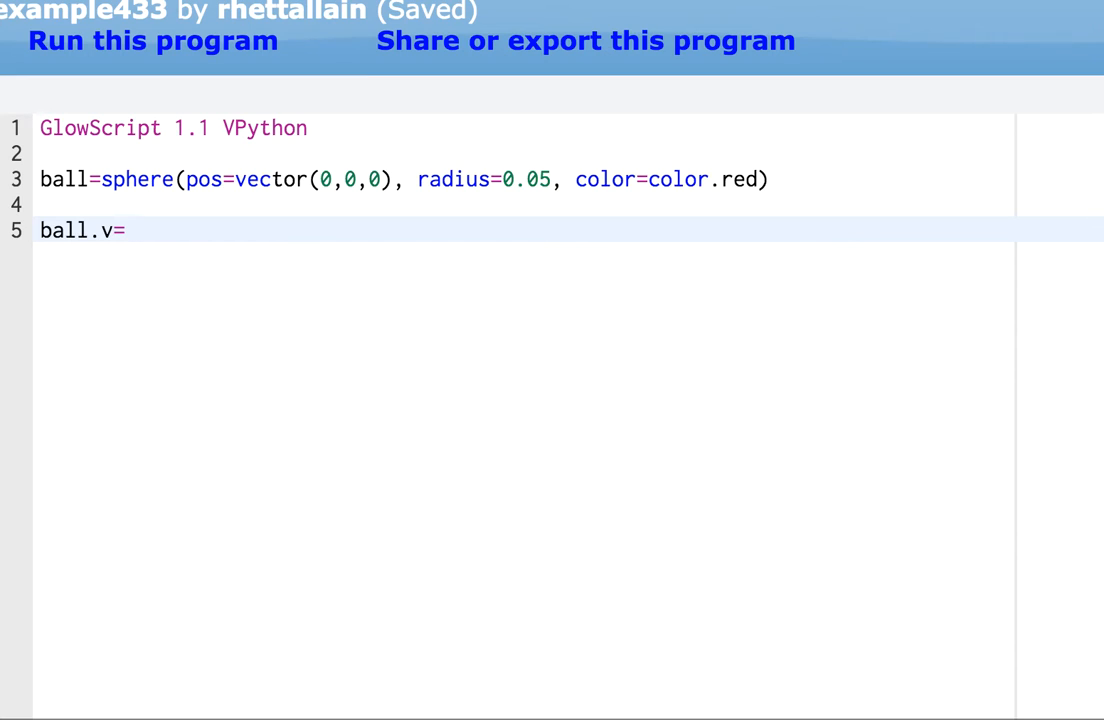
text(ve)
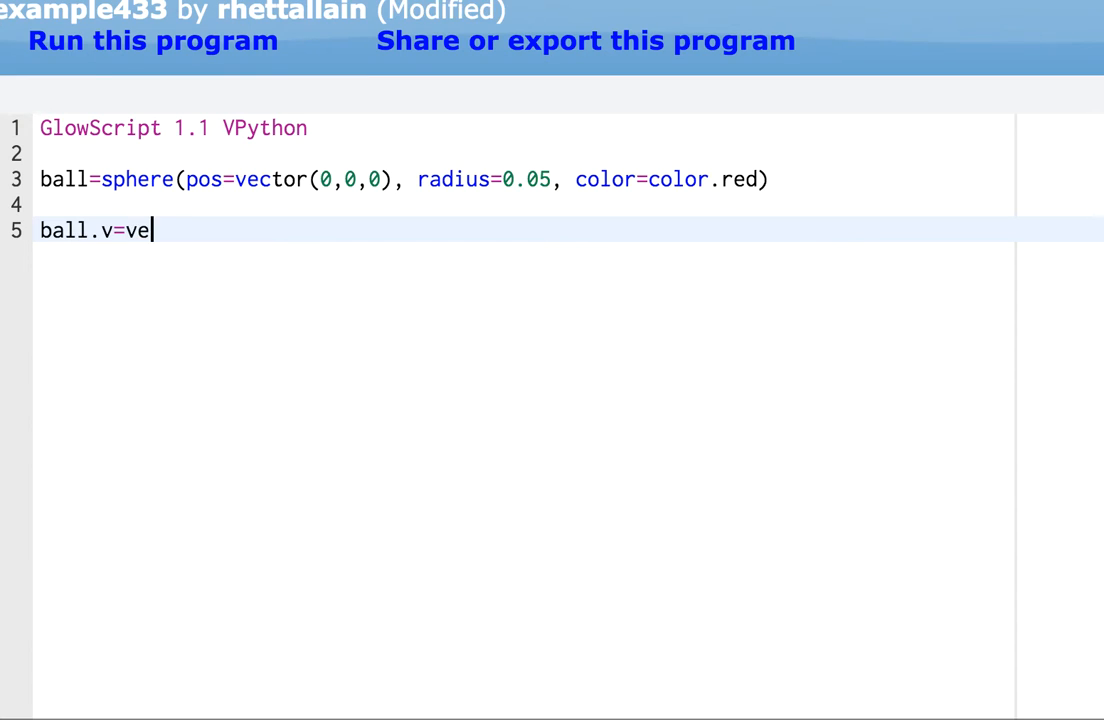
text(ctor()
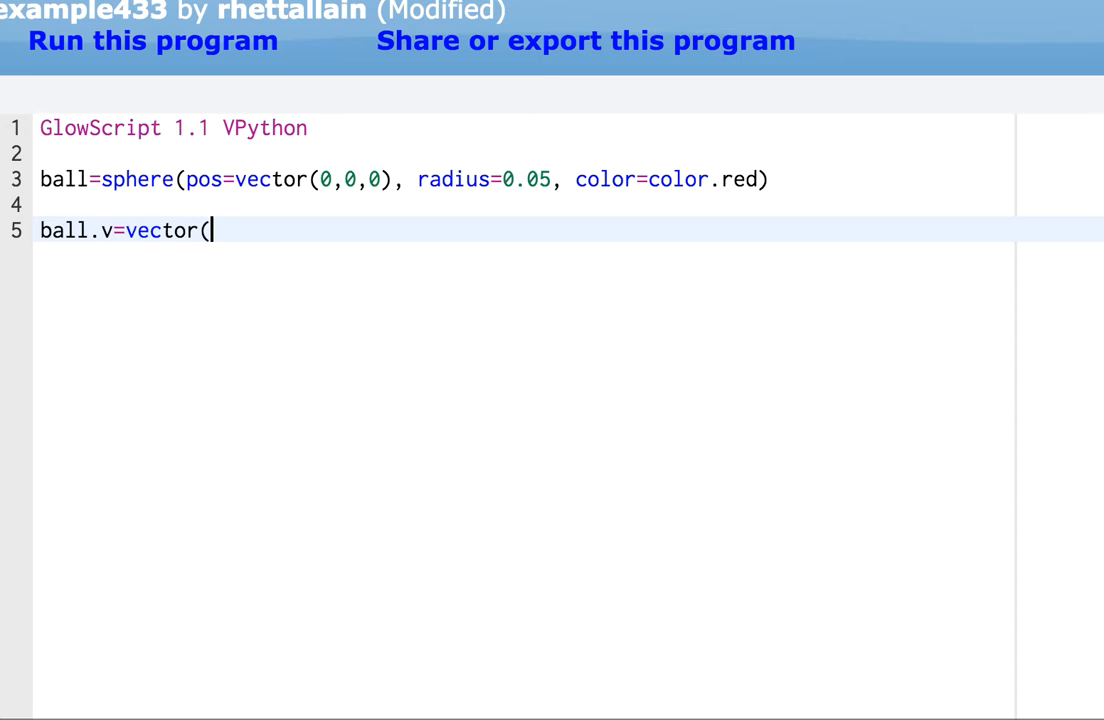
text(0.)
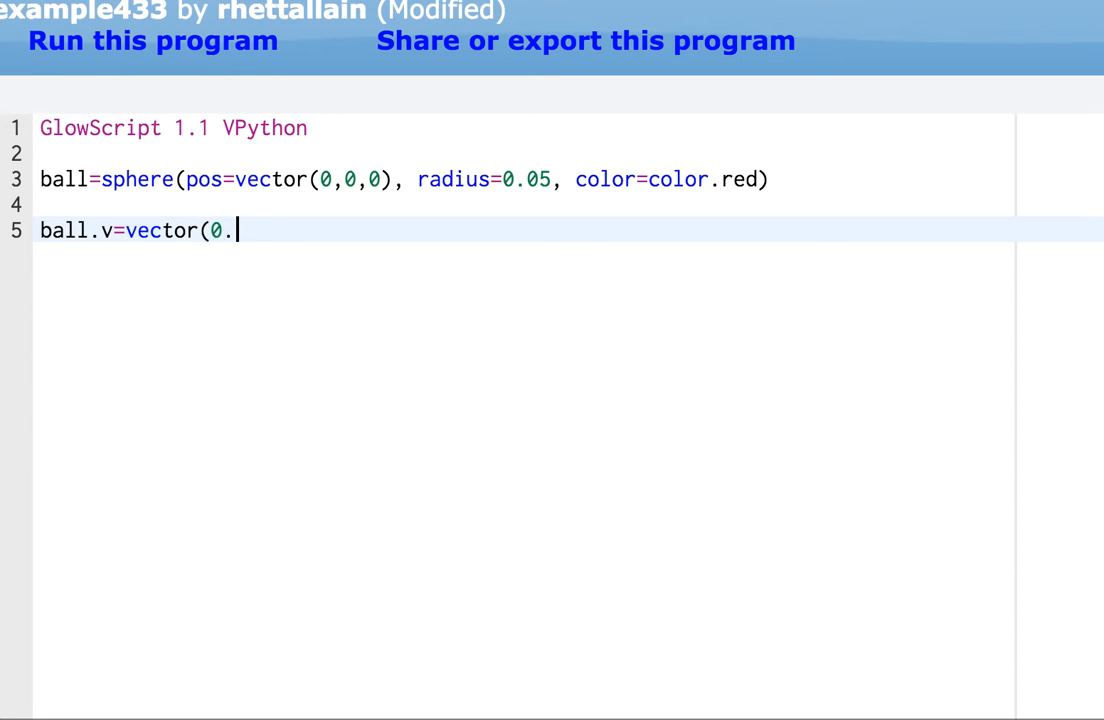
text(3,0,0))
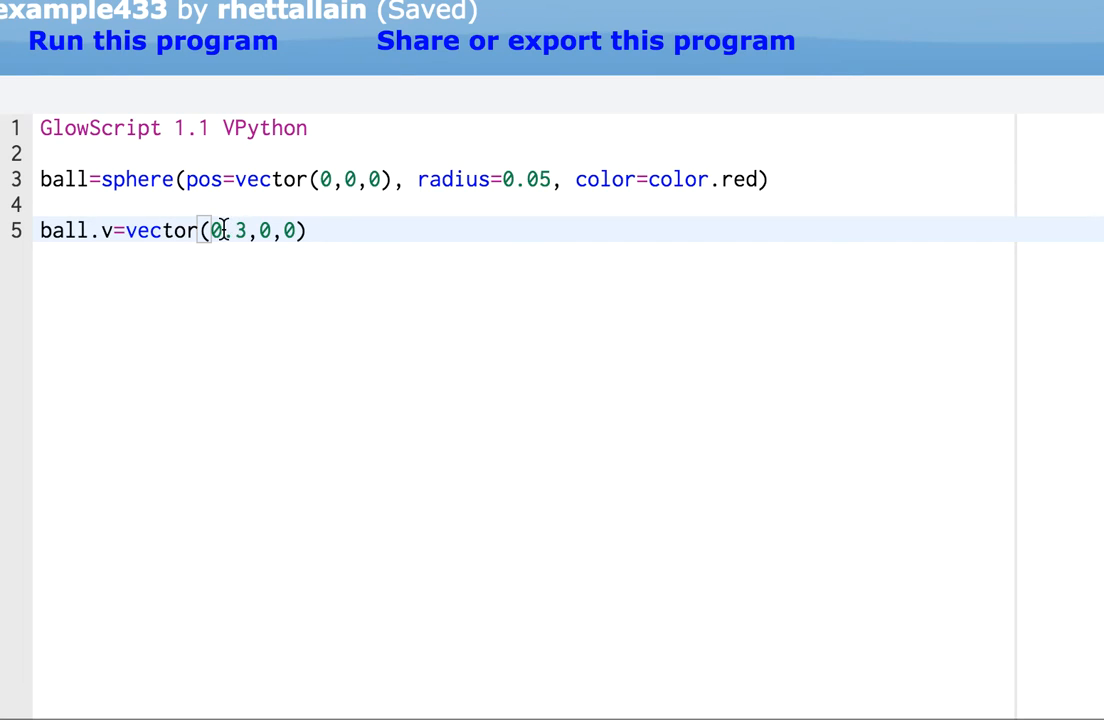
text(.)
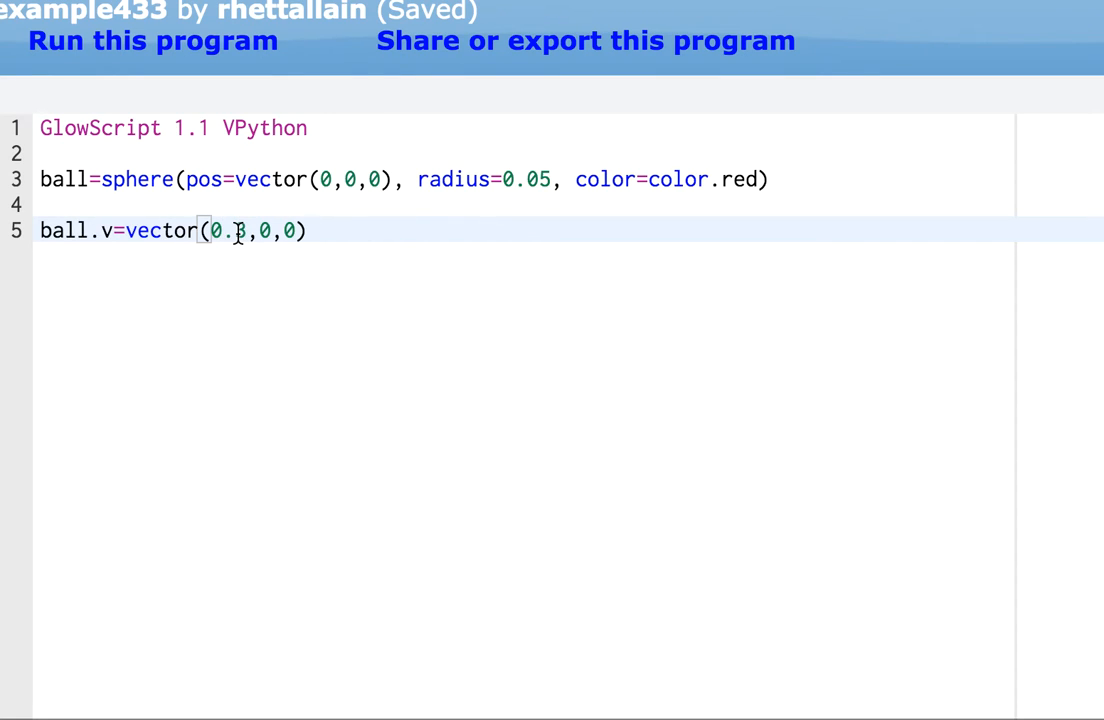
mouse_move(290, 230)
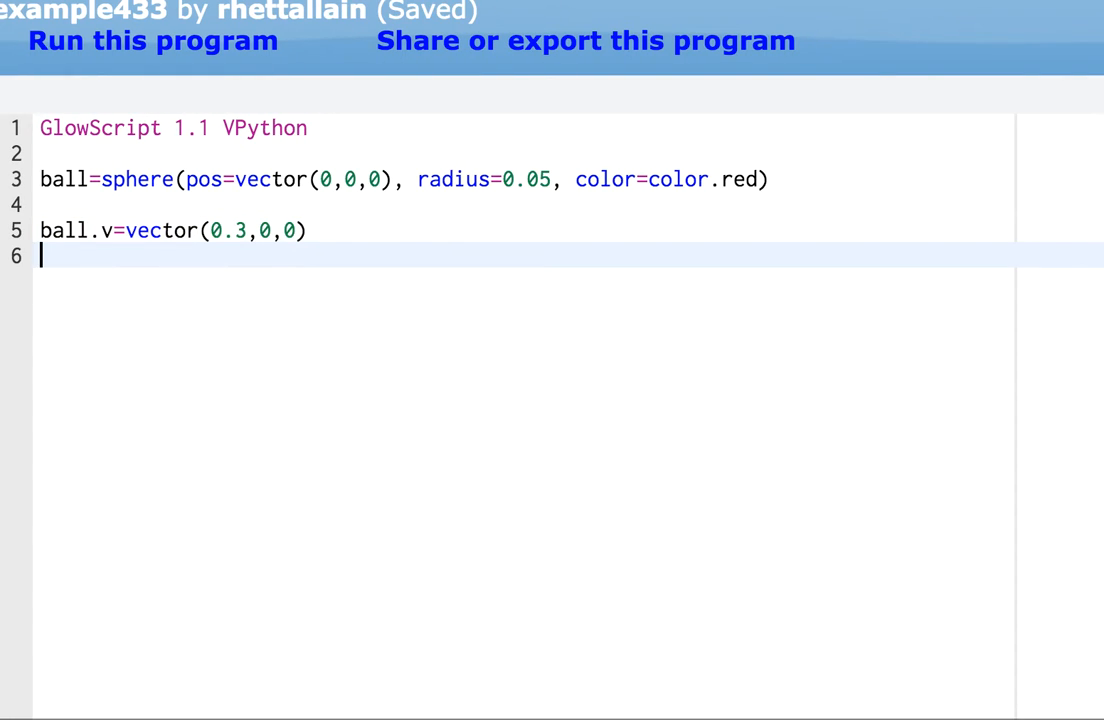
- Define t=0 and dt=0.01 on lines 6–7 and begin a while statement on line 9
text(t=0)
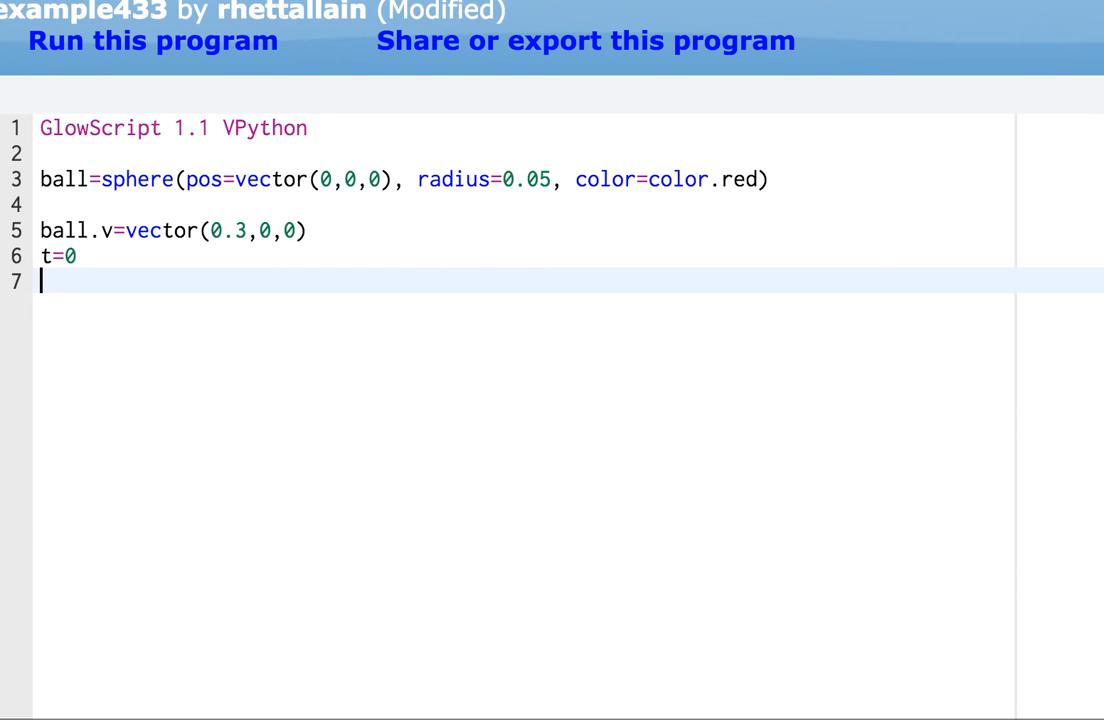
key(Ctrl+s)
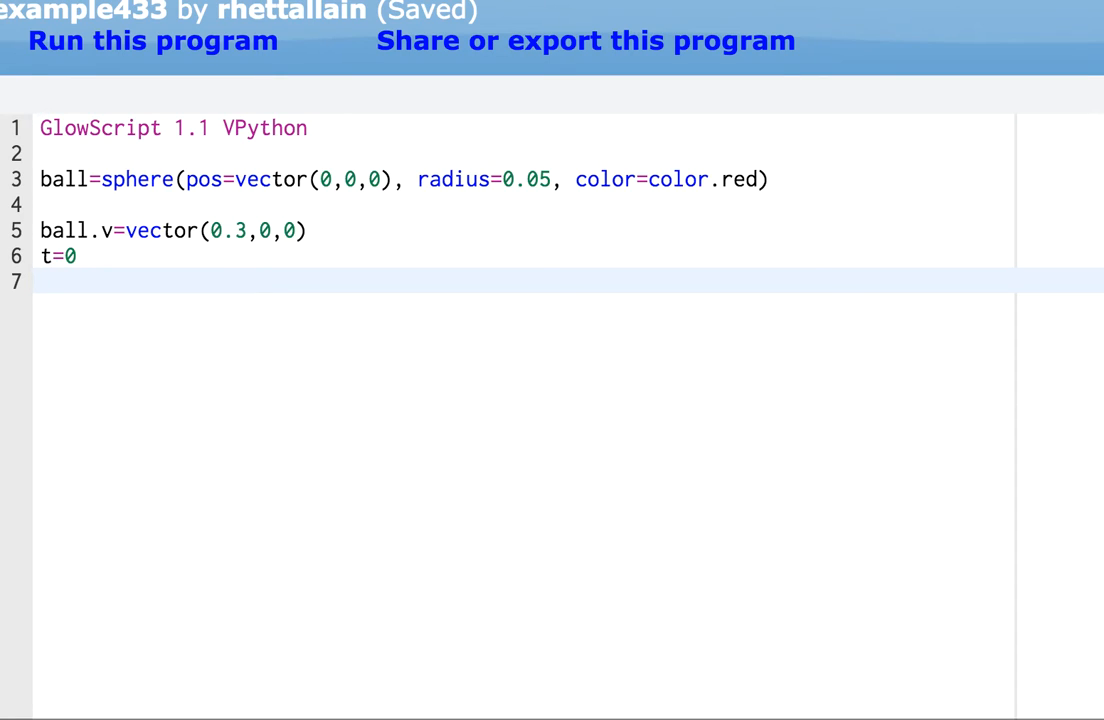
text(dt=)
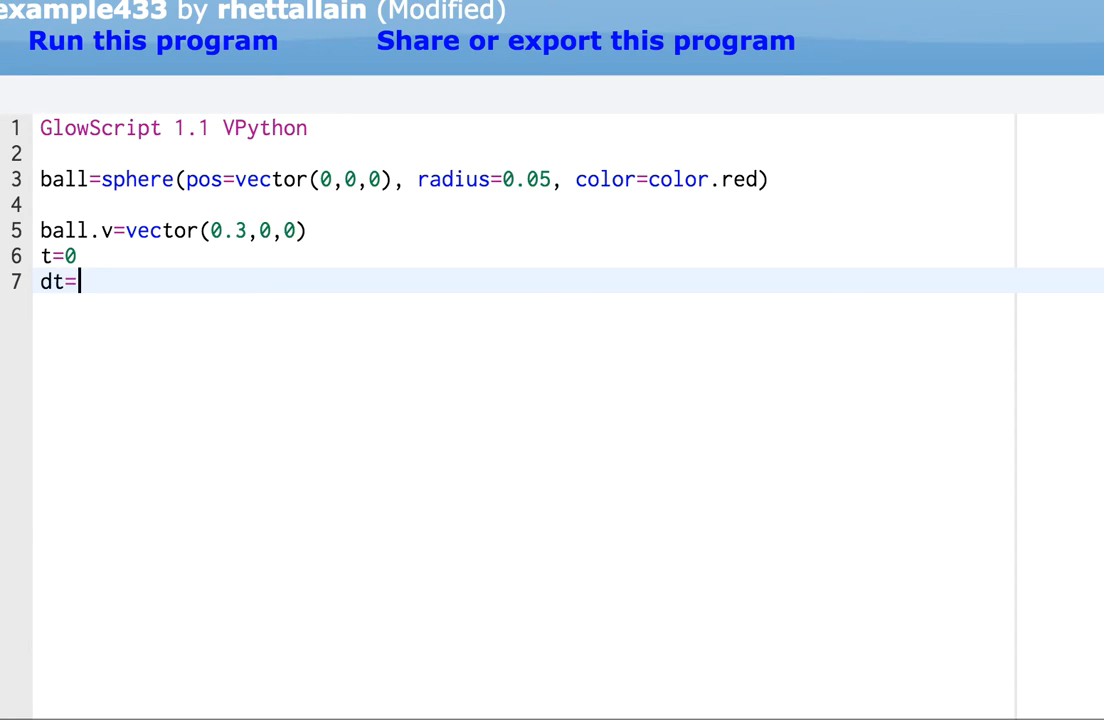
text(0.01)
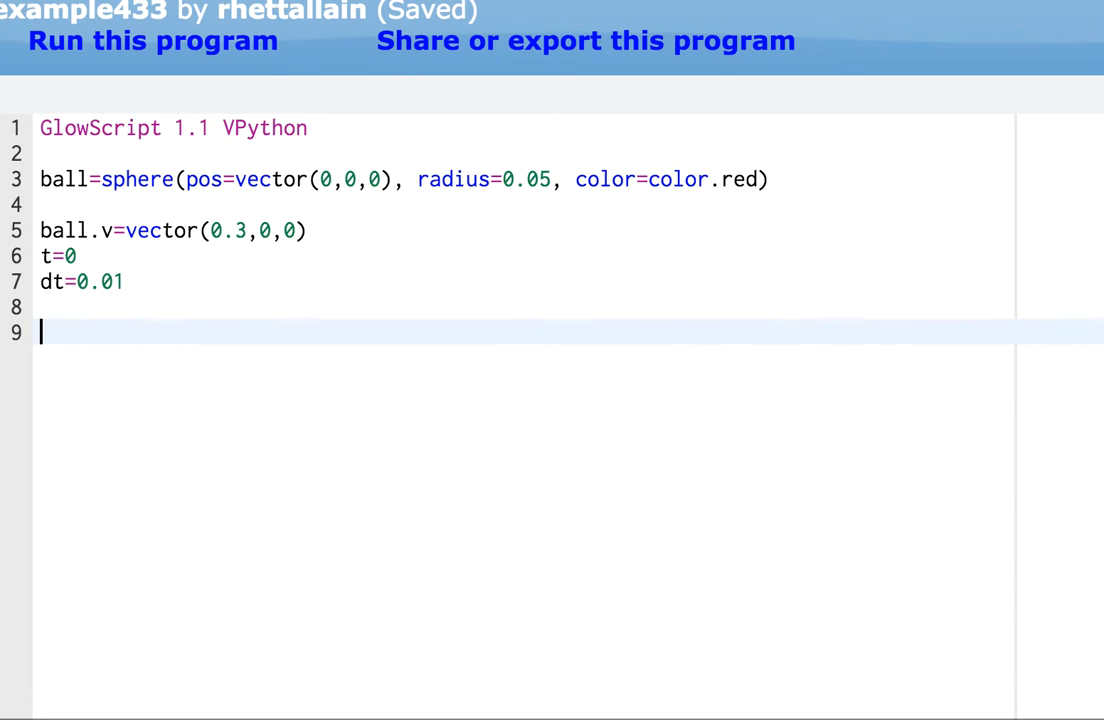
text(while t)
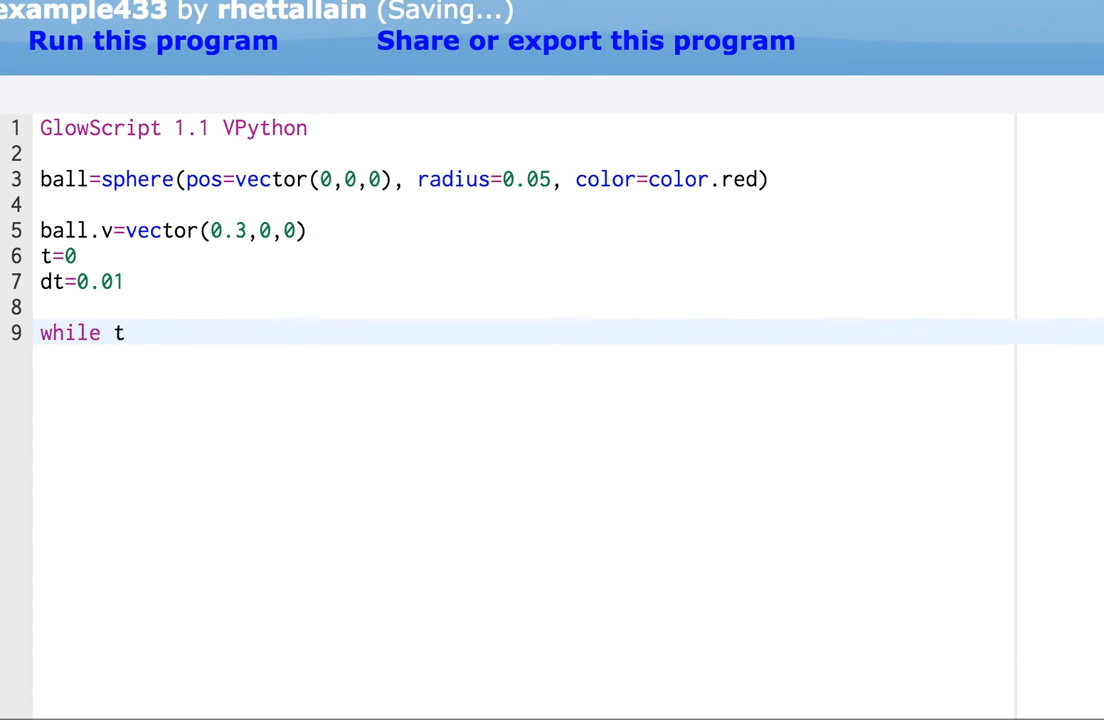
- Complete while t<3: with rate(100) as its first indented line
text(<3:)
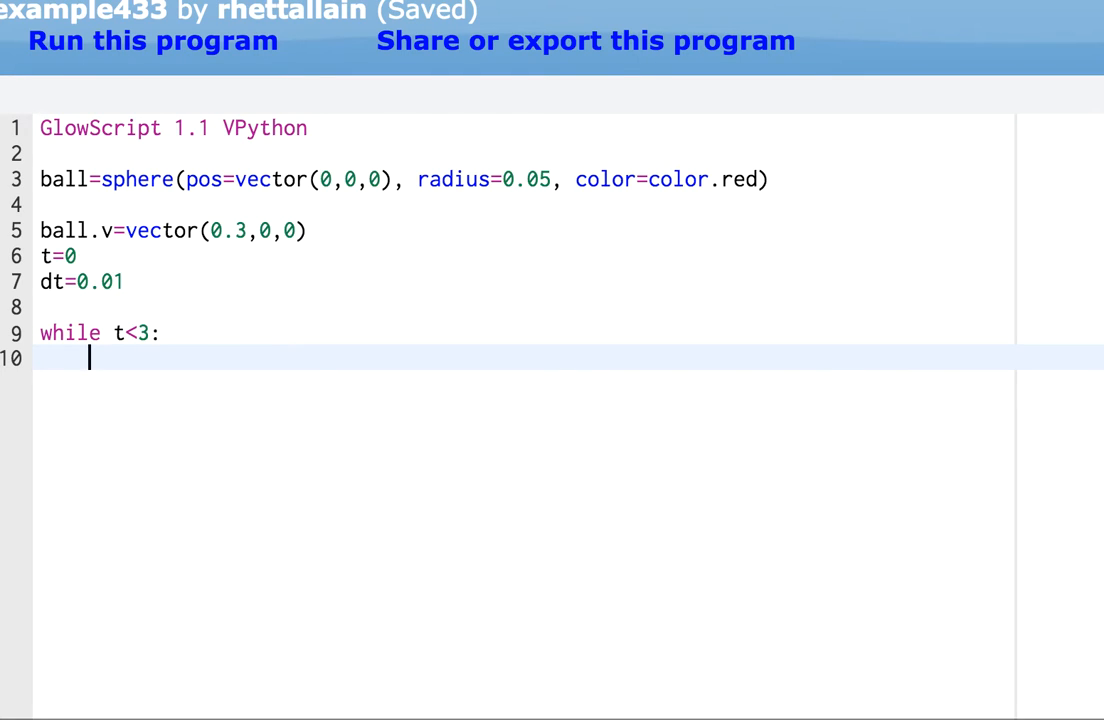
text(rate()
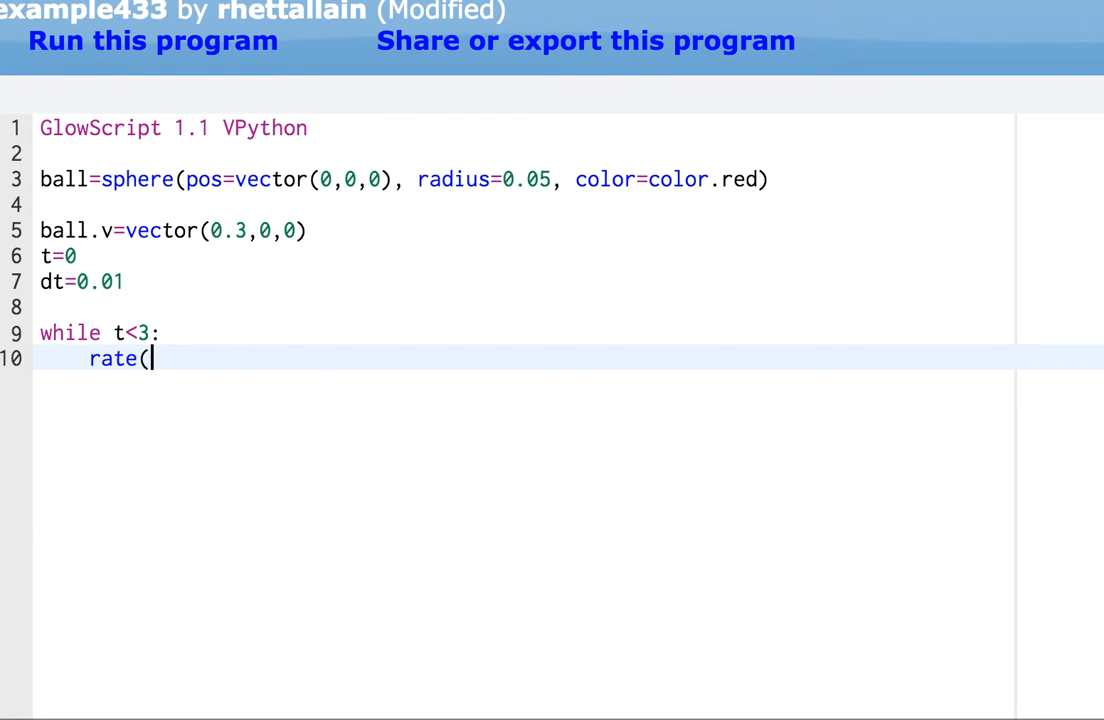
text(100))
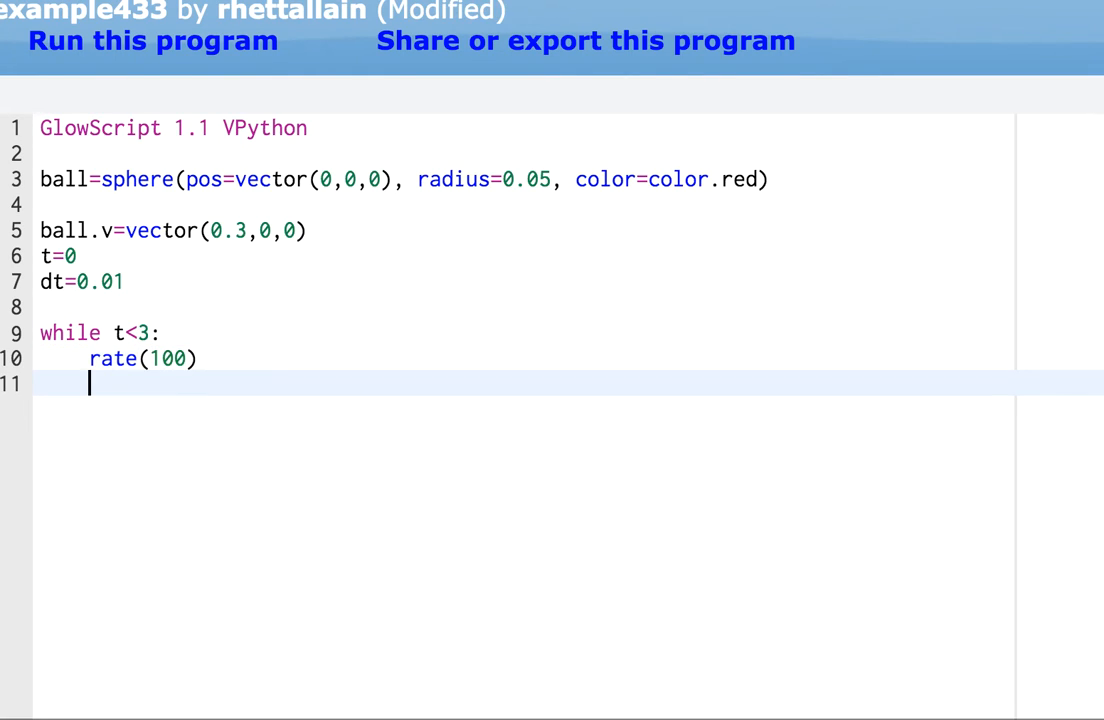
key(Ctrl+s)
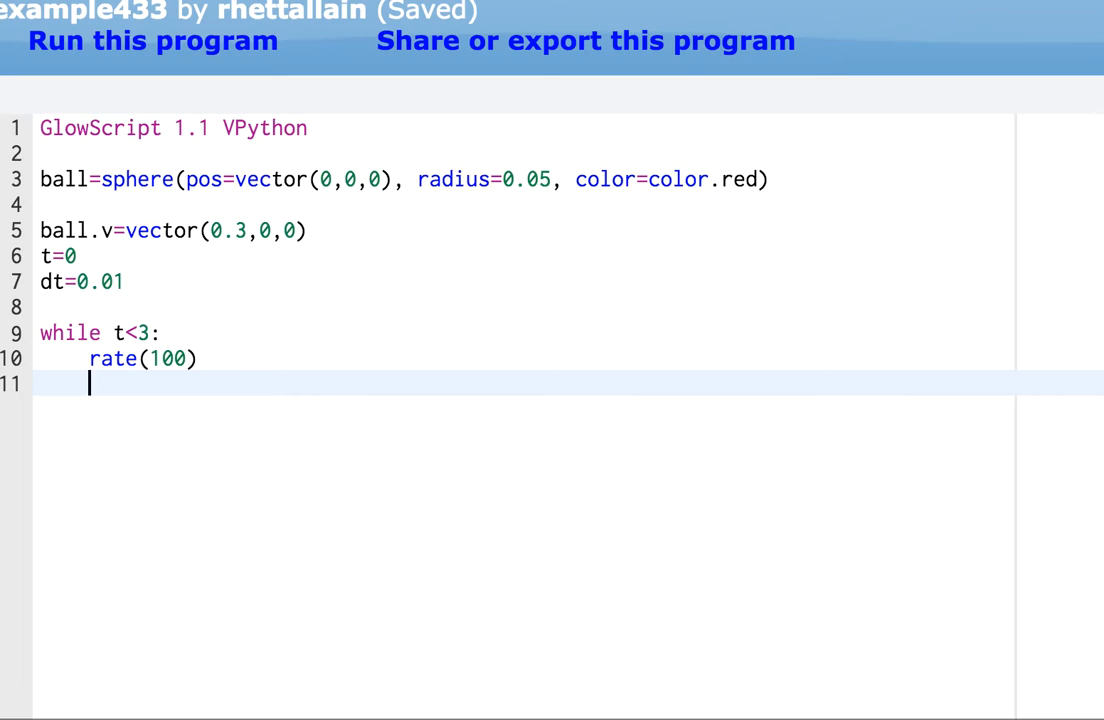
- Add ball.pos=ball.pos+ball.v*dt inside the loop
text(ball.pos=ball.pos+)
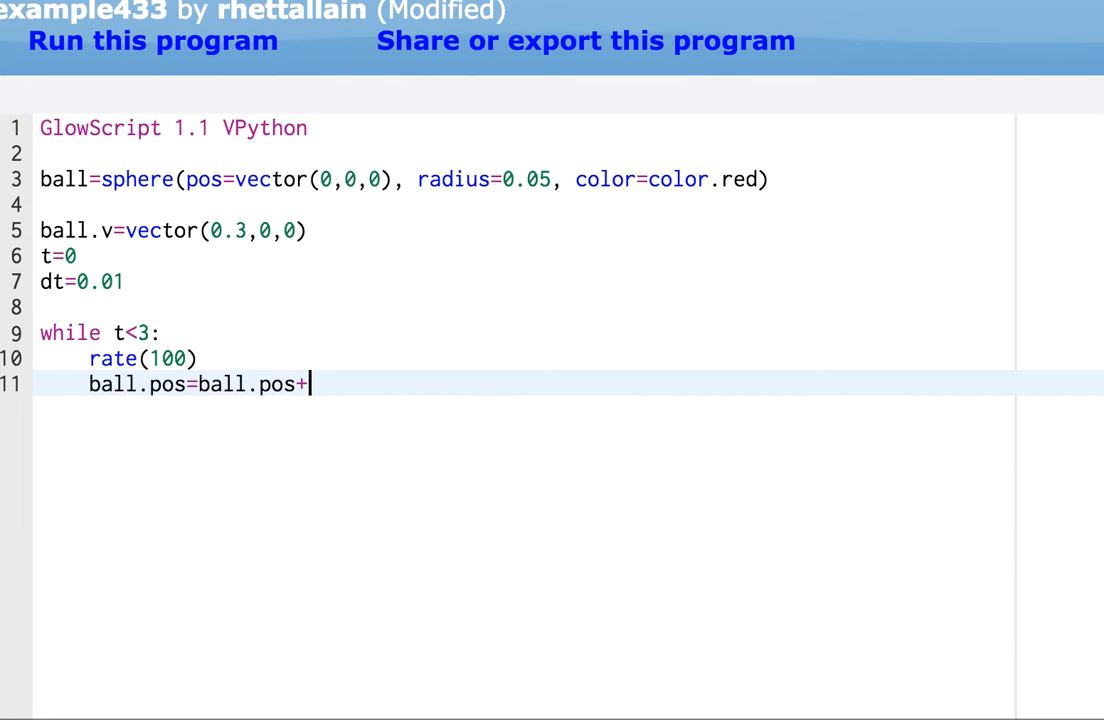
text(ball.v*)
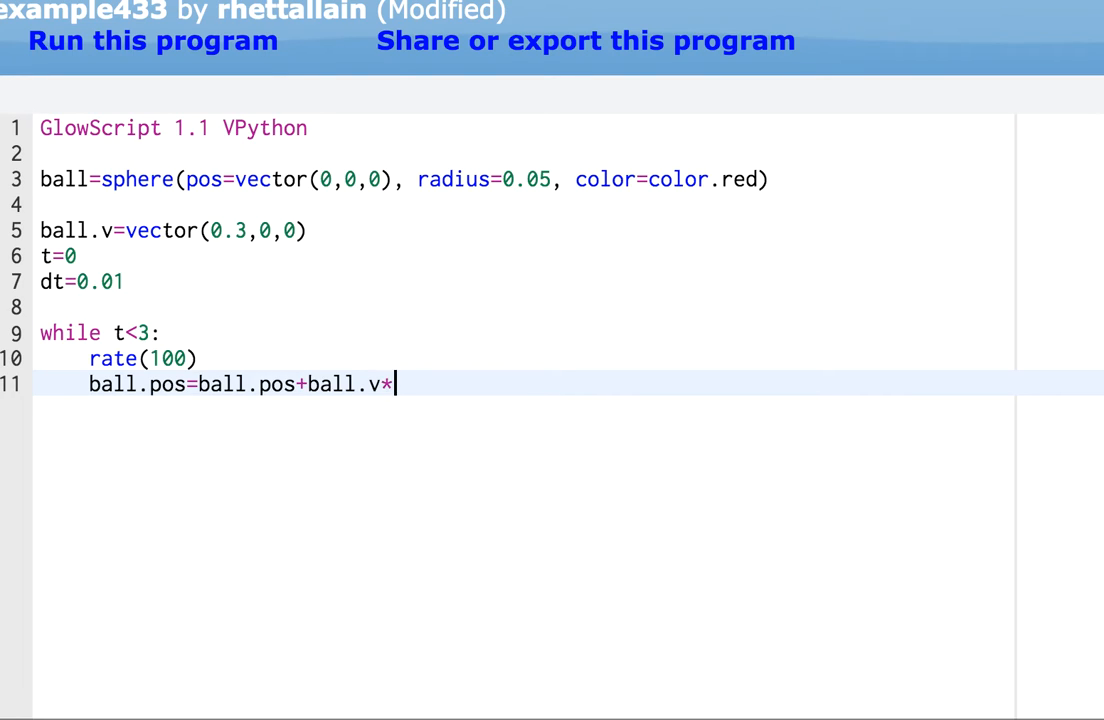
text(dt)
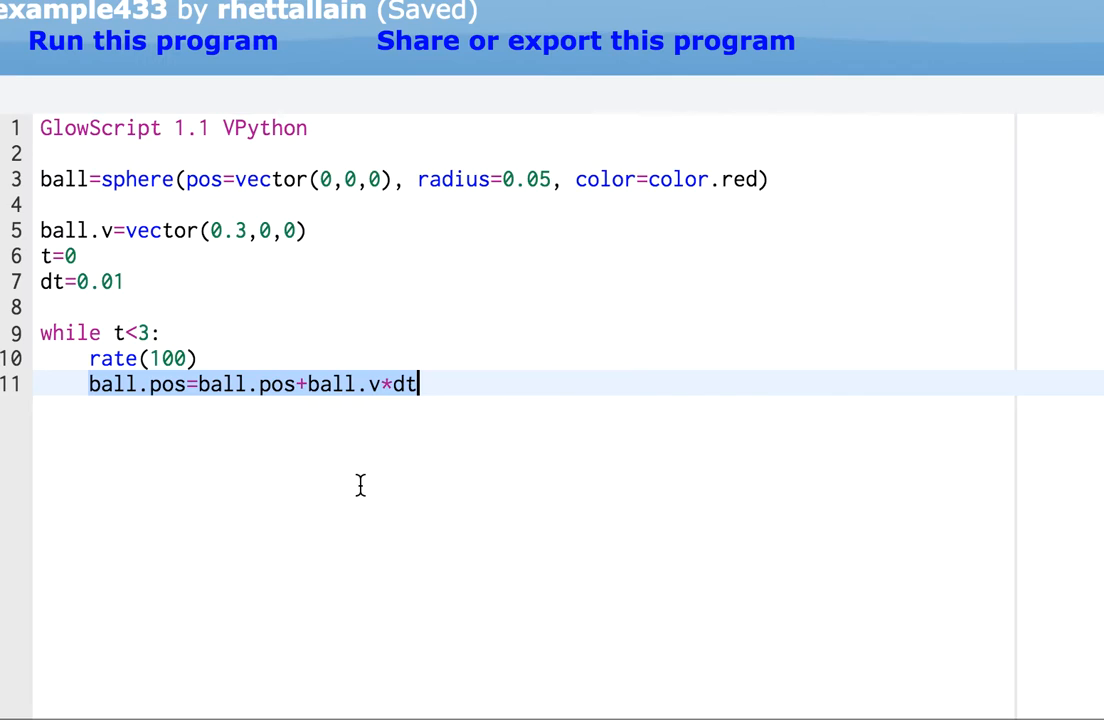
mouse_move(208, 384)
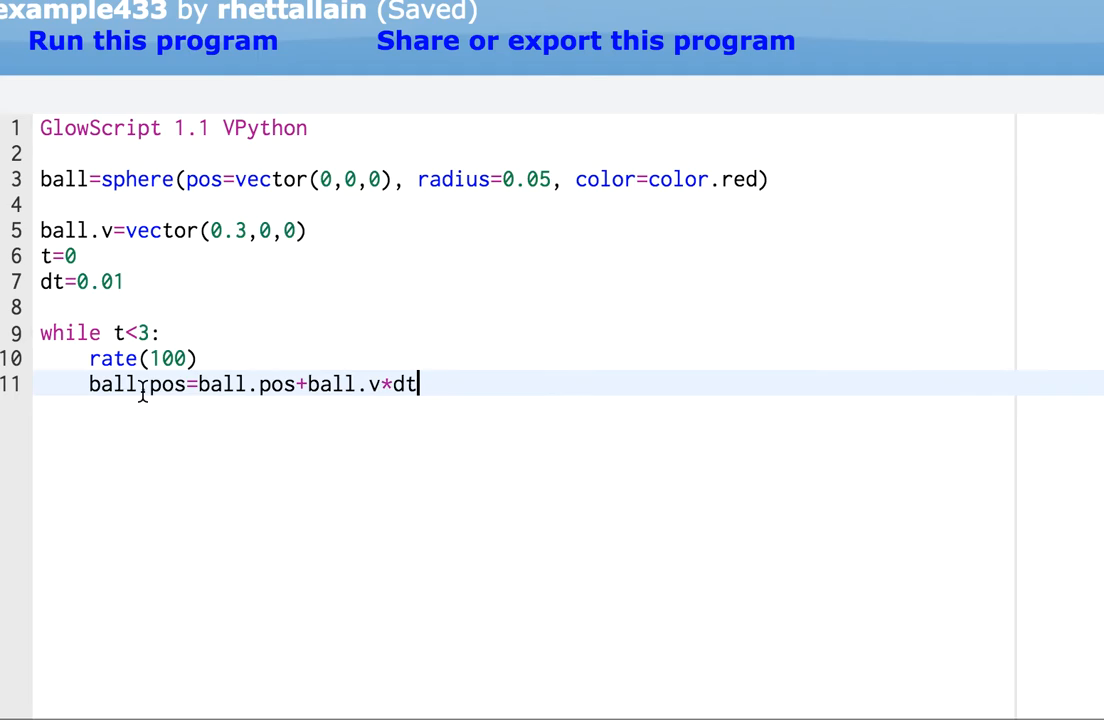
mouse_move(96, 248)
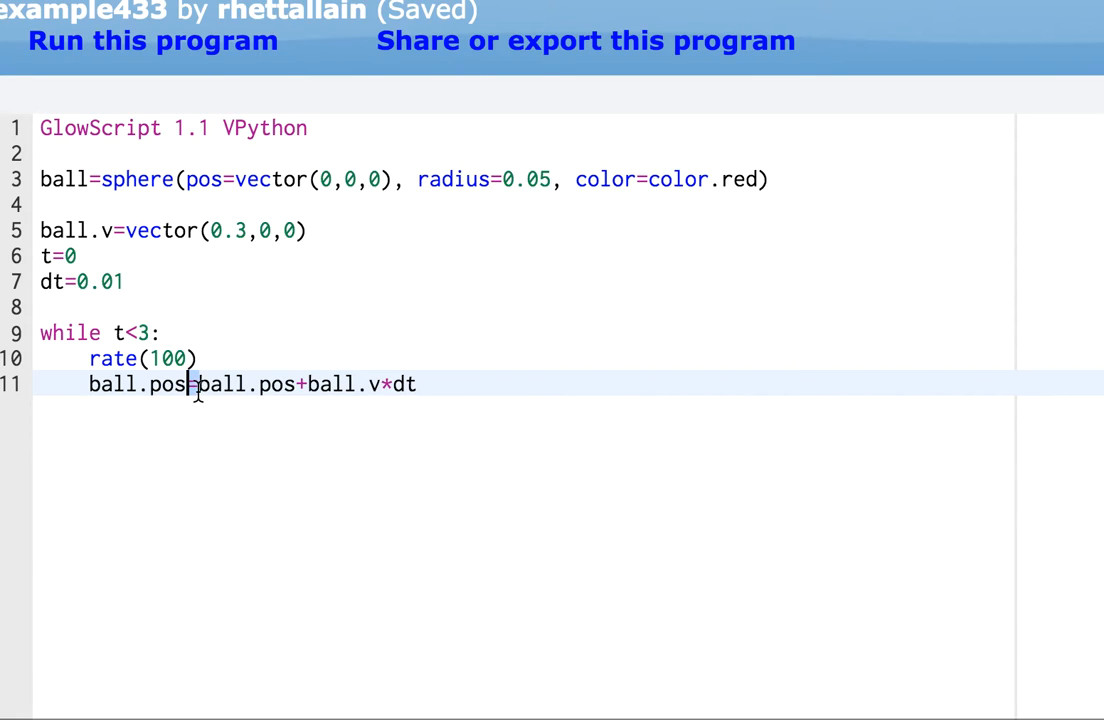
mouse_move(196, 390)
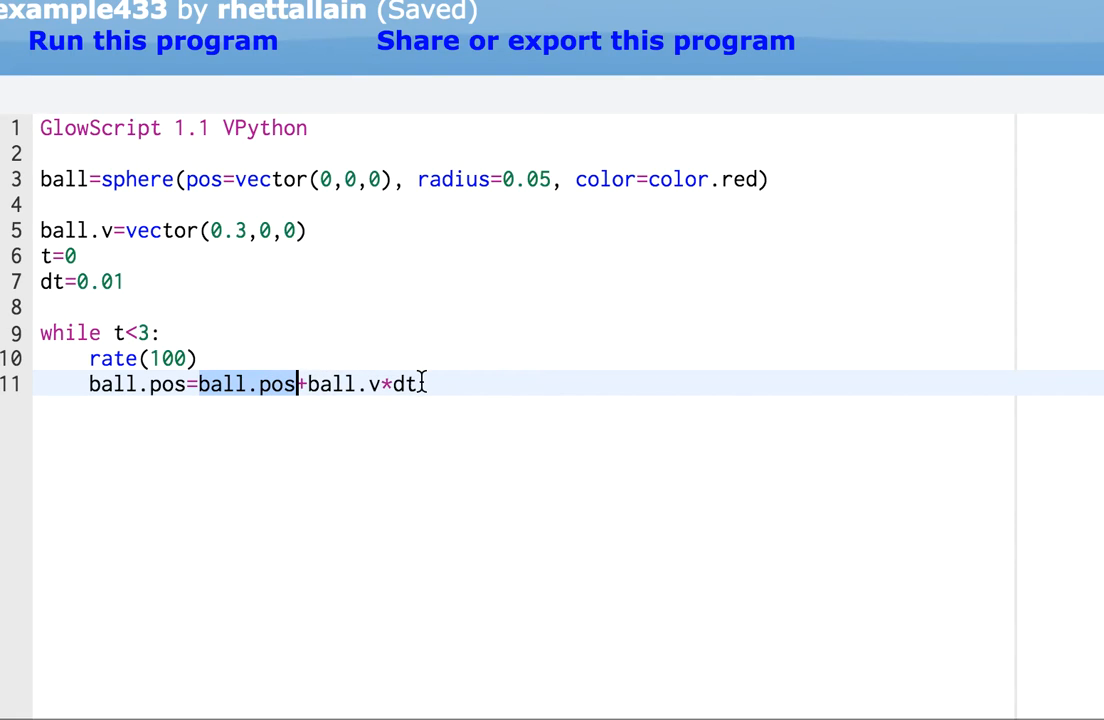
mouse_move(444, 384)
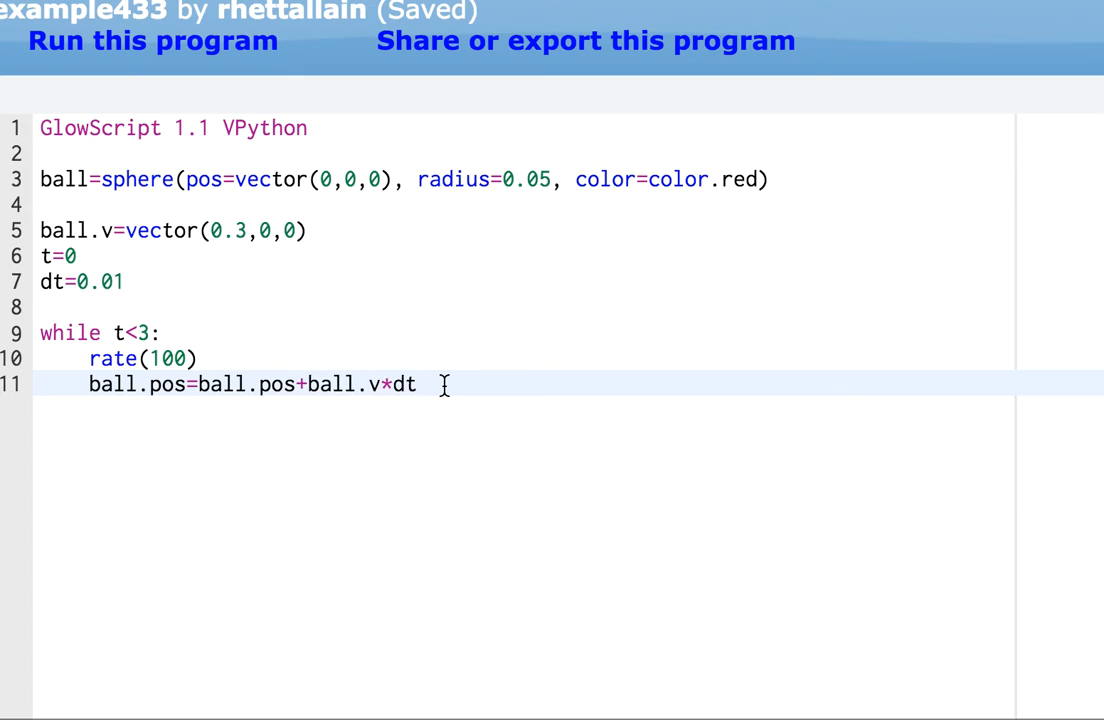
key(Enter)
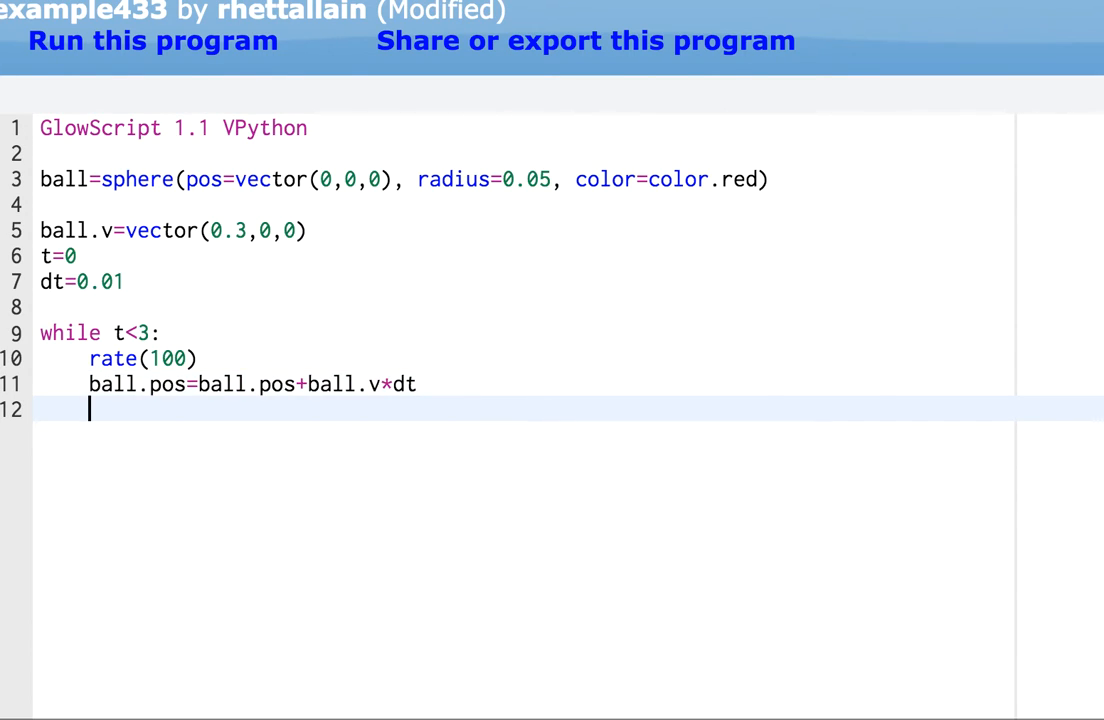
text(t=t+dt)
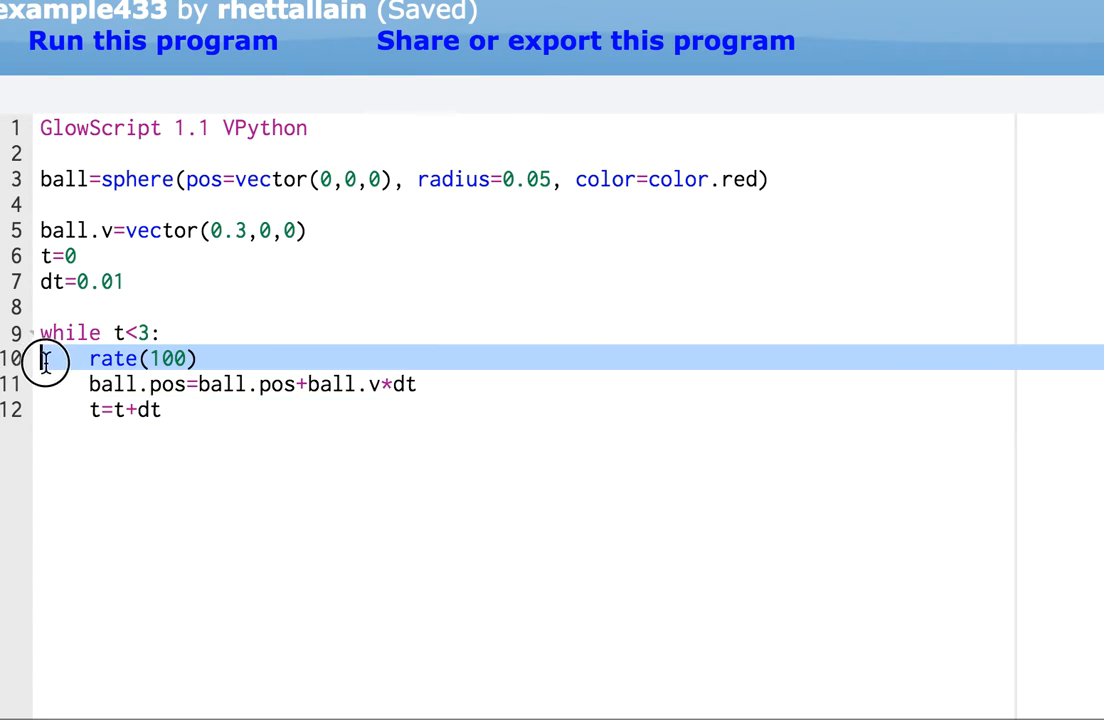
drag(44, 358, 160, 408)
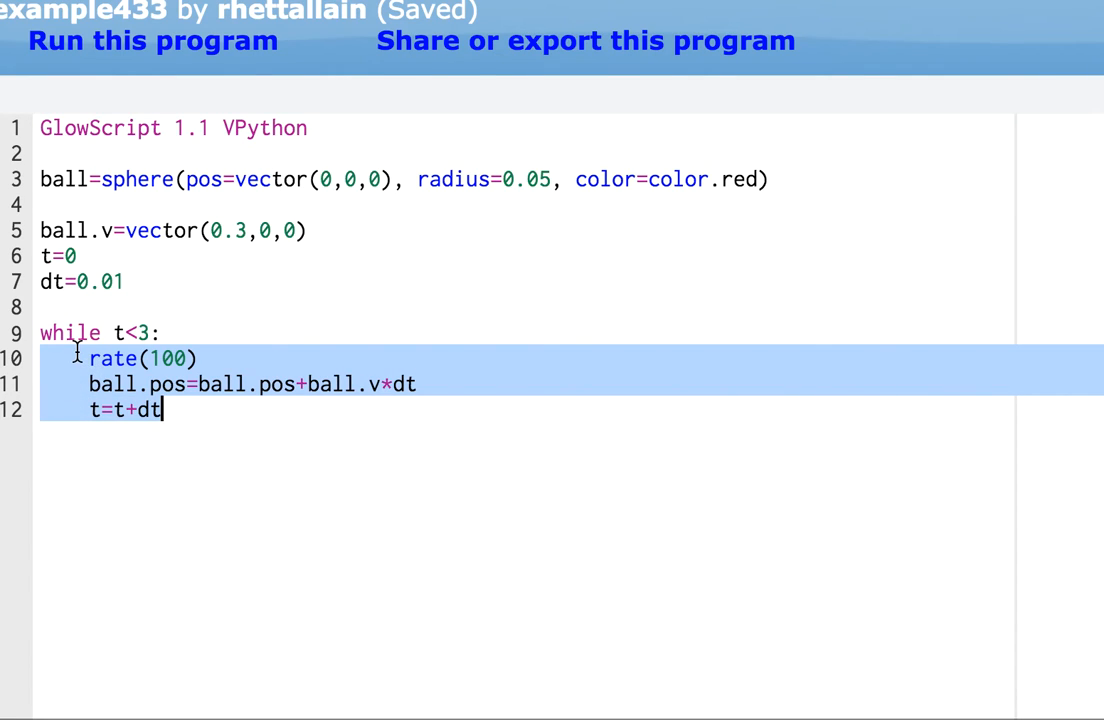
click(116, 358)
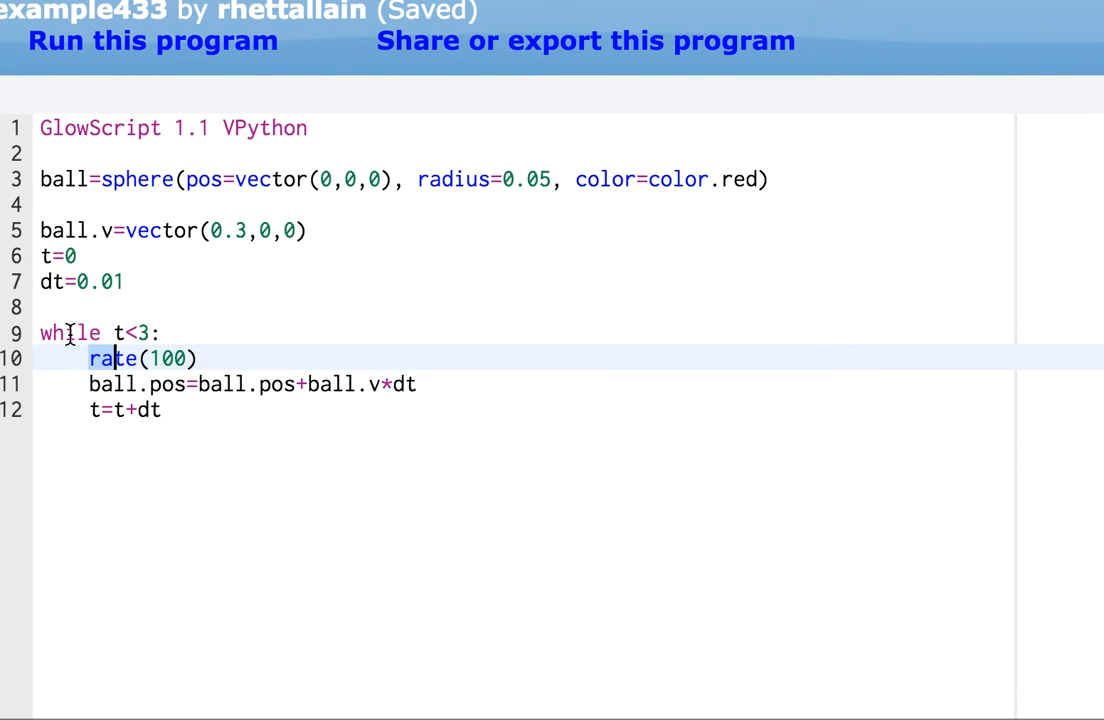
drag(40, 332, 160, 408)
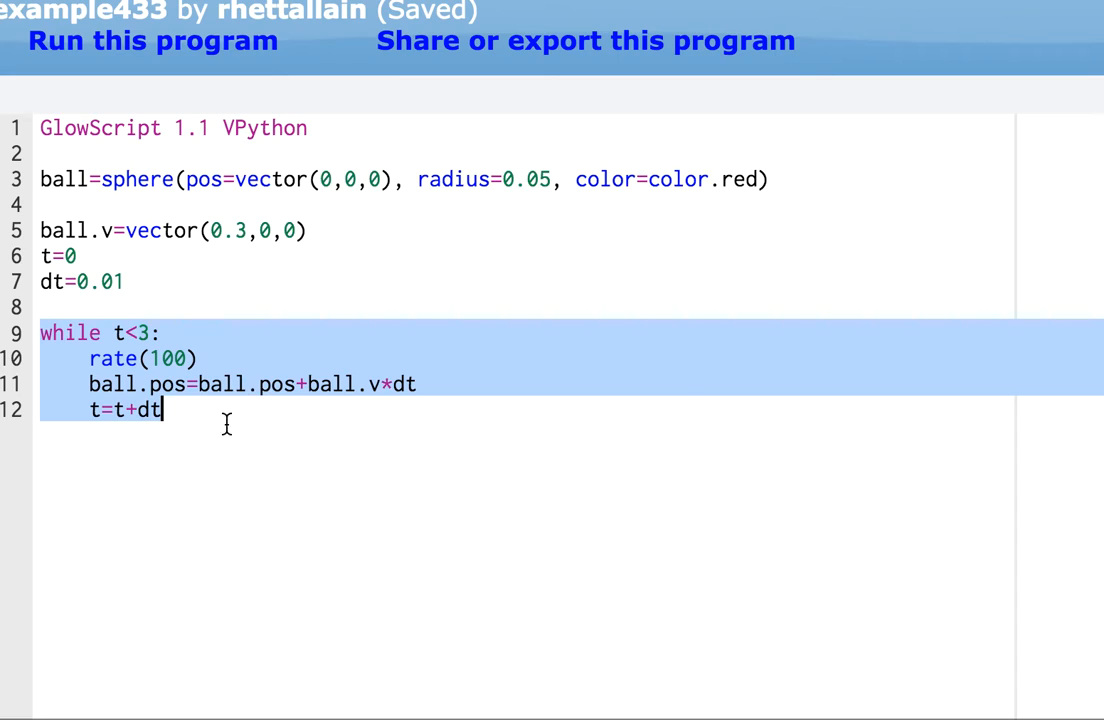
click(178, 464)
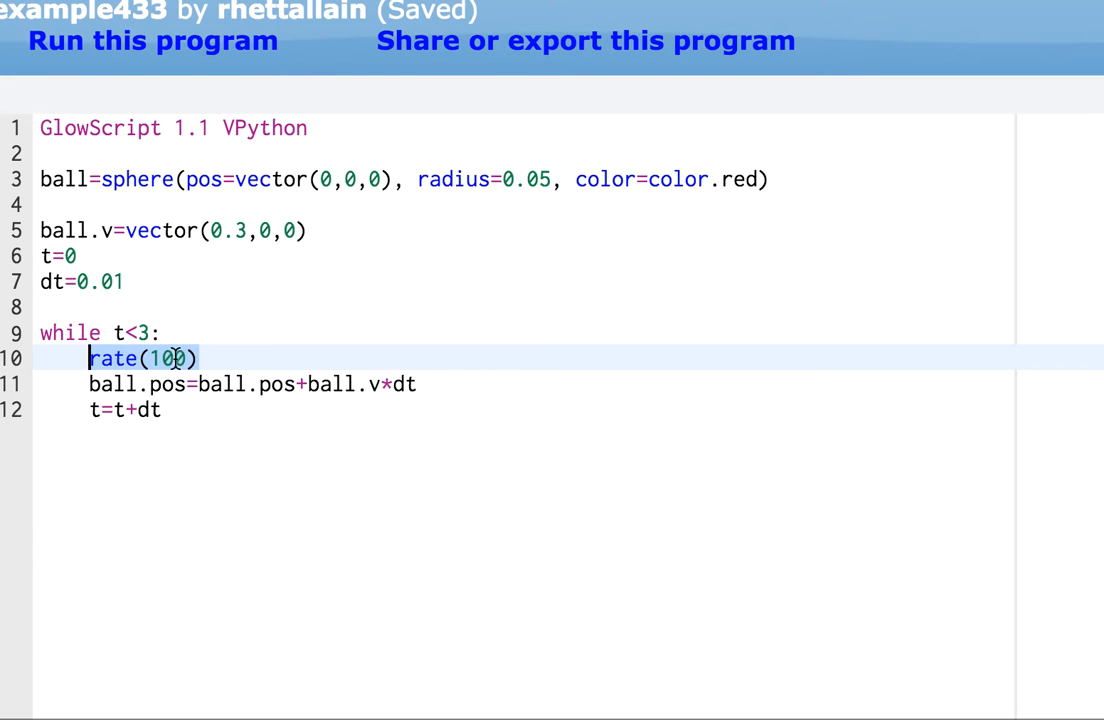
mouse_move(194, 404)
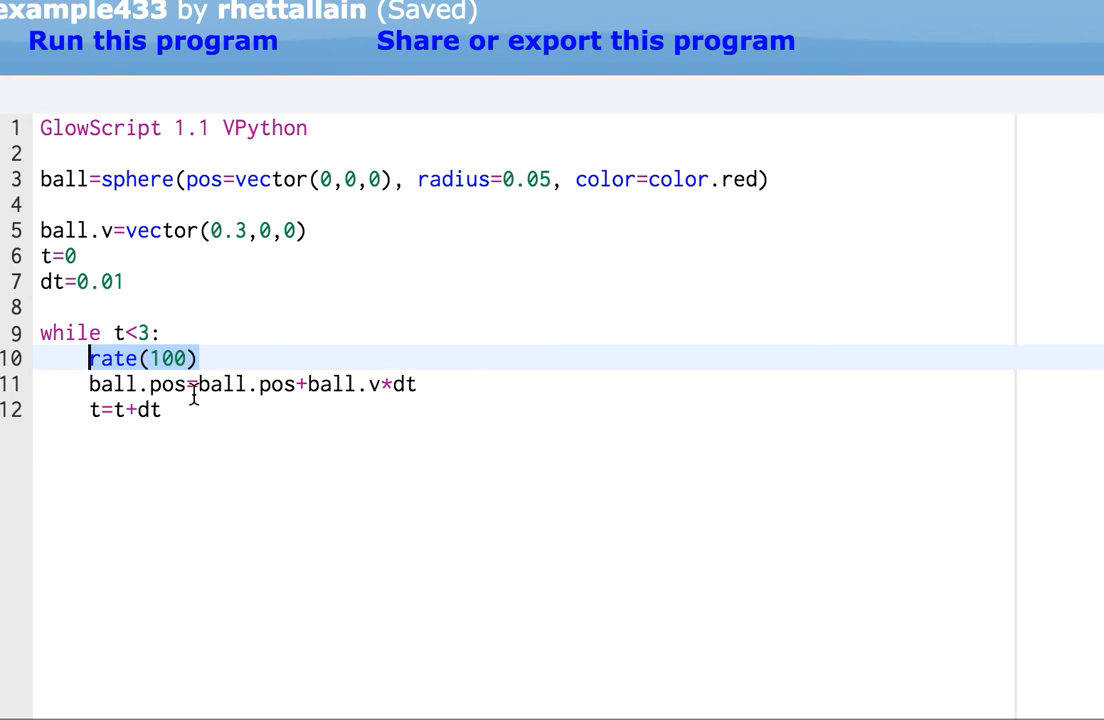
click(124, 280)
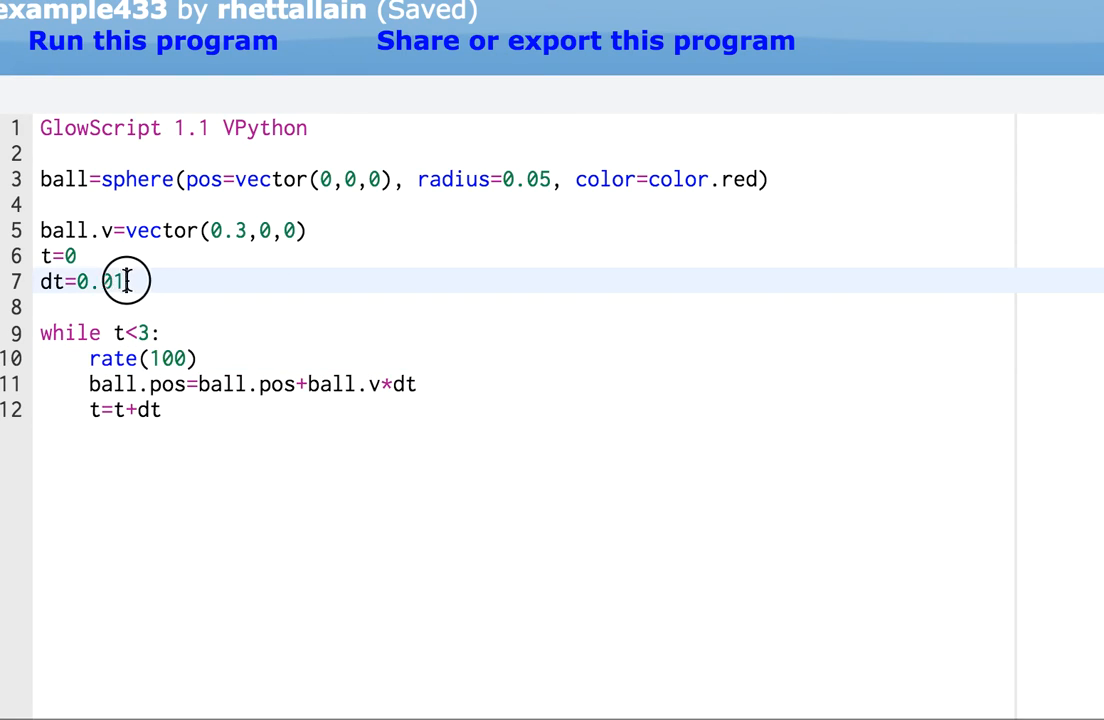
drag(40, 280, 124, 280)
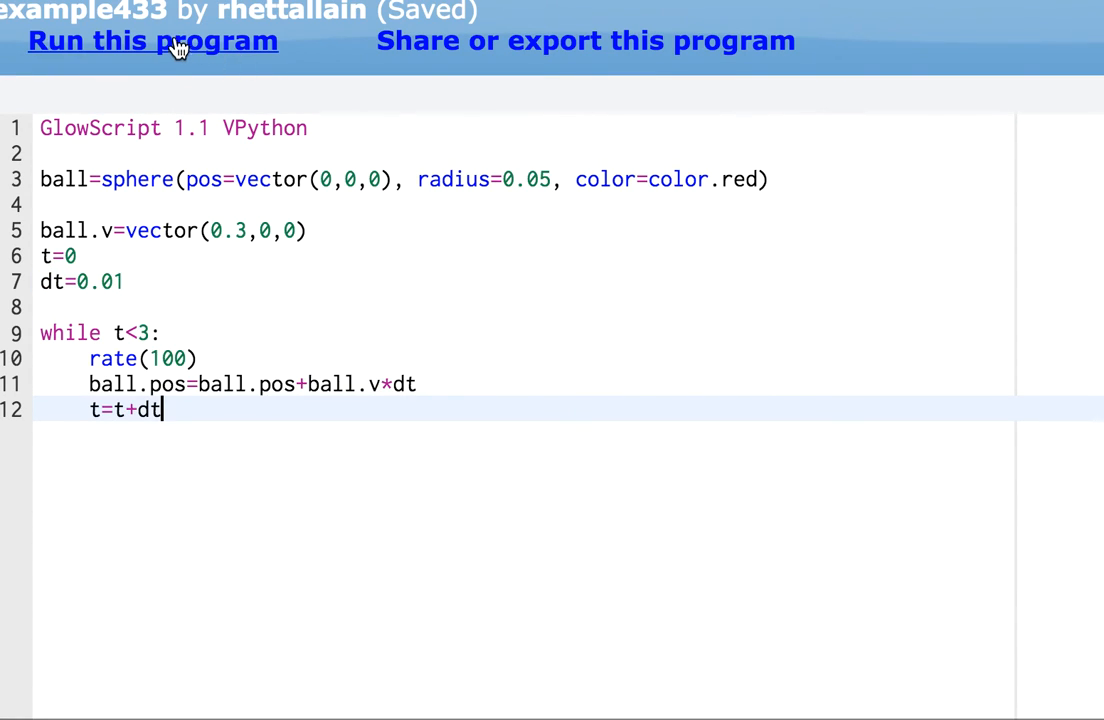
click(176, 40)
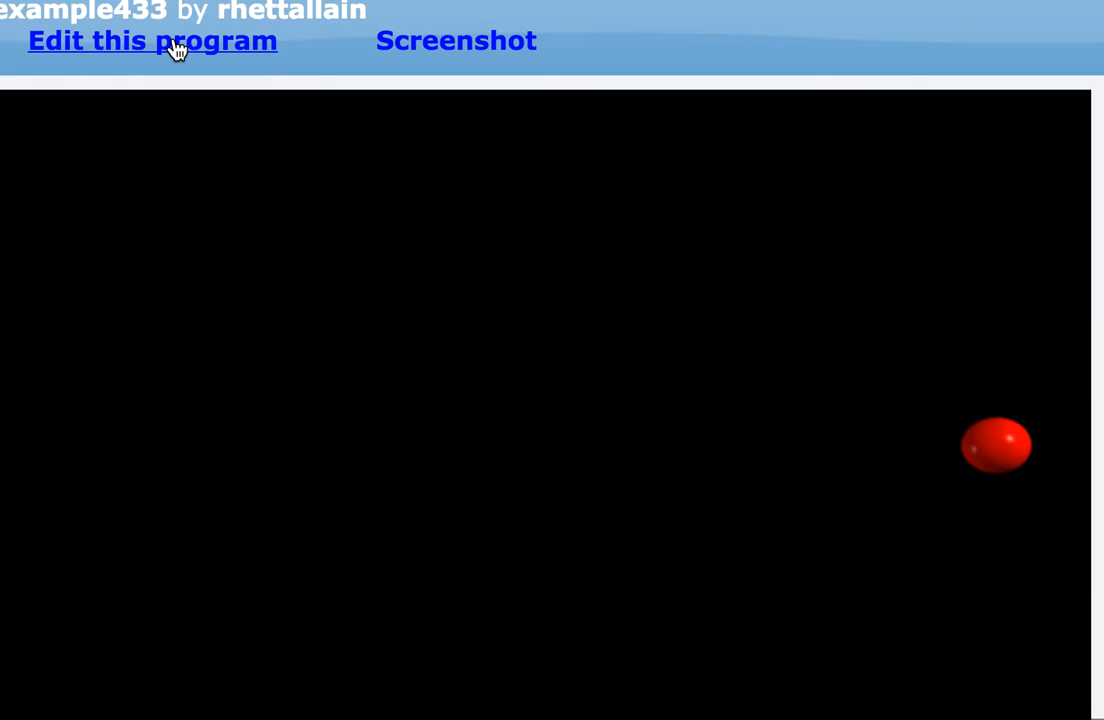
click(152, 40)
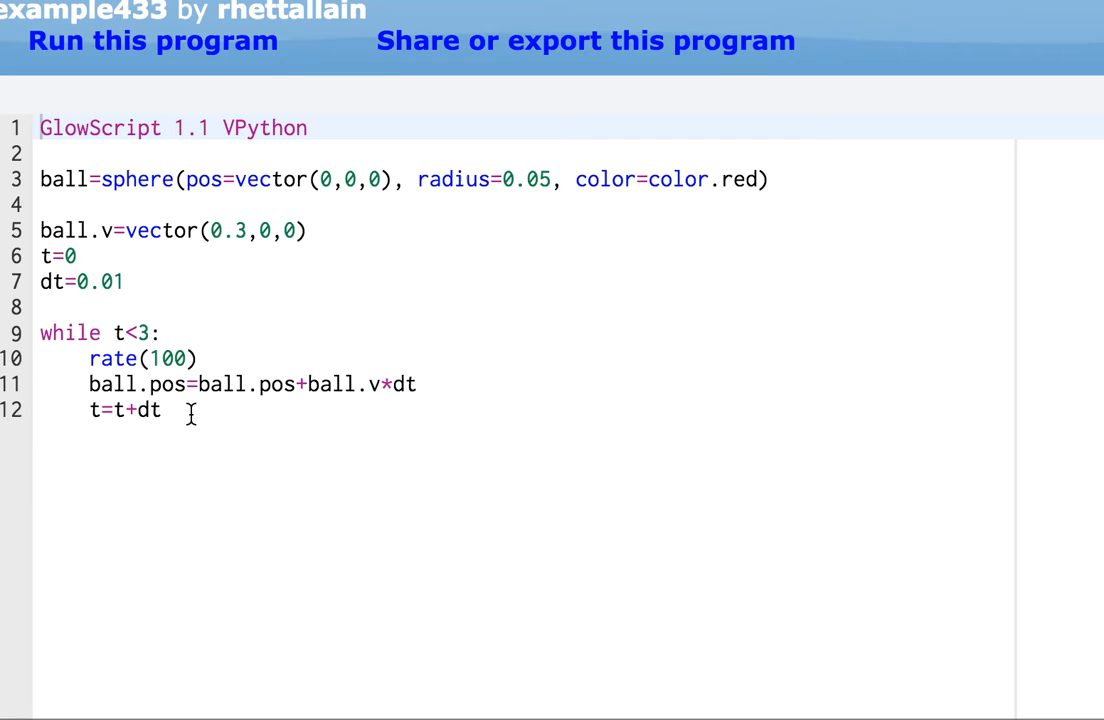
- After the loop, add print(t) and print(ball.pos.x)
key(Backspace)
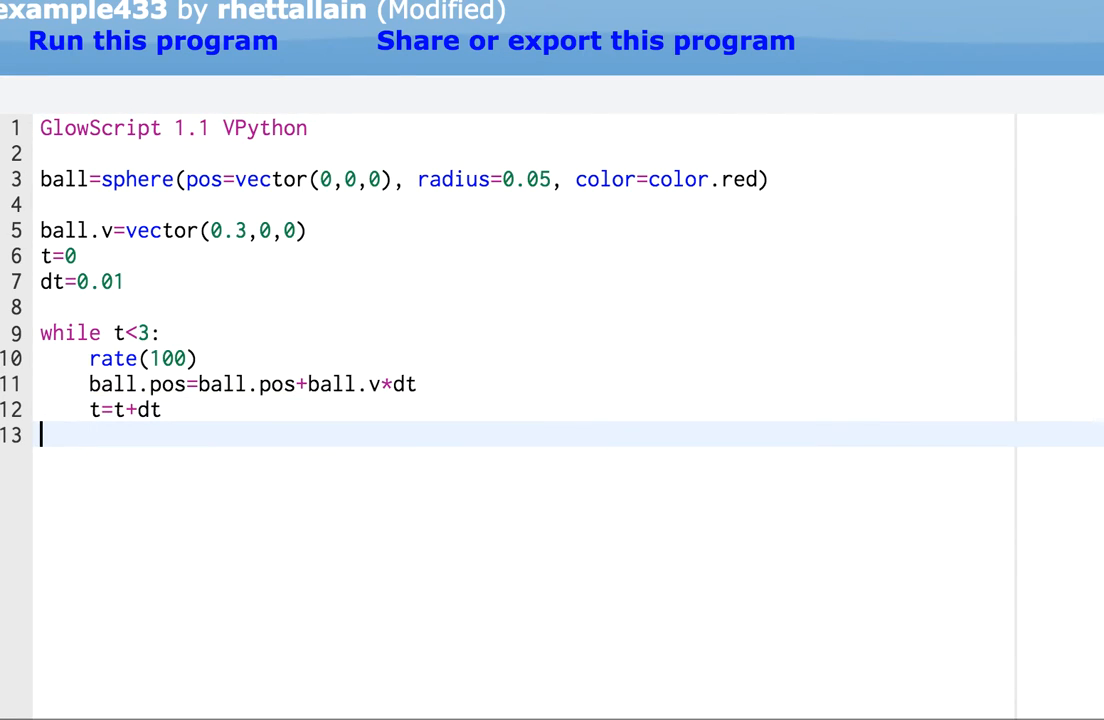
text(print)
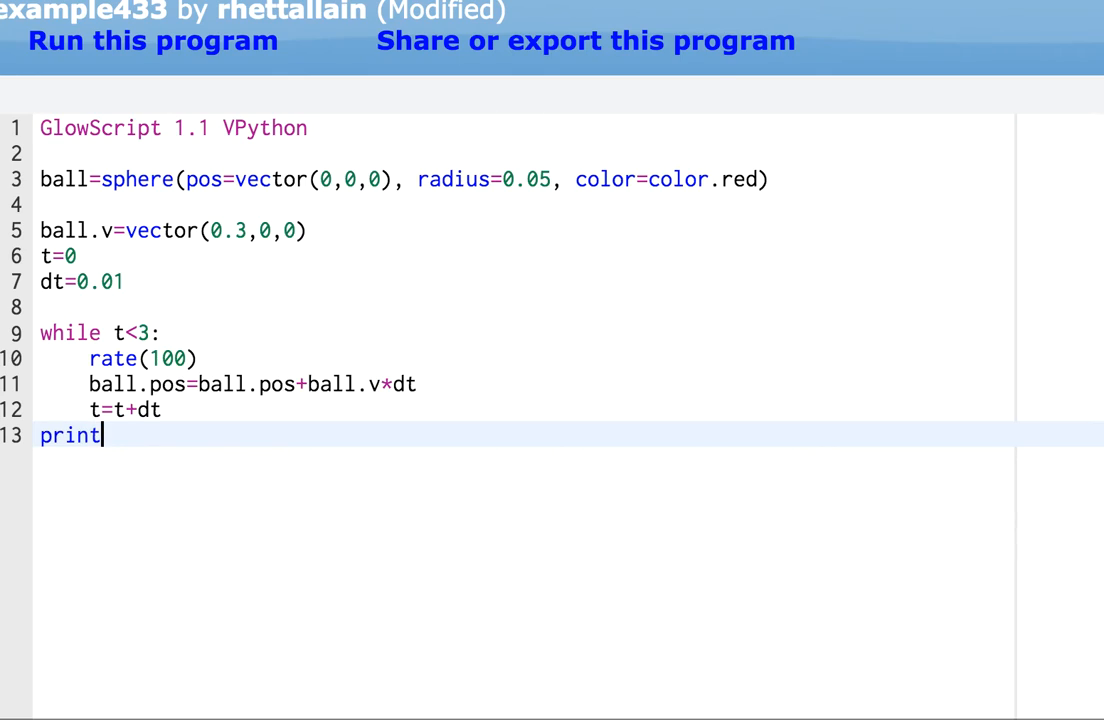
text((t))
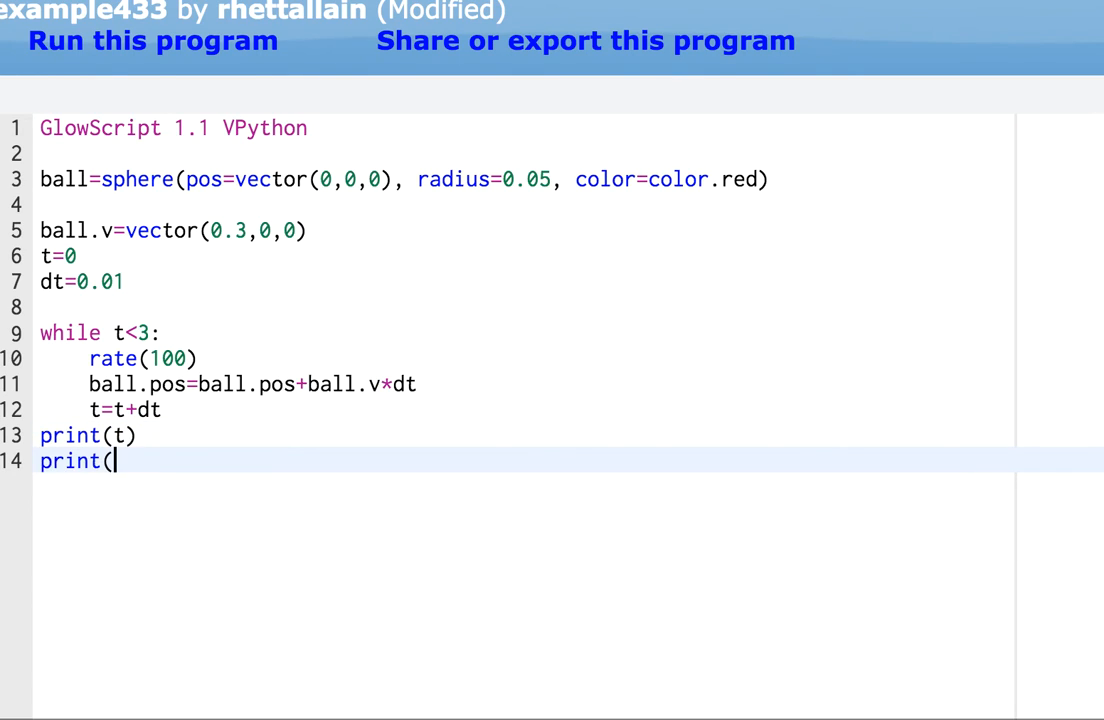
text(ball.)
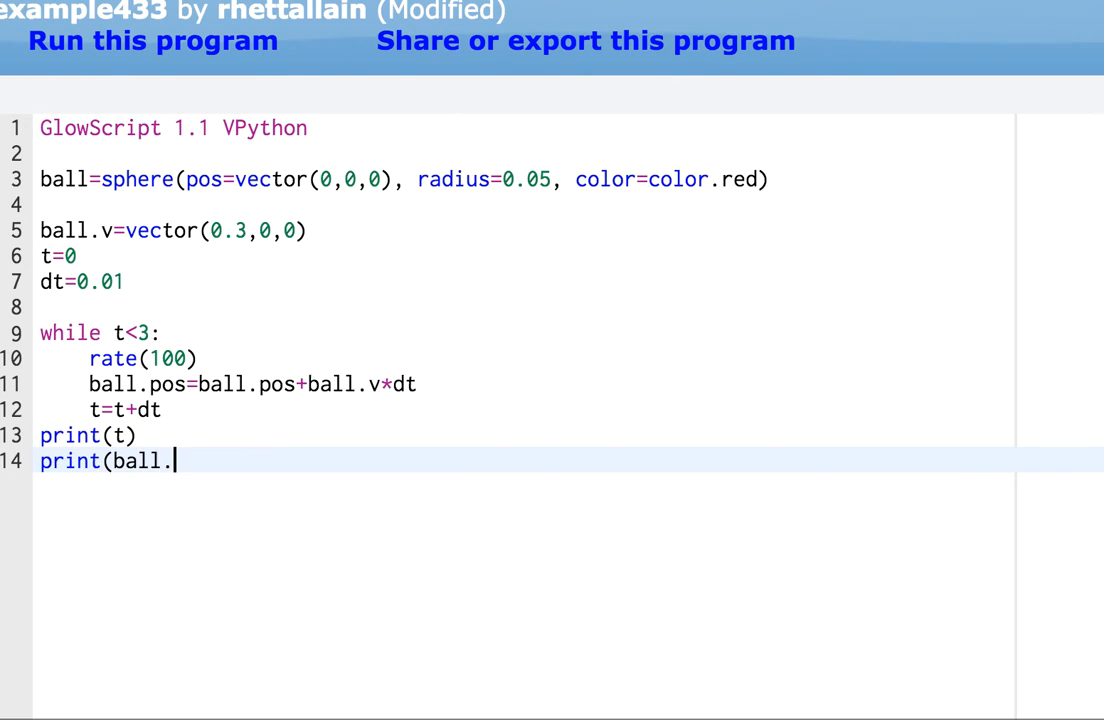
text(pos.)
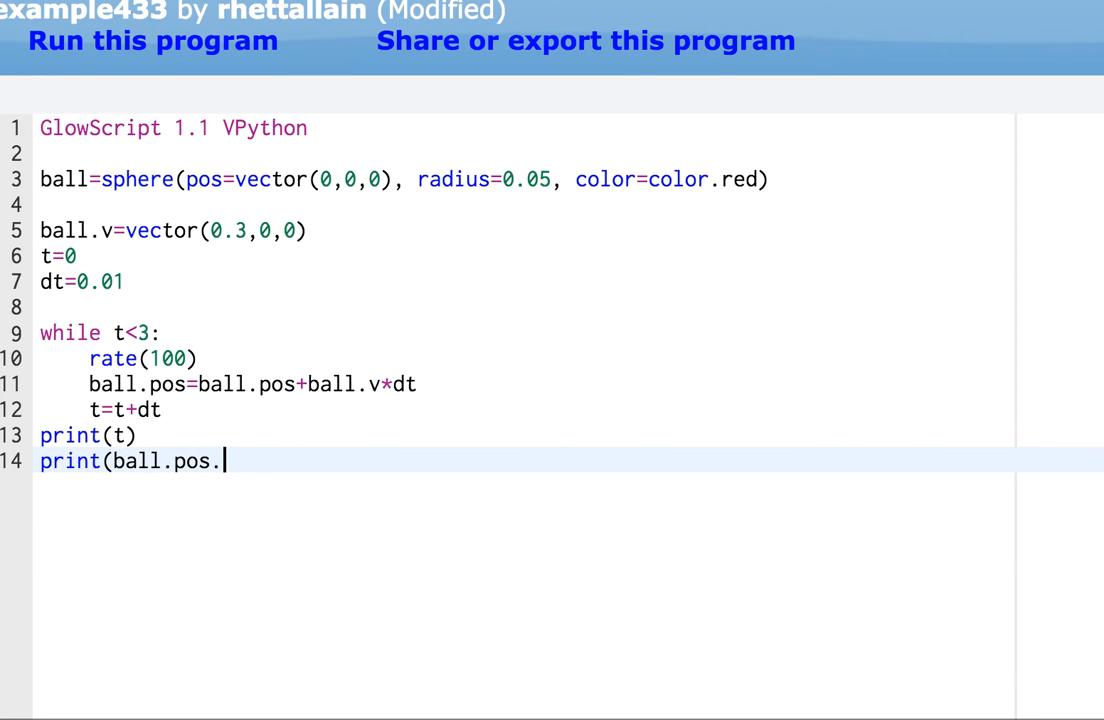
text(x))
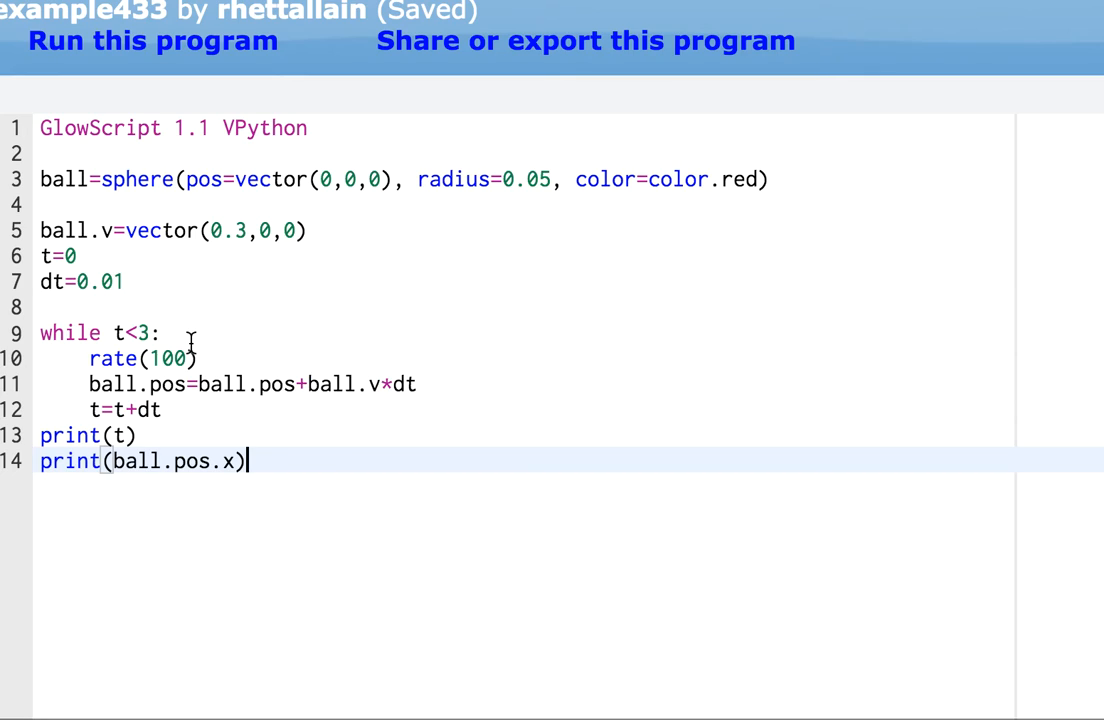
mouse_move(288, 216)
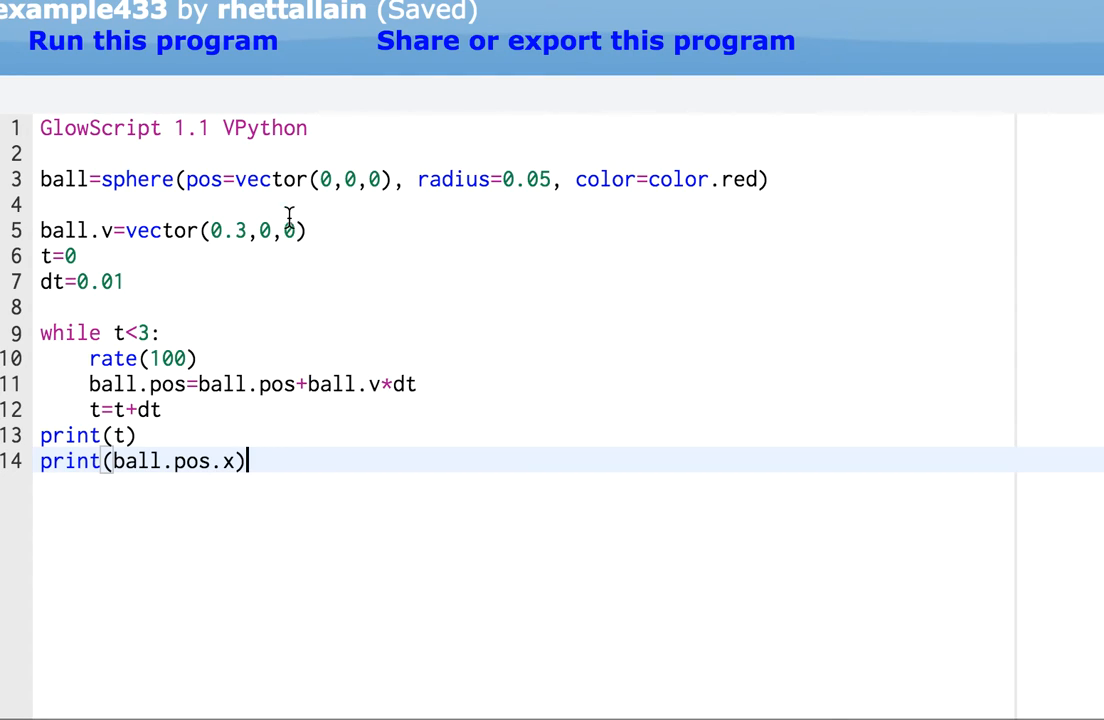
mouse_move(168, 38)
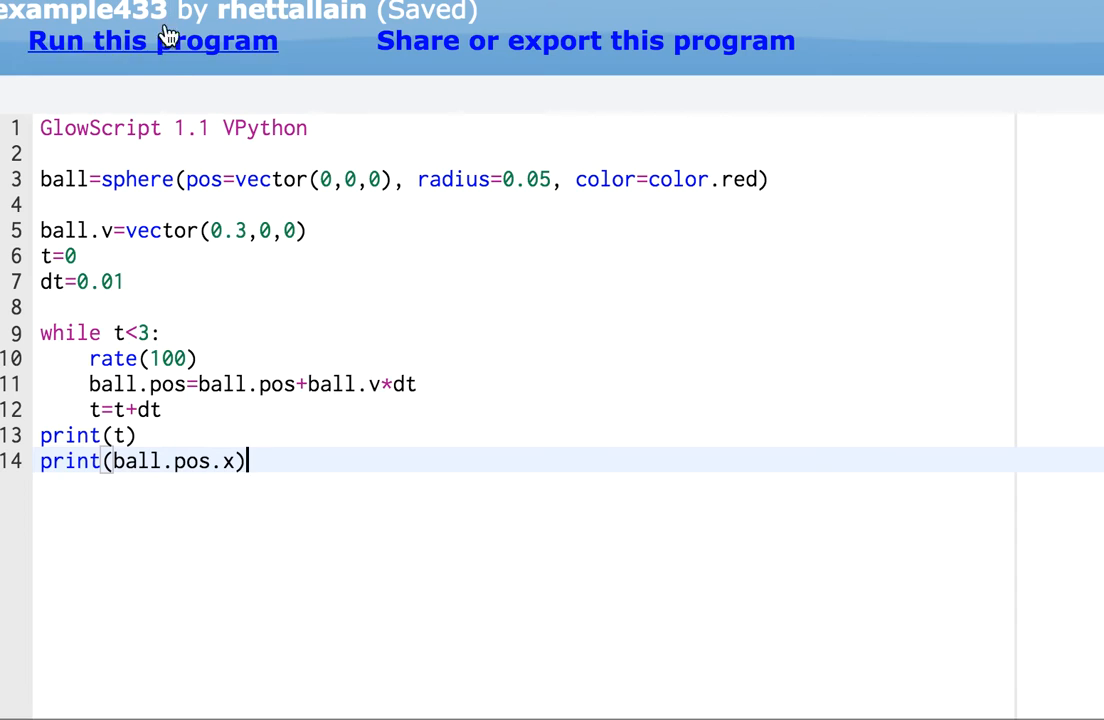
mouse_move(170, 44)
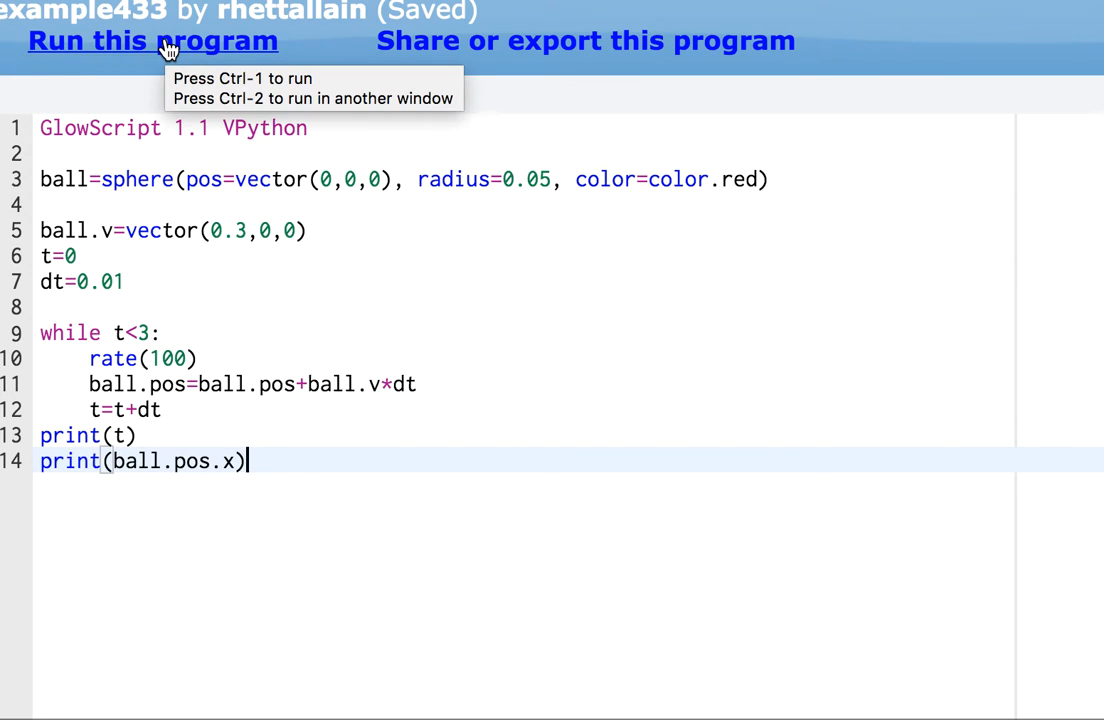
- Run the program to see it print 3.01 and 0.903, then return to the editor
click(152, 40)
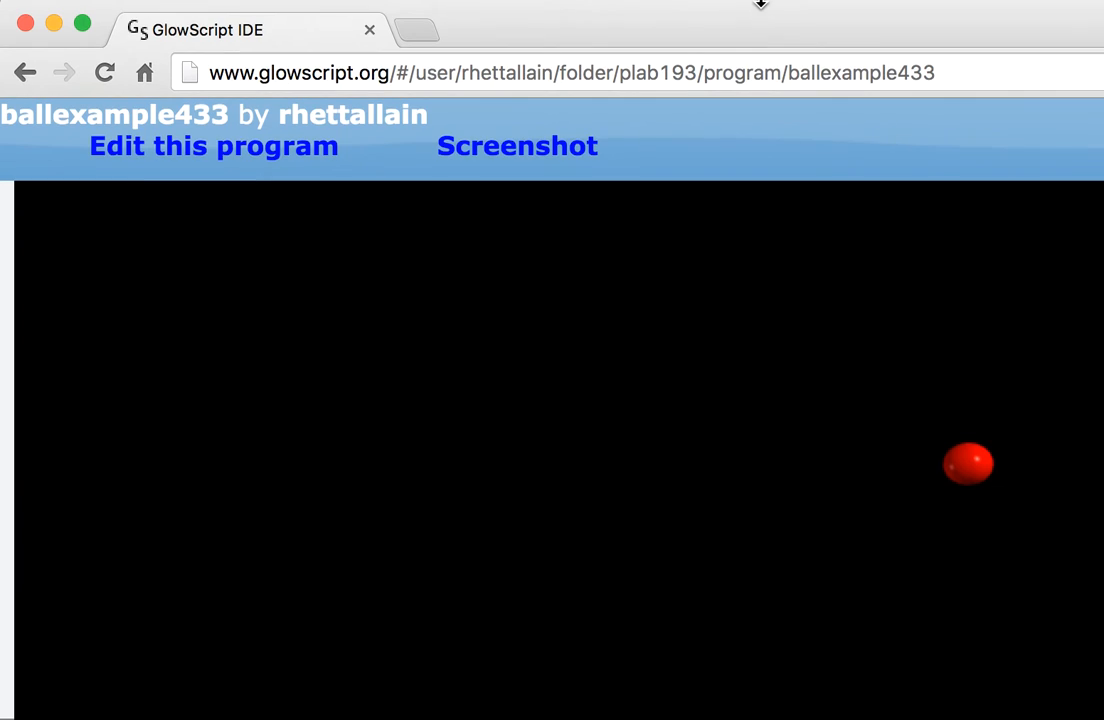
scroll(down, 3)
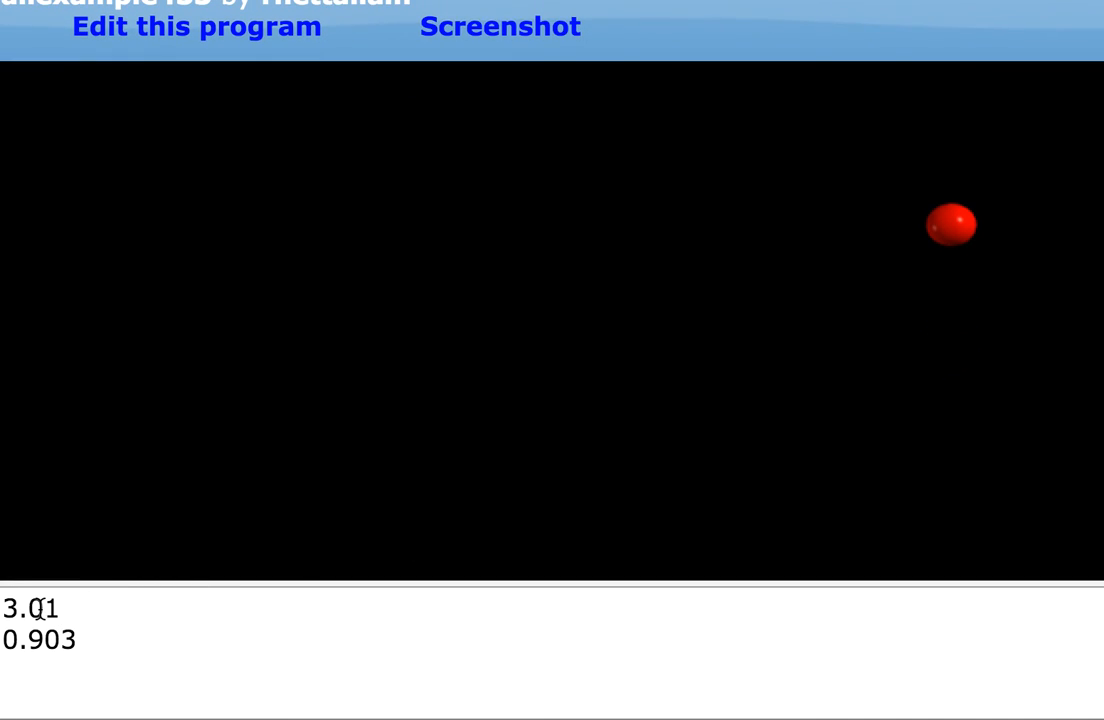
mouse_move(82, 640)
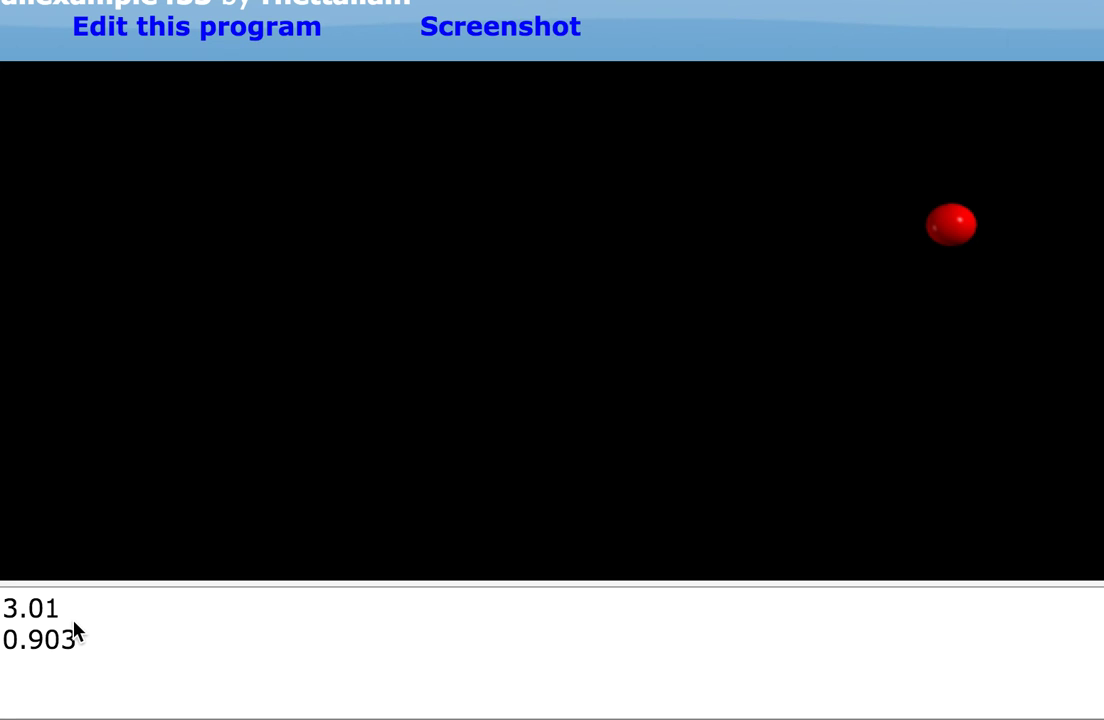
mouse_move(28, 648)
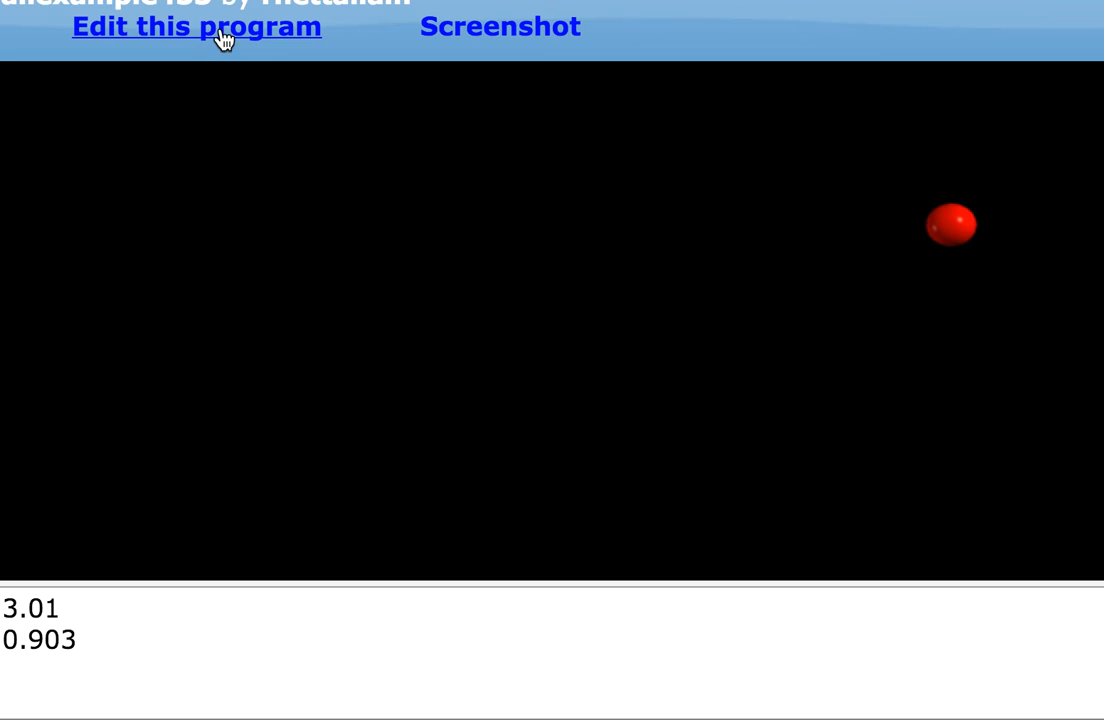
click(196, 28)
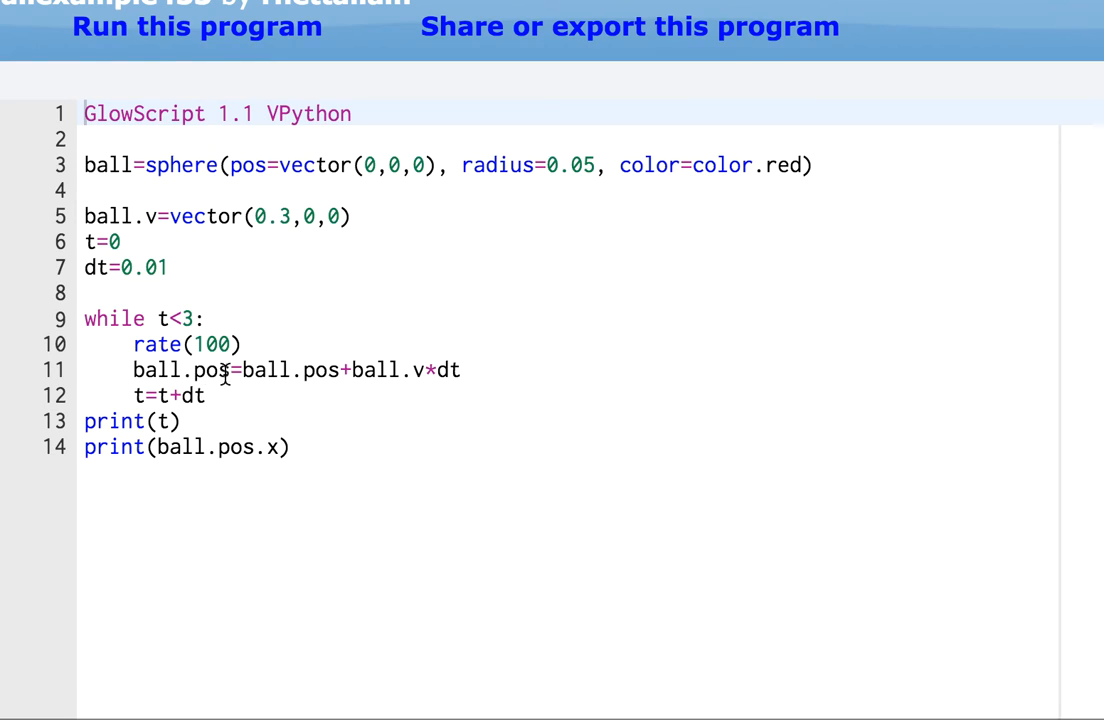
mouse_move(176, 322)
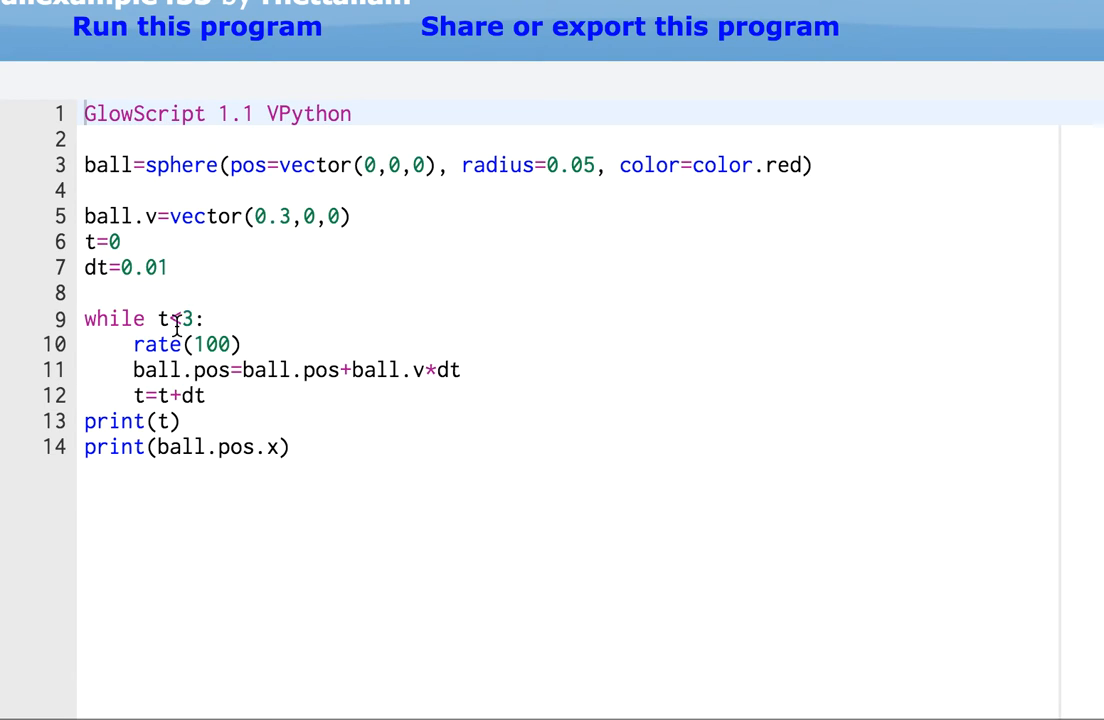
mouse_move(144, 308)
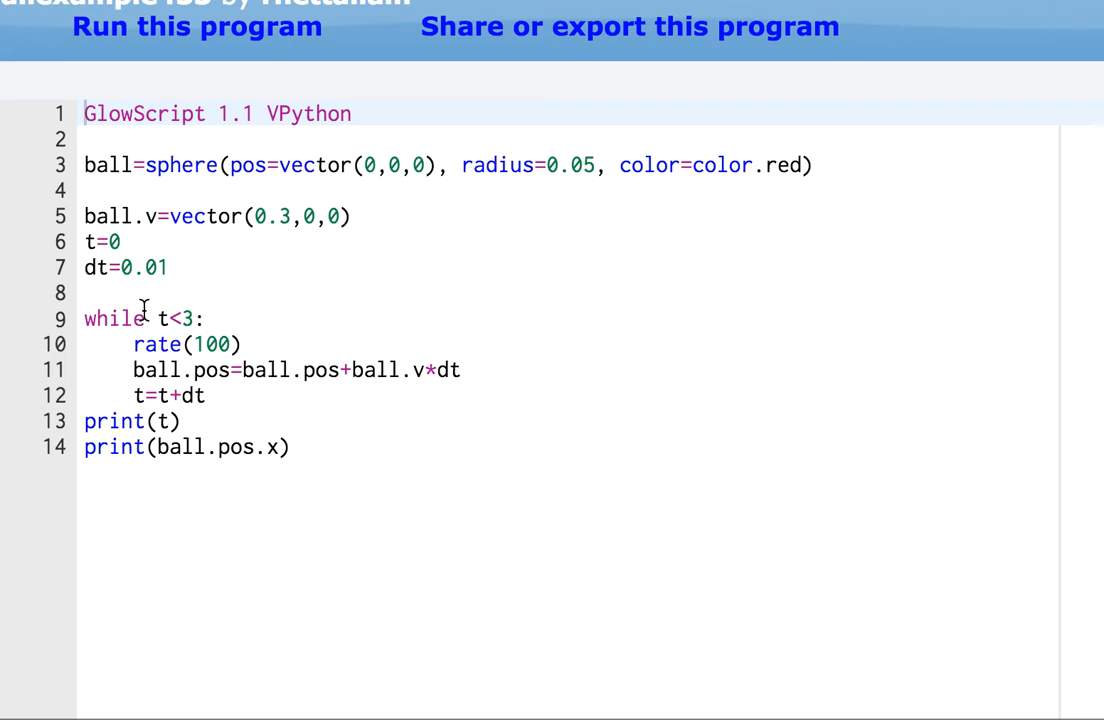
mouse_move(196, 324)
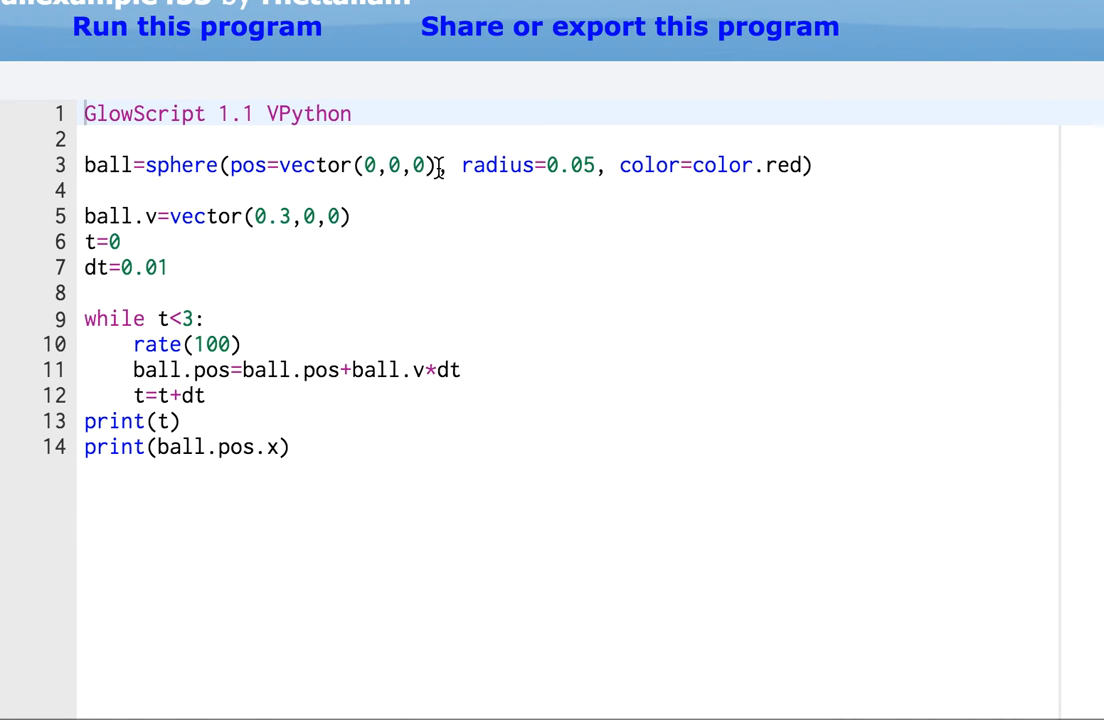
- Change the launch velocity on line 5 to vector(0,0.3,0)
click(790, 164)
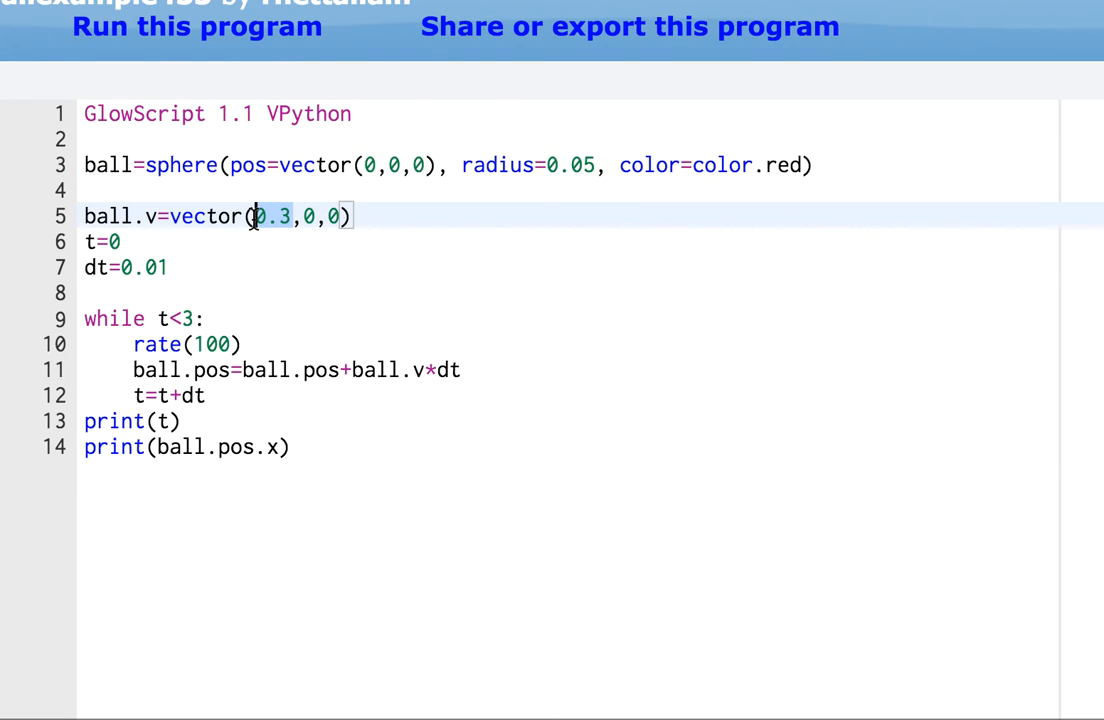
text(0)
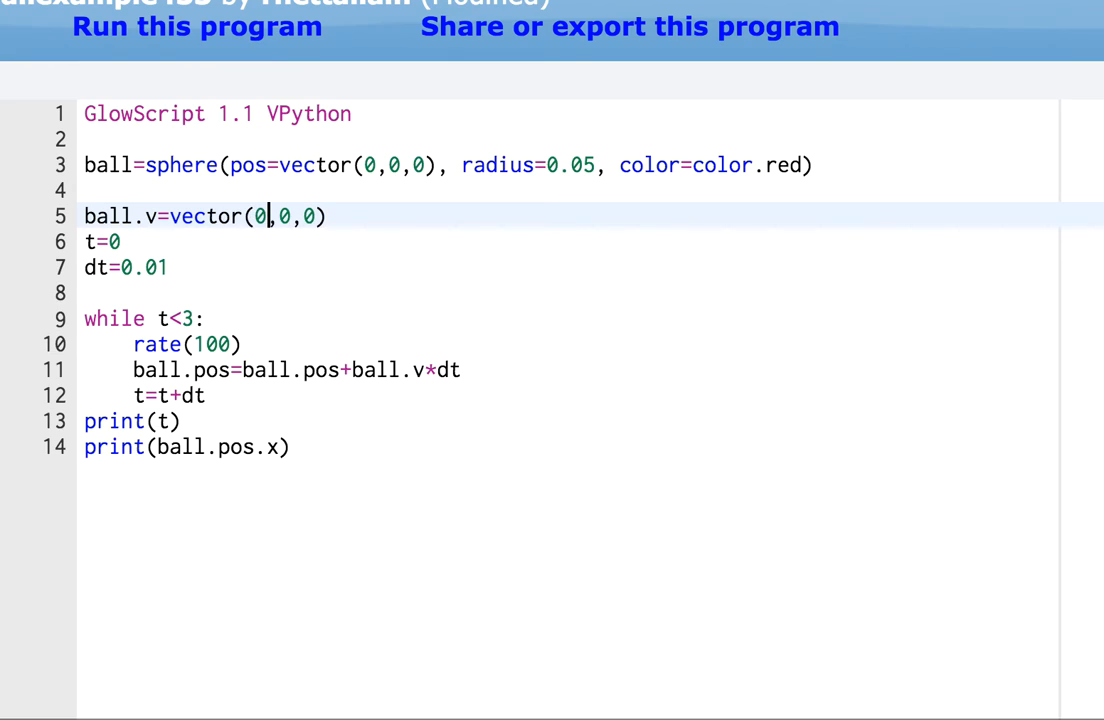
text(0.)
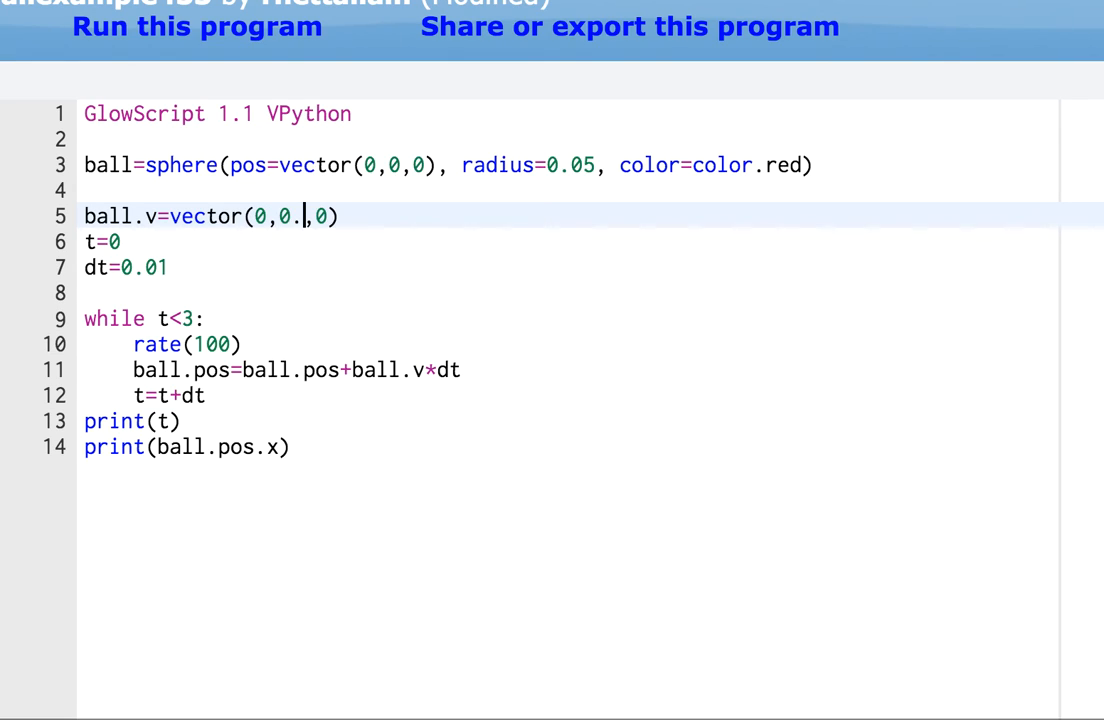
text(3)
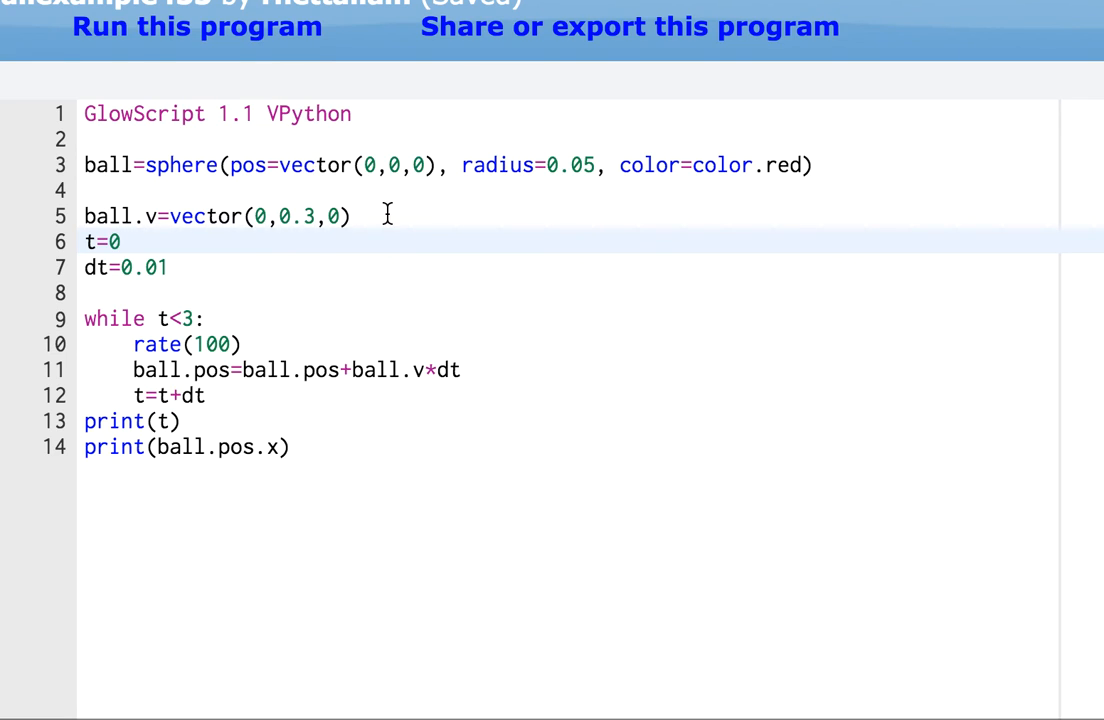
- Insert a gravity vector g=vector(0,-9.8,0) on a new line
key(Enter)
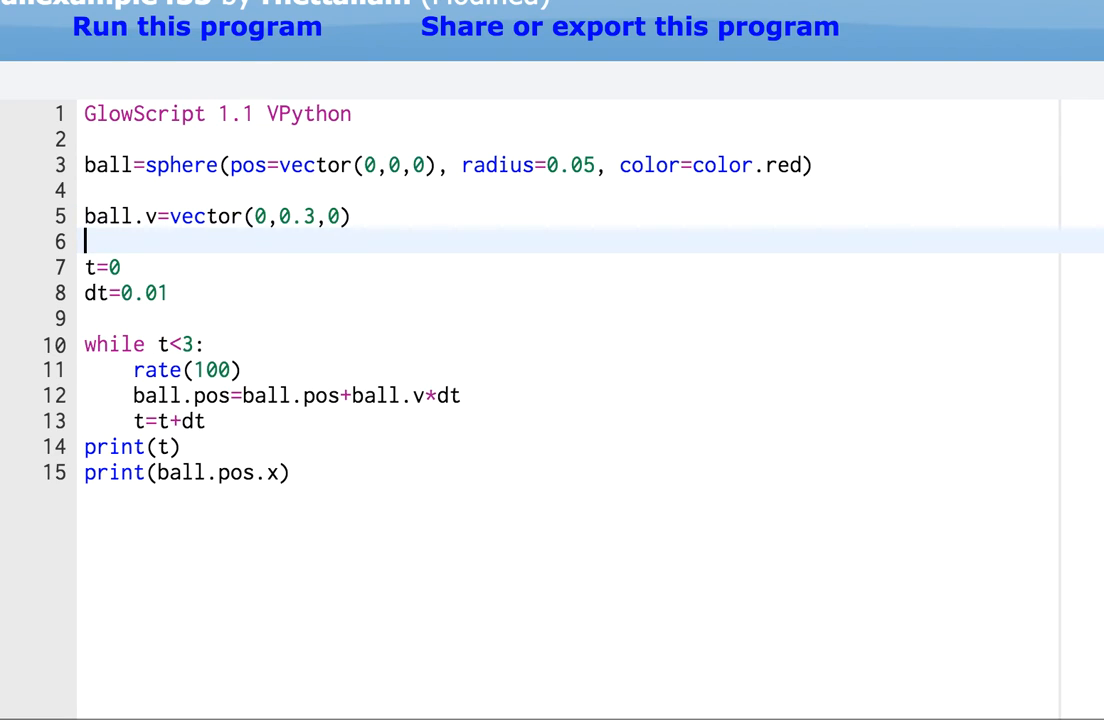
text(g=)
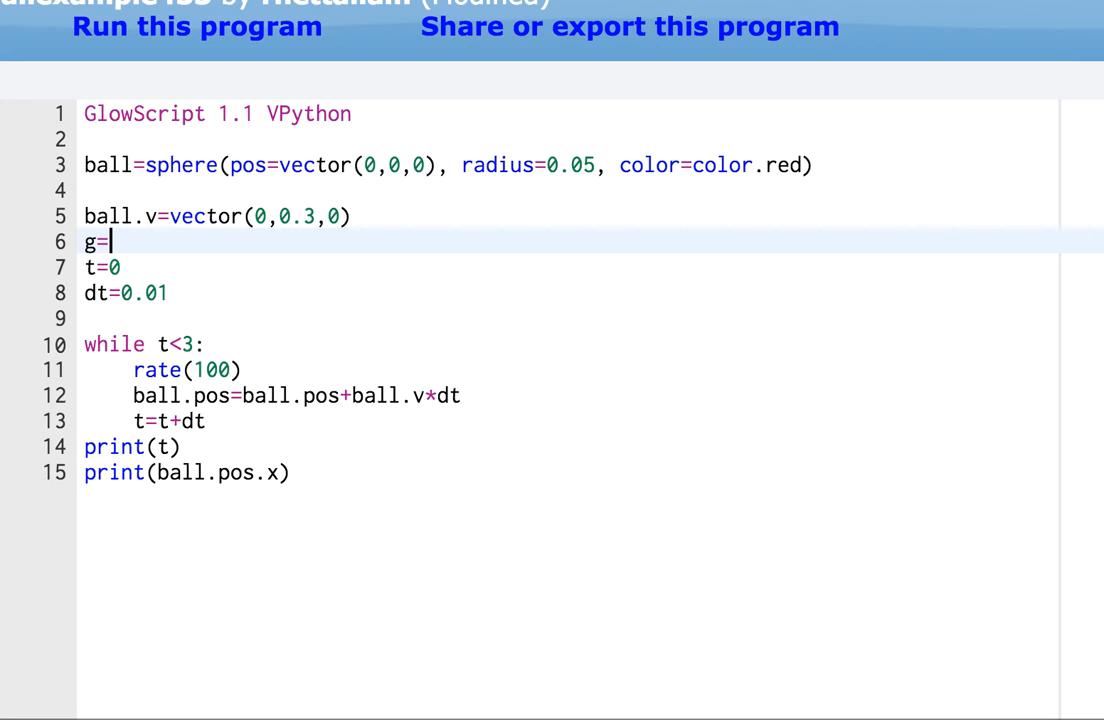
text(vecto)
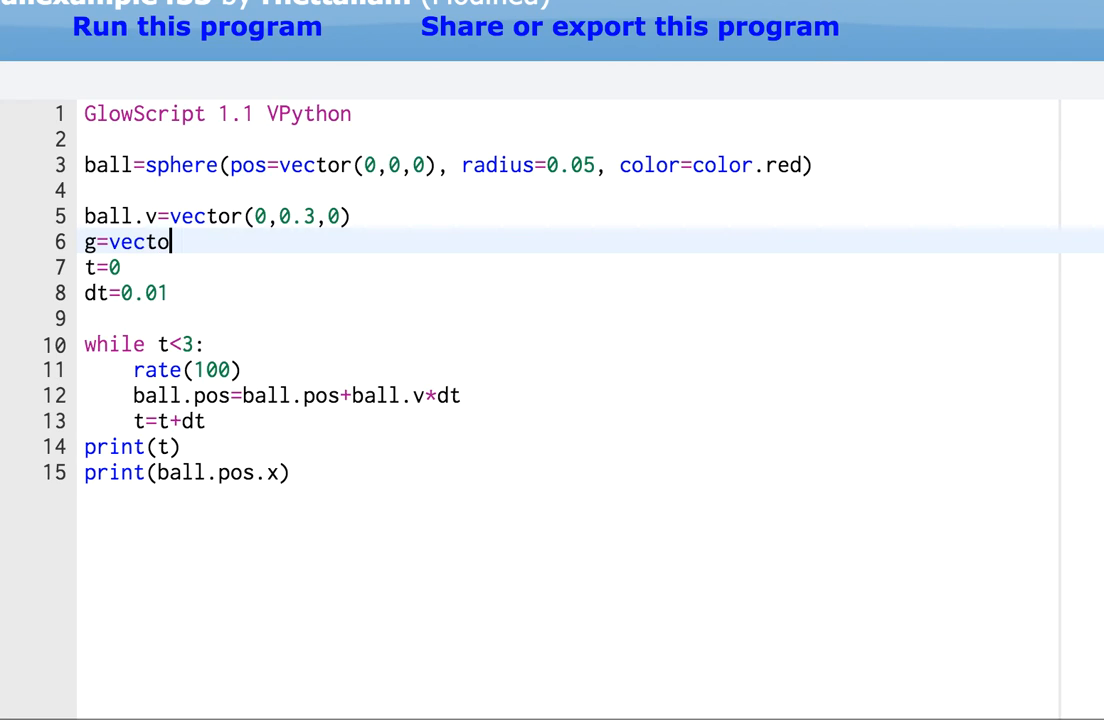
text(r(0,-9)
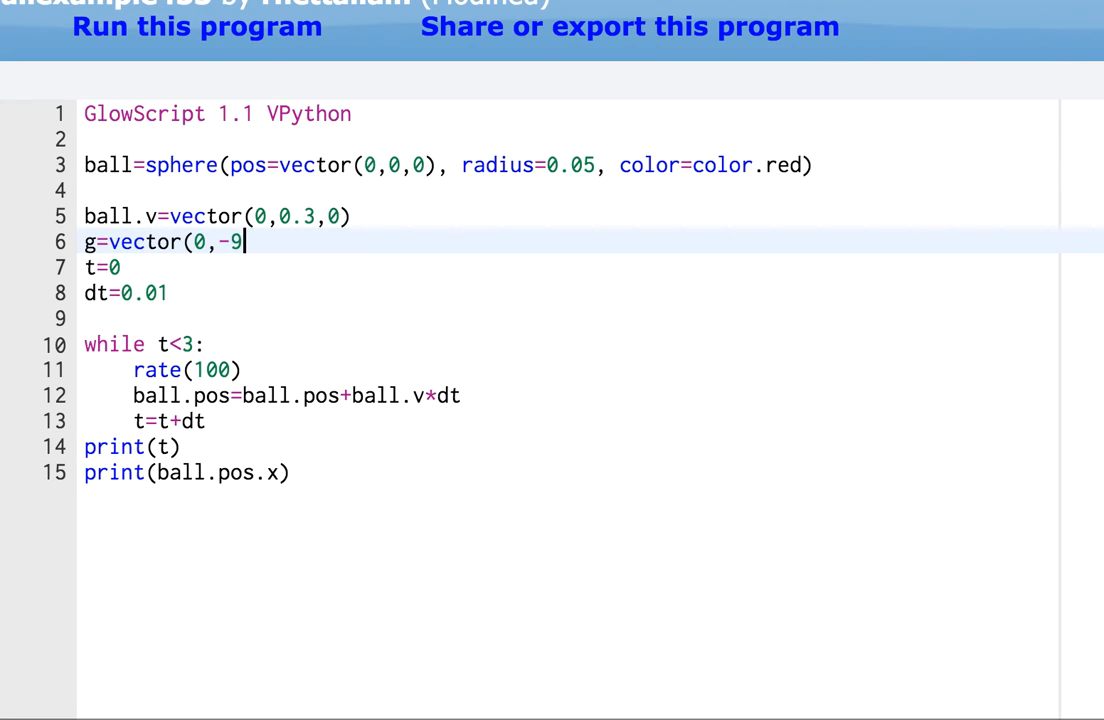
text(.8,0))
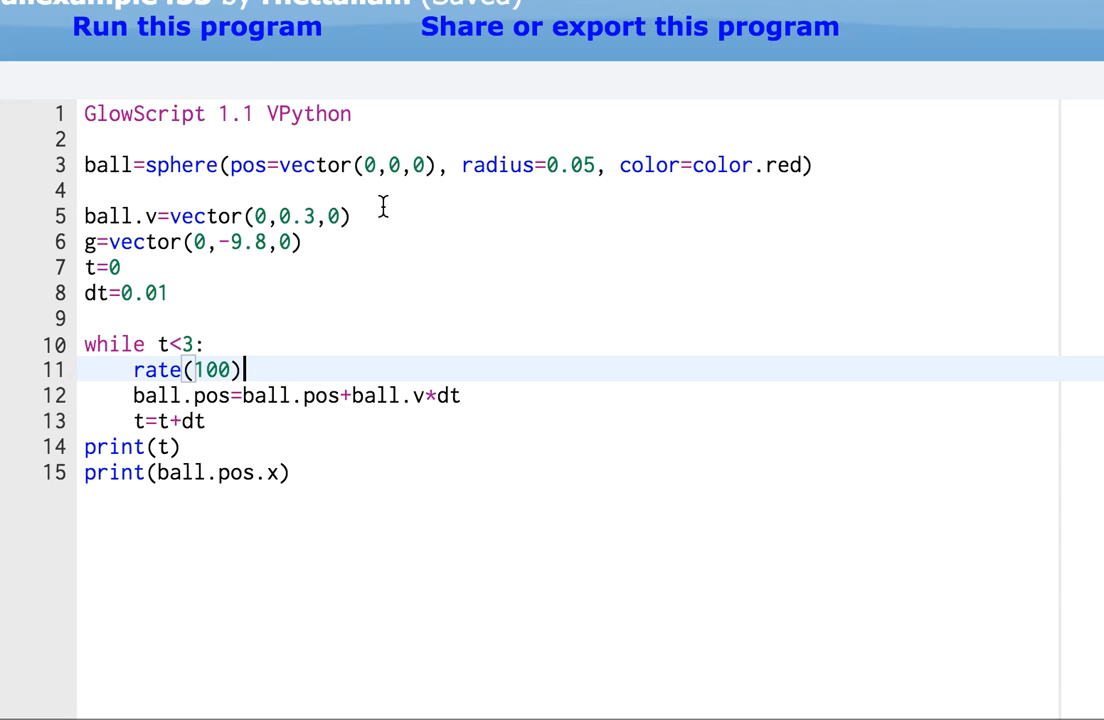
- Add ball.v=ball.v+g*dt inside the while loop
key(Enter)
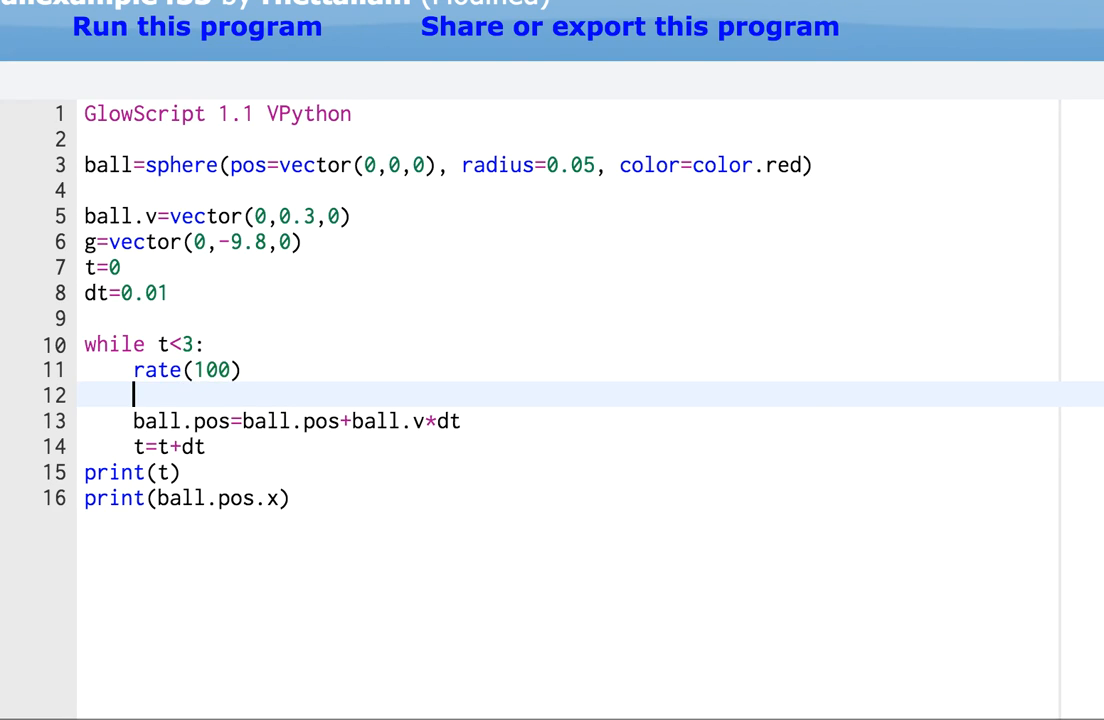
text(ball.v)
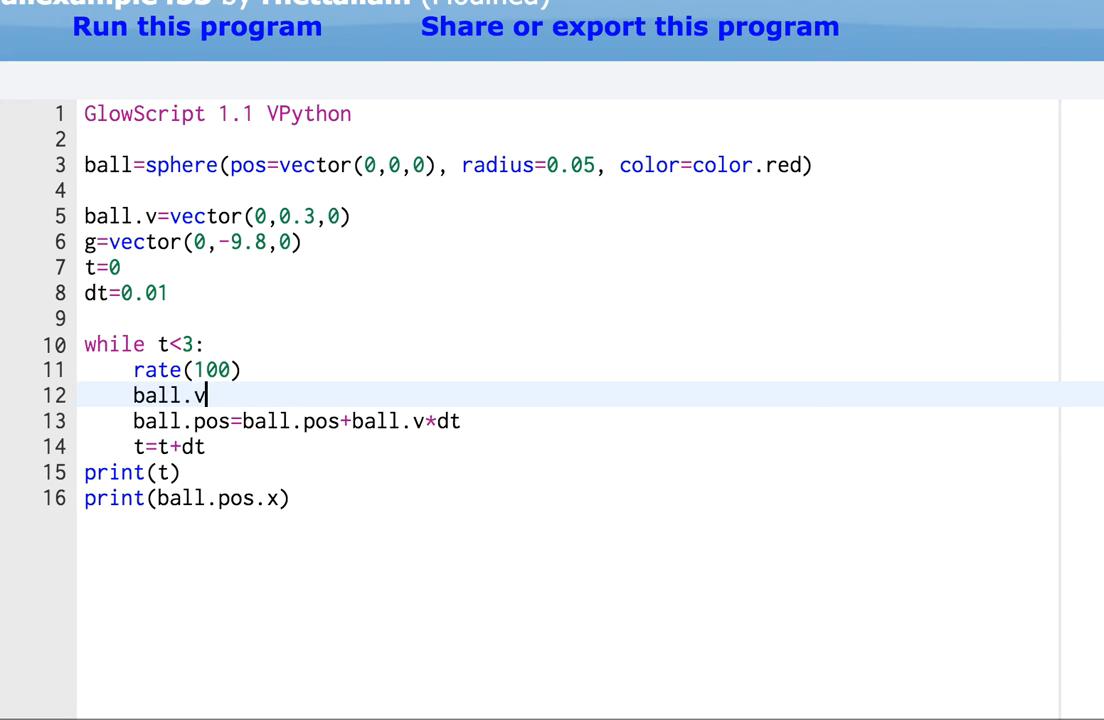
text(=ball.)
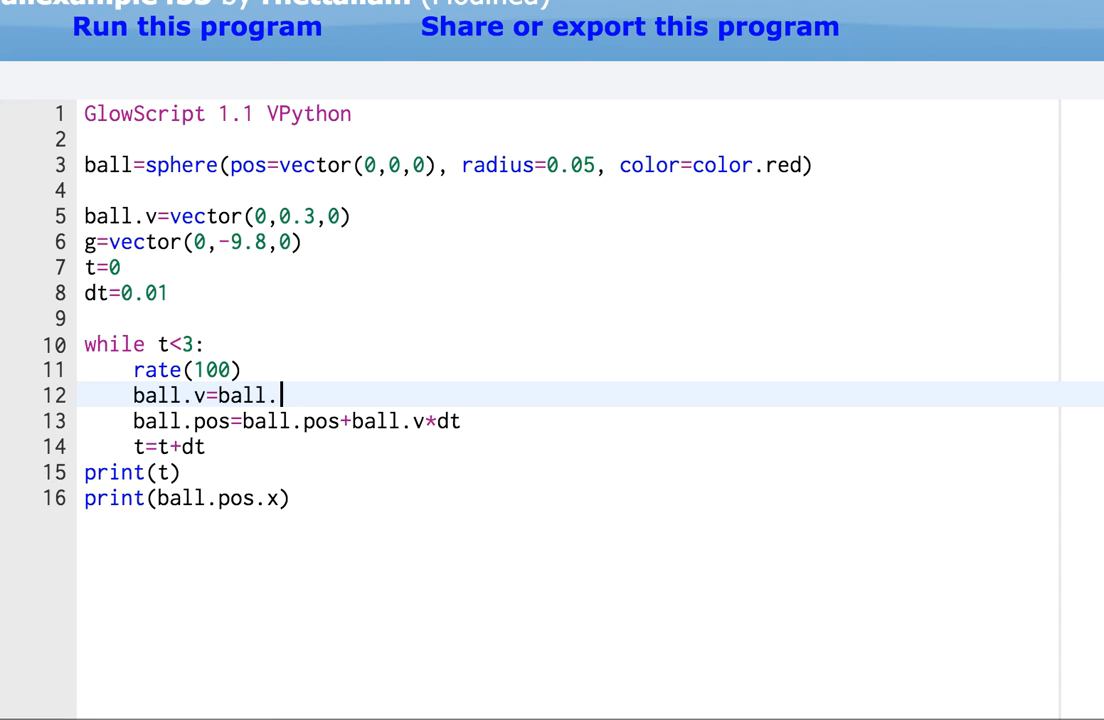
text(v+g)
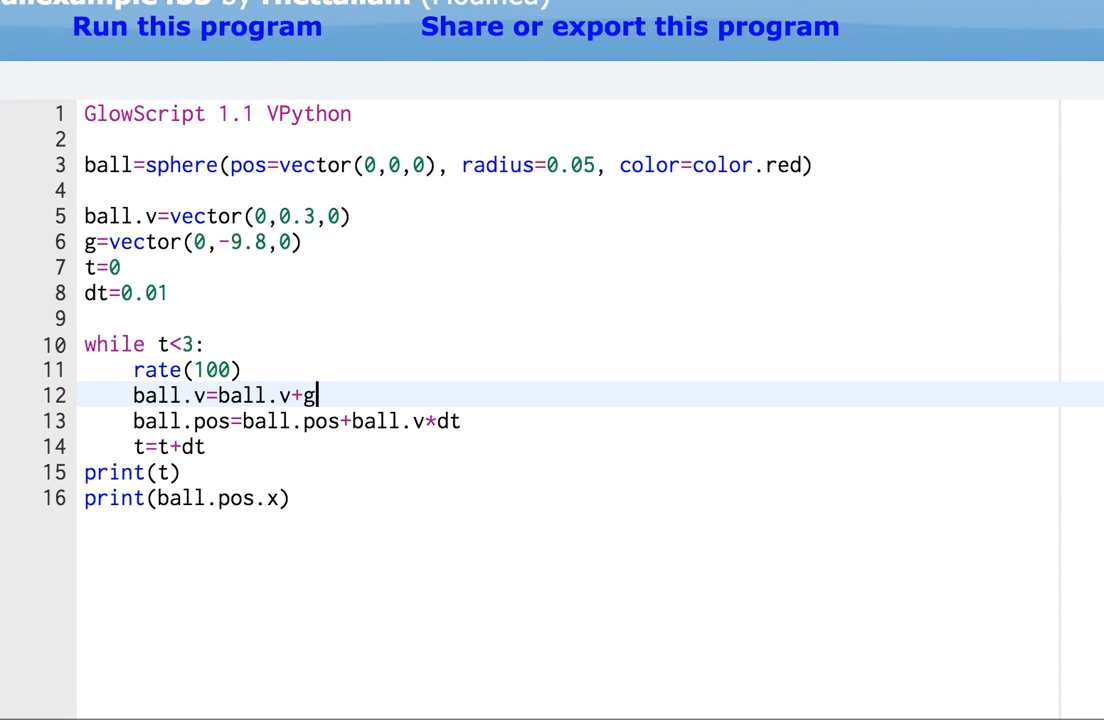
text(*dt)
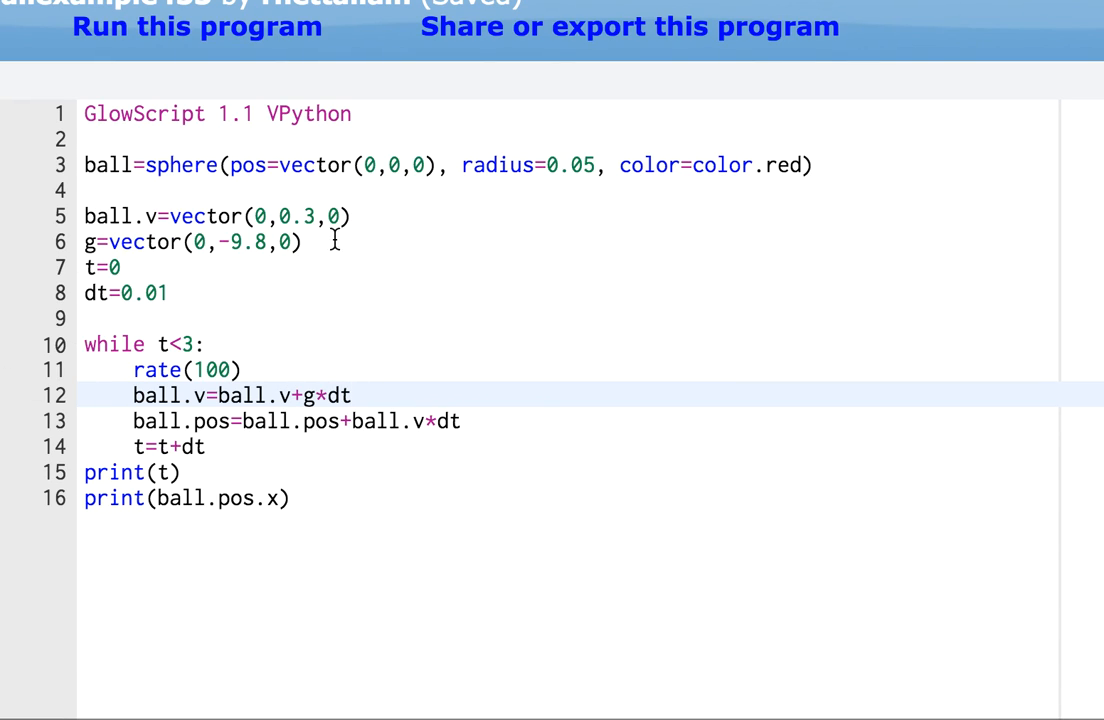
mouse_move(204, 396)
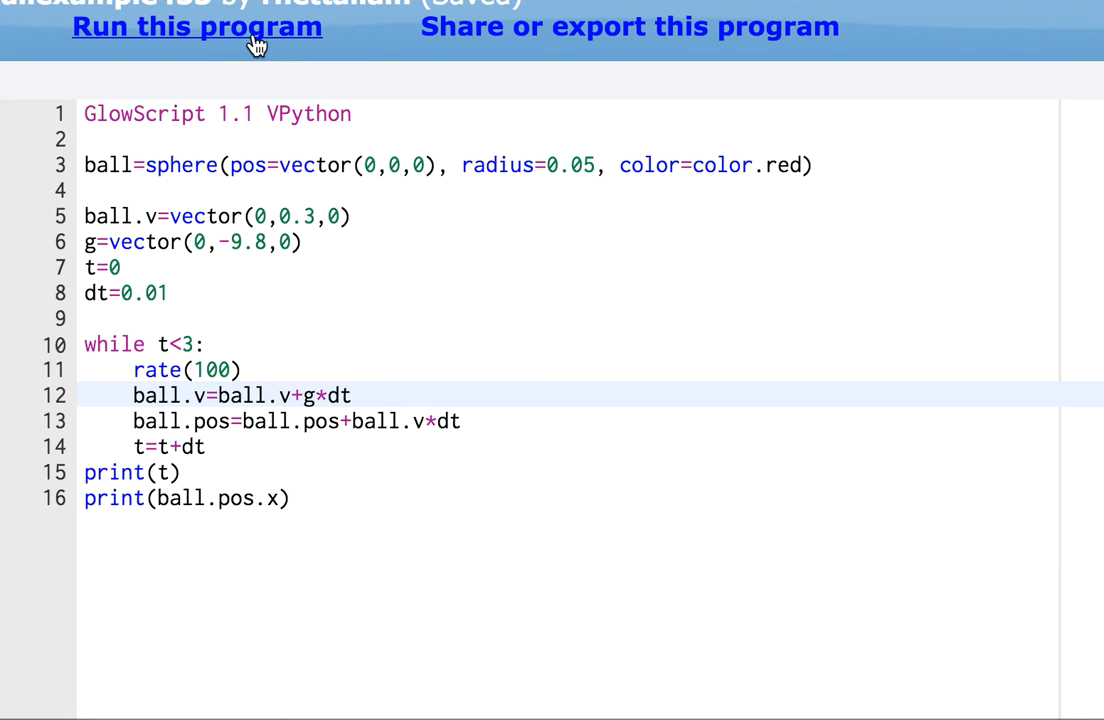
- Run once, then raise the upward launch speed to vector(0,4,0)
click(196, 28)
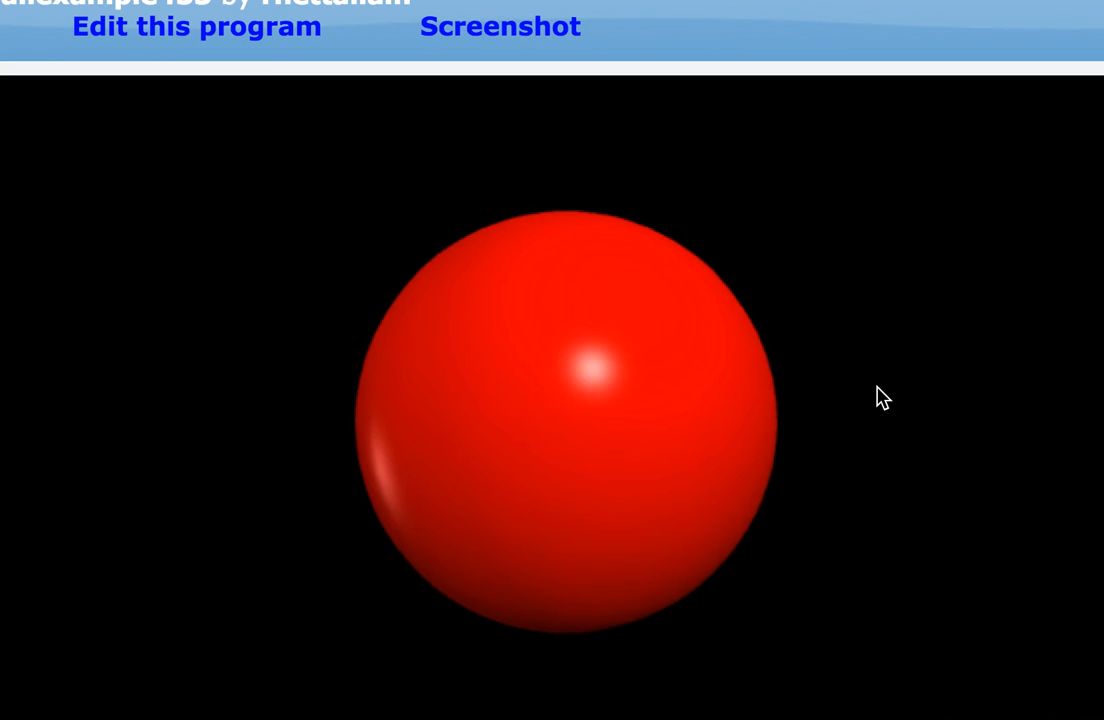
click(198, 28)
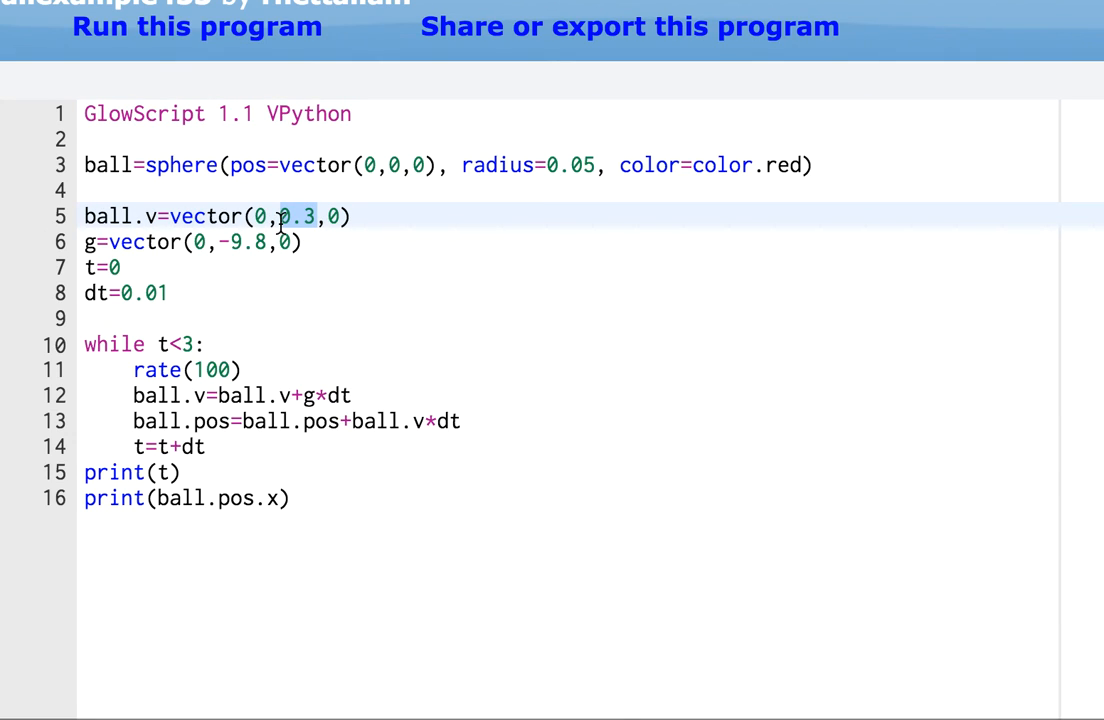
text(4)
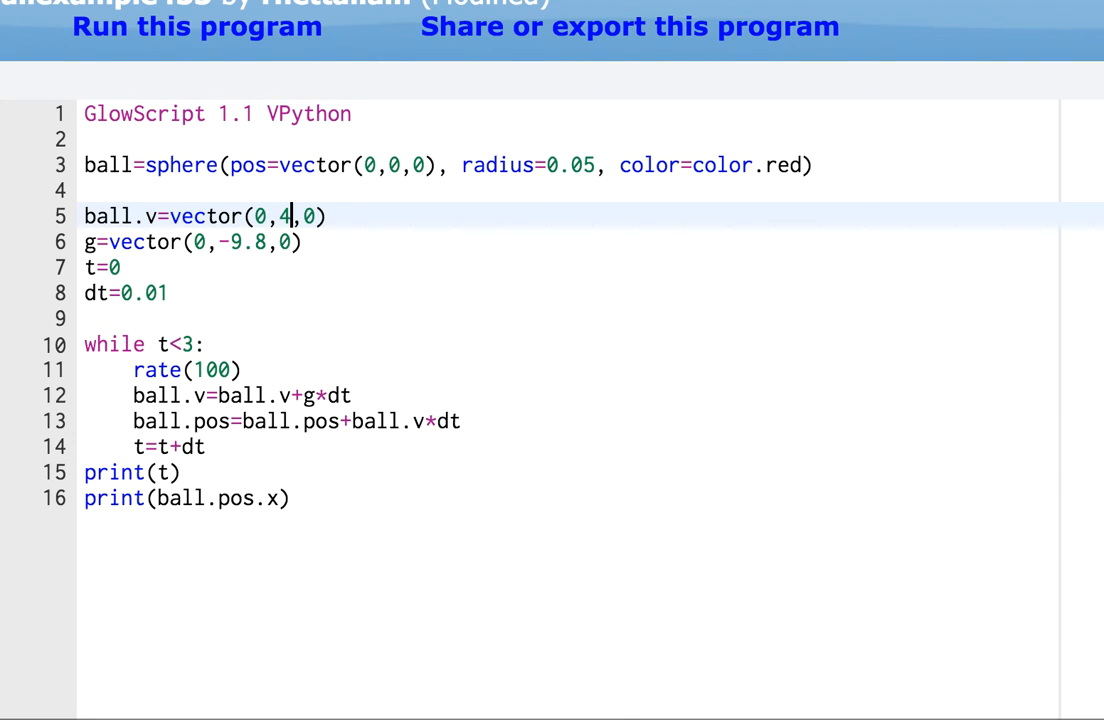
- Rerun the simulation, which prints t as 3.01 and x-position 0
click(200, 28)
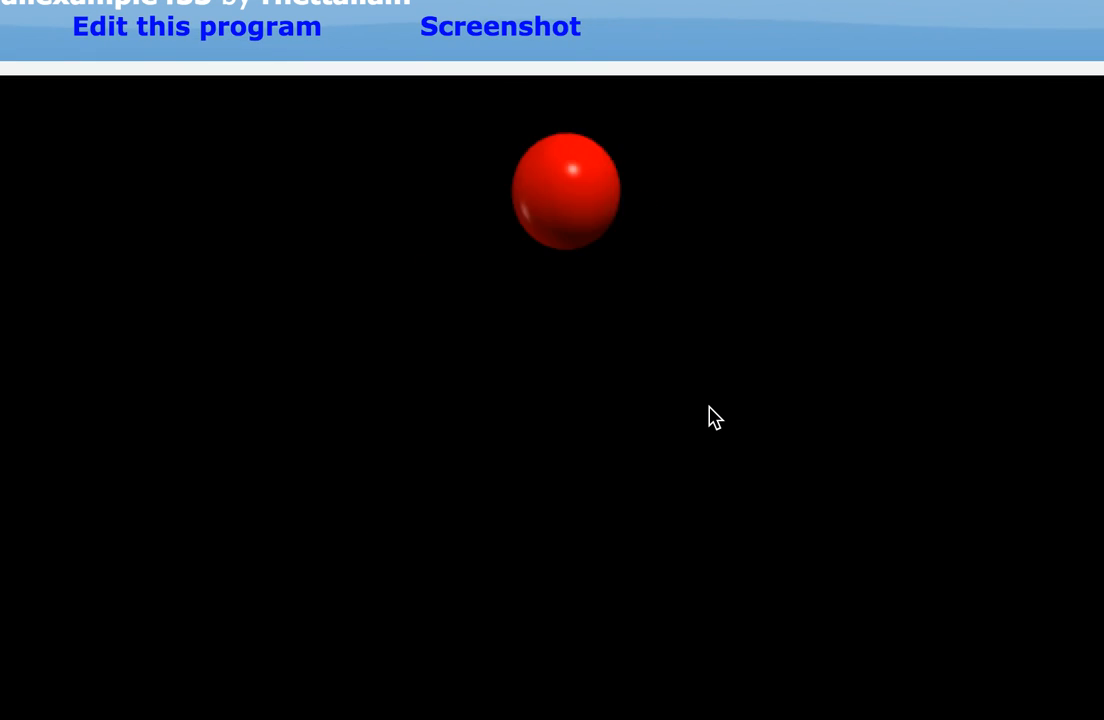
click(196, 26)
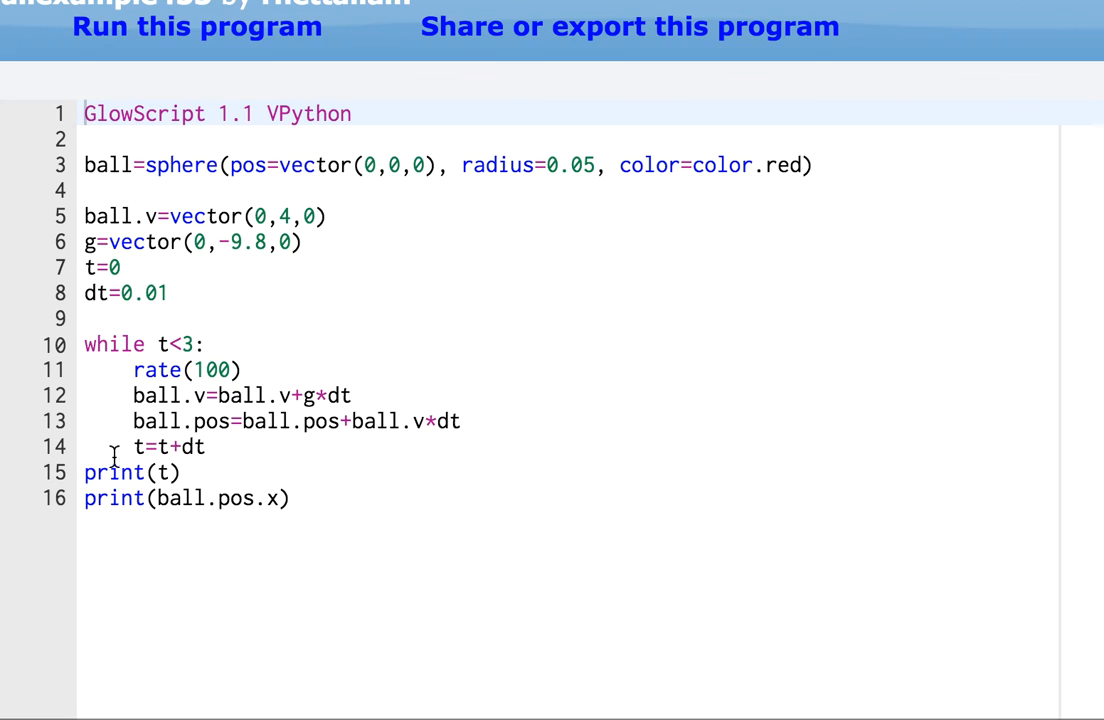
click(214, 28)
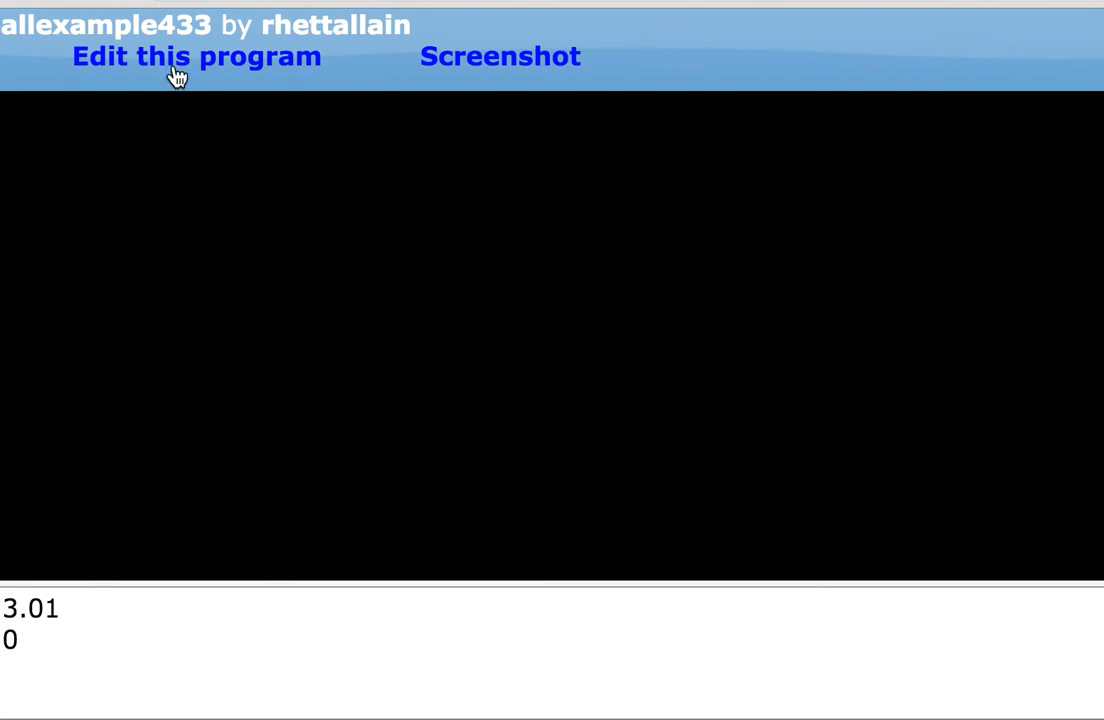
- Change the final print to ball.pos.y and rerun, printing t 3.01 and y -32.502
click(196, 56)
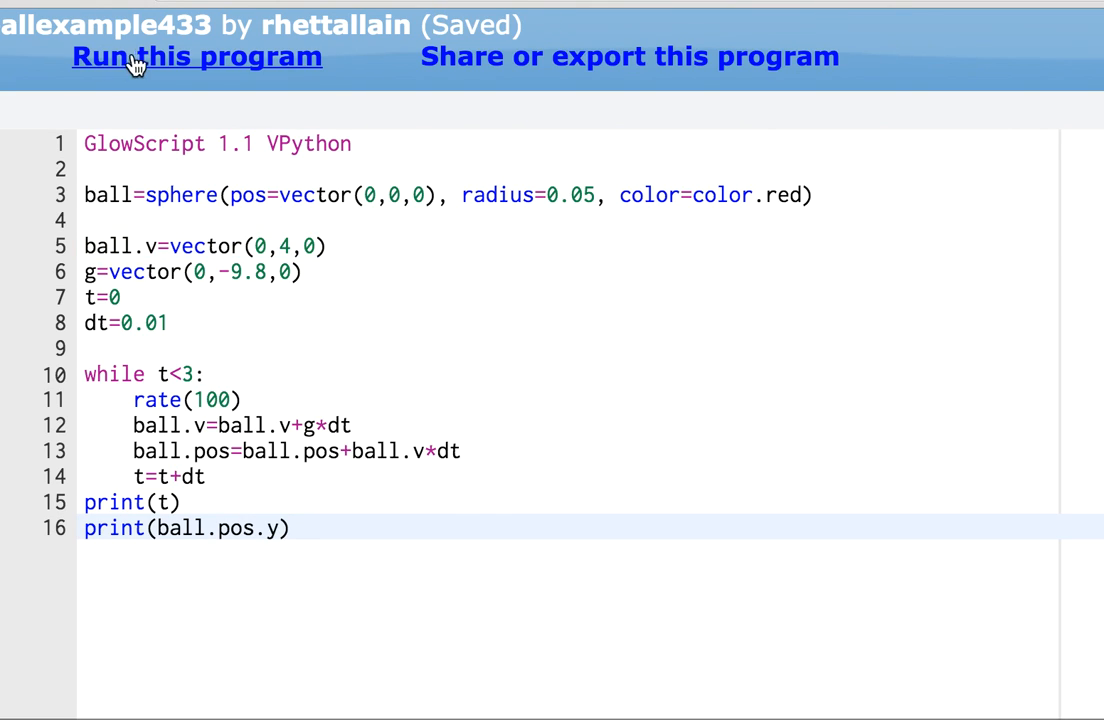
click(196, 56)
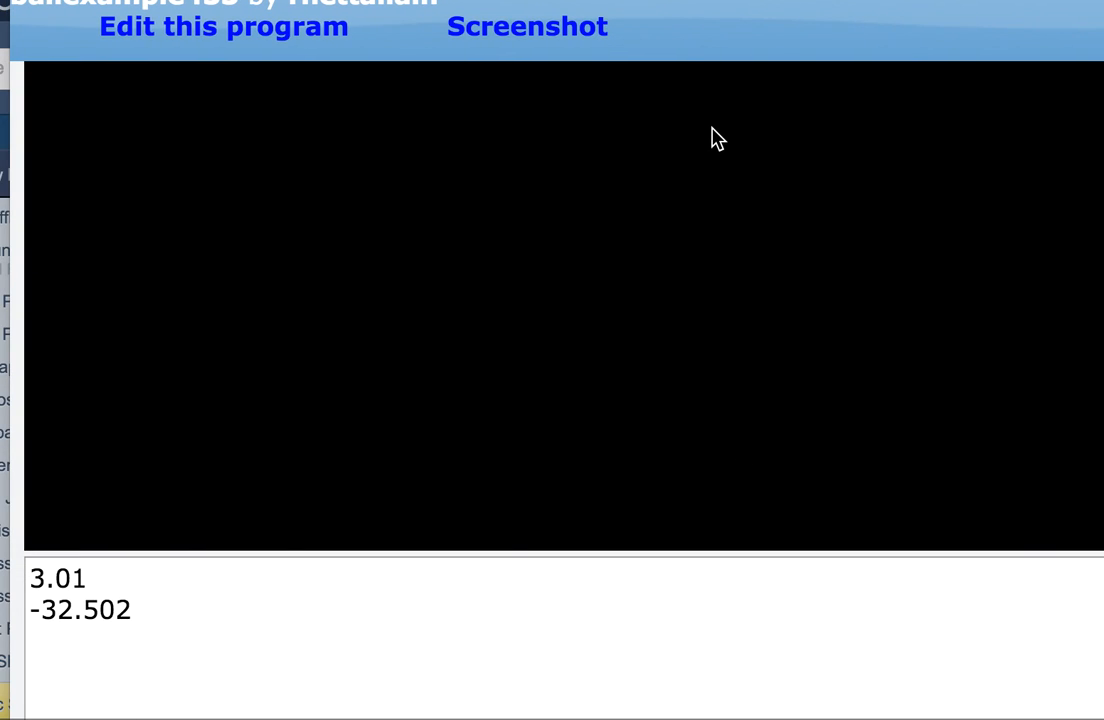
mouse_move(628, 268)
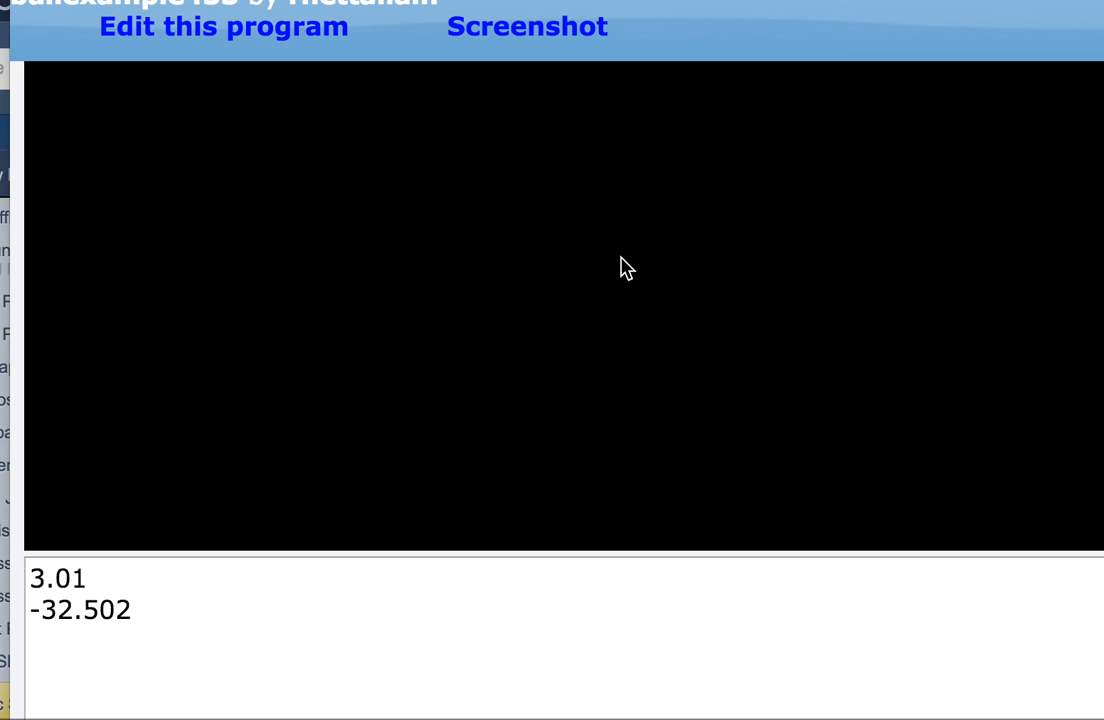